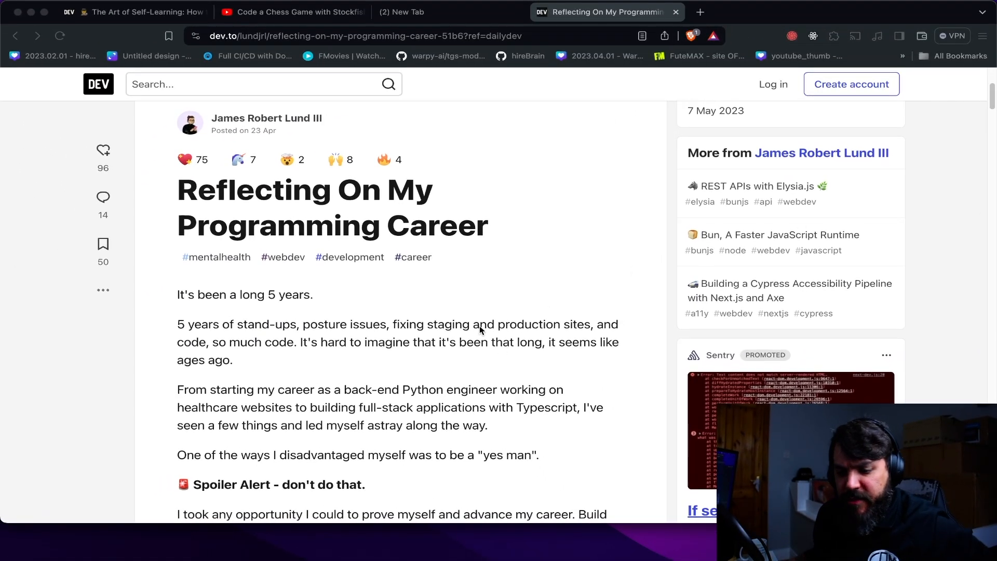
- Highlight the back-end Python and career-progression lines, then the sentence about being a yes man
scroll(down, 3)
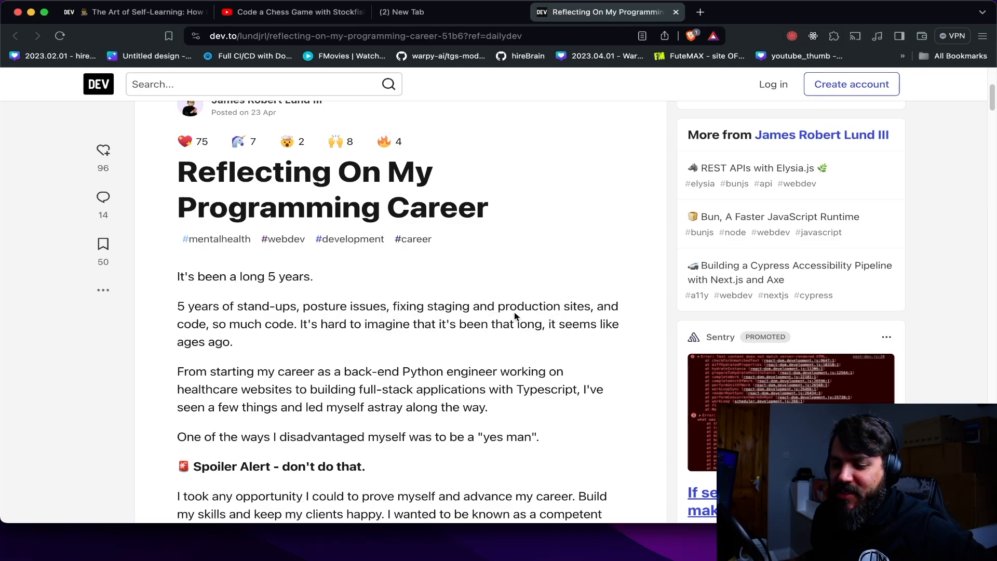
mouse_move(304, 325)
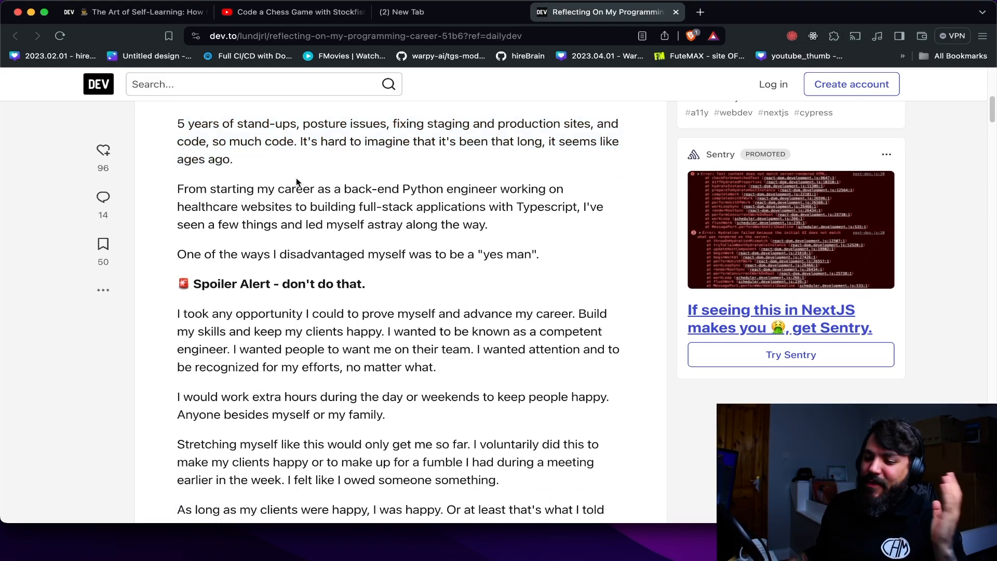
drag(184, 189, 431, 189)
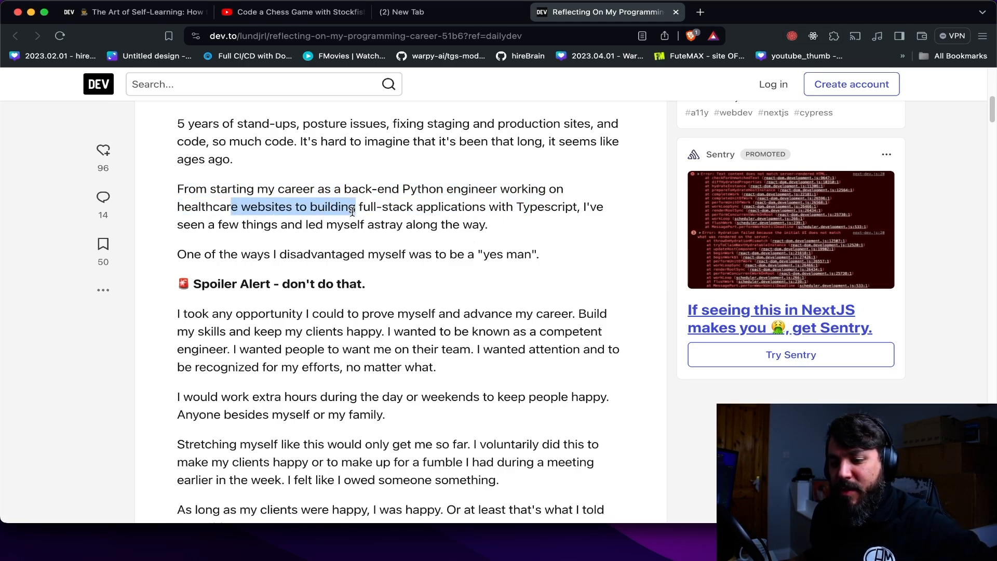
drag(352, 206, 559, 206)
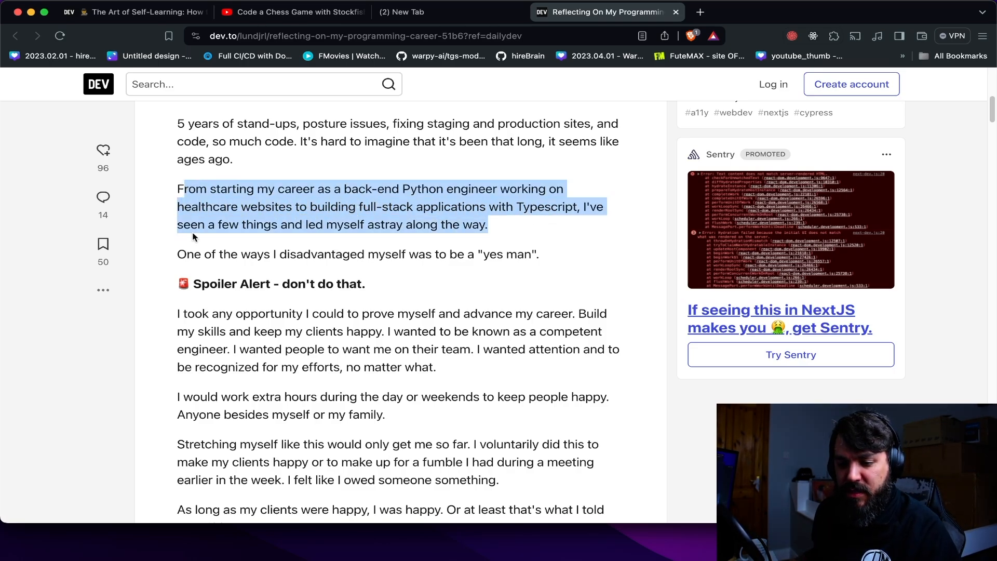
scroll(down, 3)
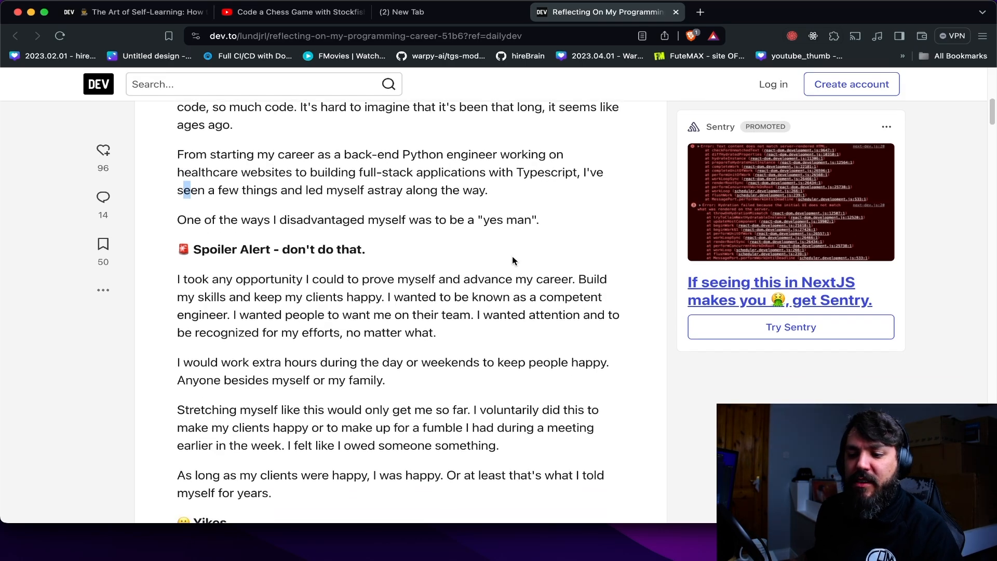
scroll(down, 3)
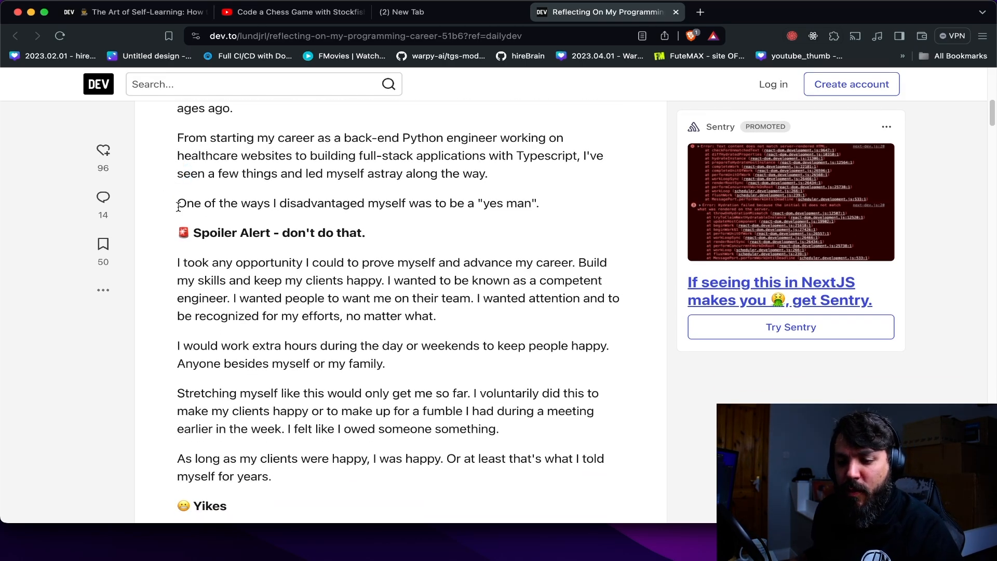
drag(178, 203, 538, 203)
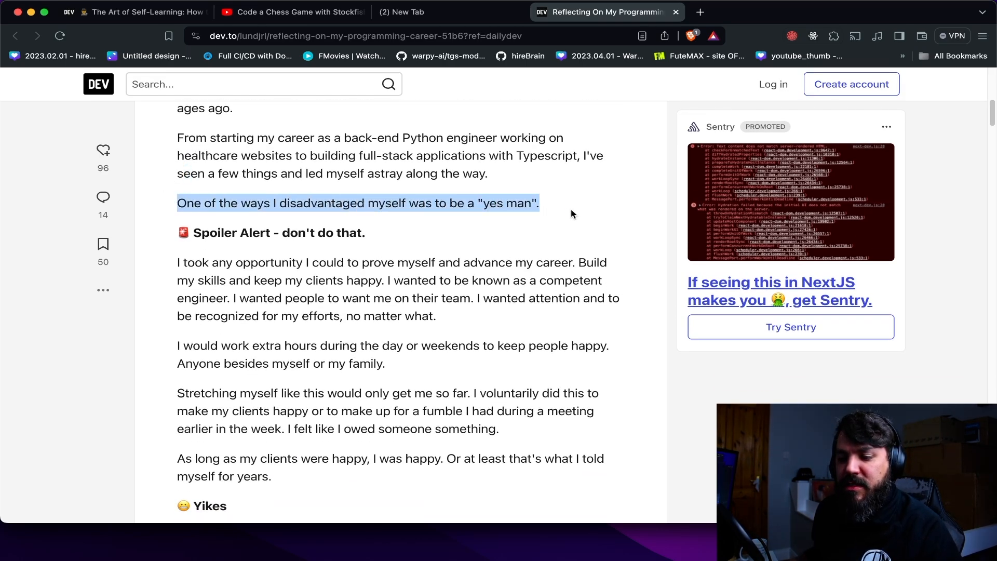
- Highlight the opportunity paragraph from proving himself through being recognized for his efforts
scroll(down, 3)
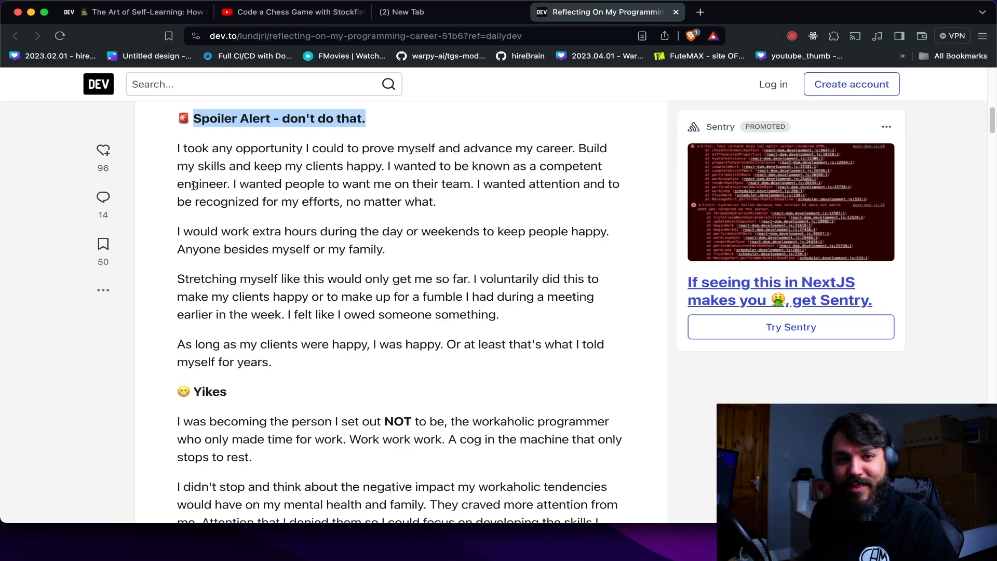
drag(178, 148, 259, 148)
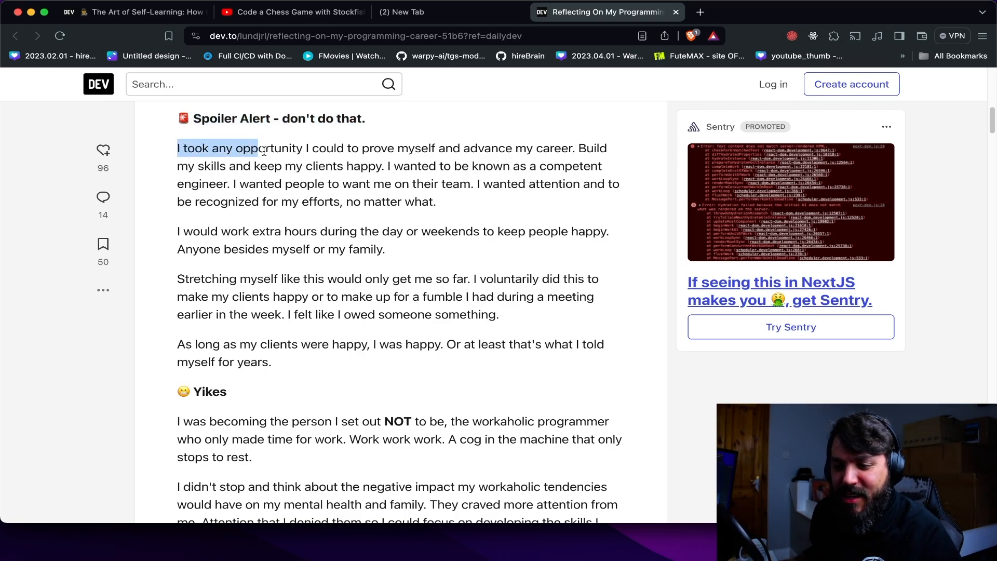
drag(258, 149, 420, 148)
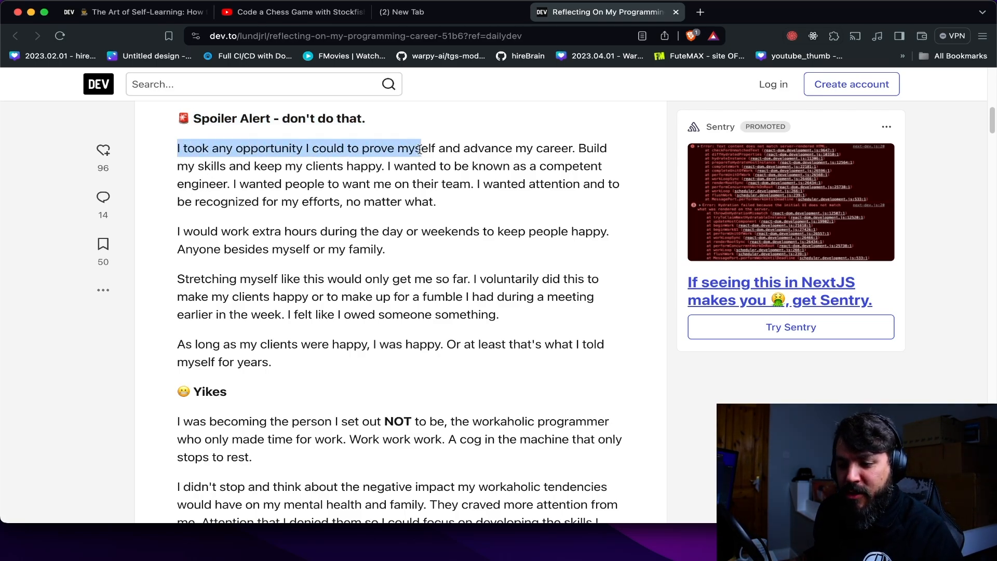
drag(420, 149, 282, 166)
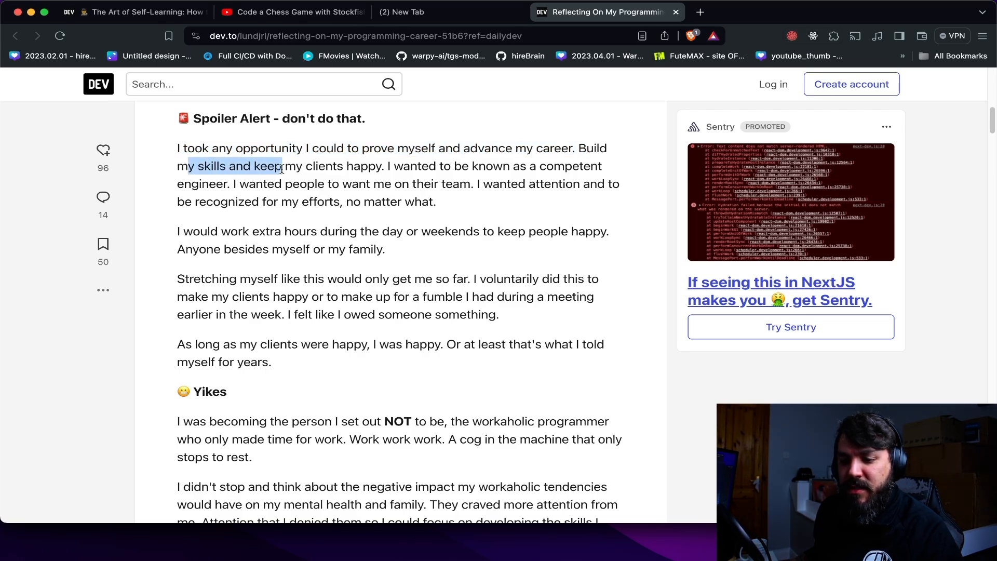
drag(280, 167, 252, 184)
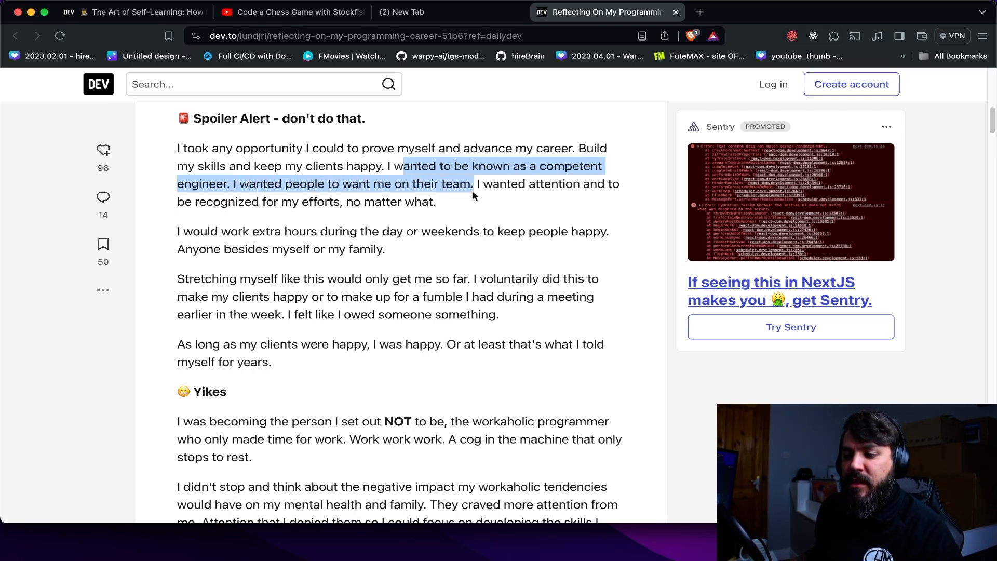
drag(471, 184, 208, 202)
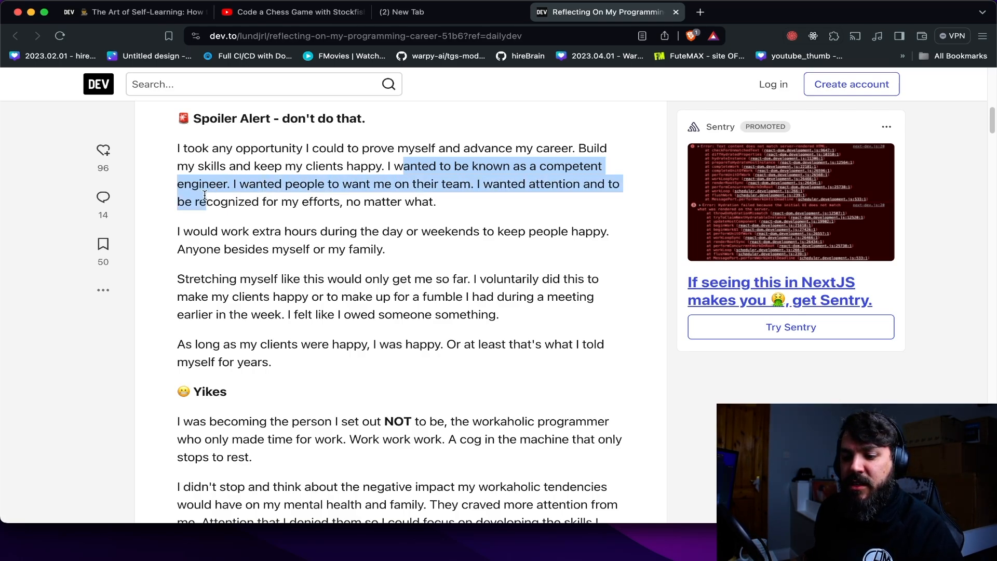
drag(203, 194, 436, 202)
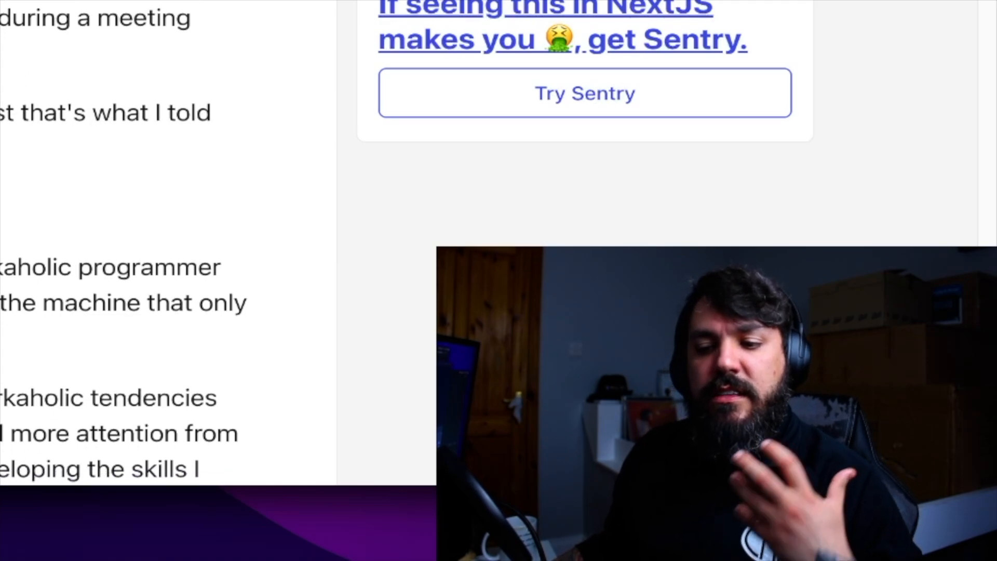
- Highlight the clients-happy paragraph and sentence while reading, then clear the selection
scroll(down, 3)
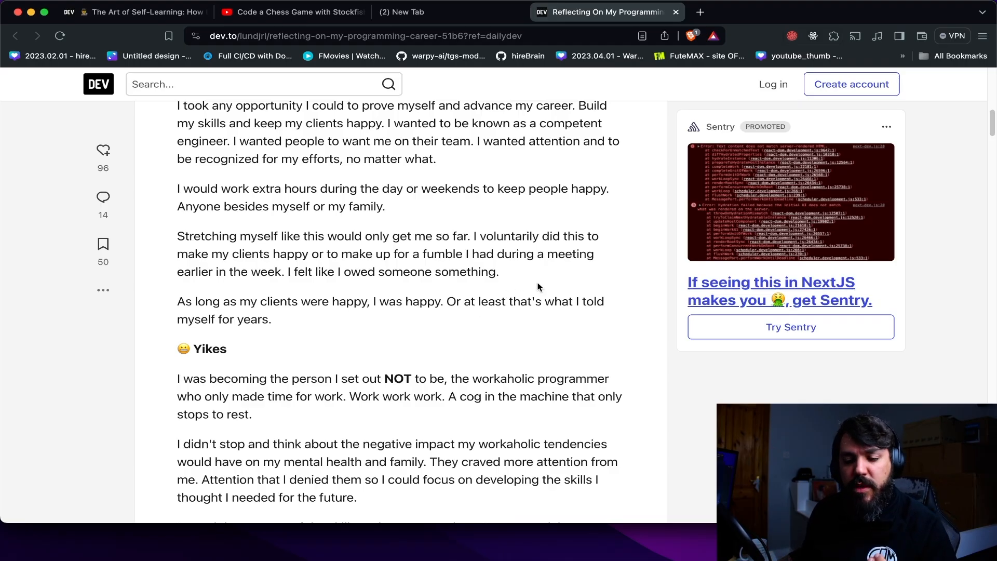
scroll(down, 3)
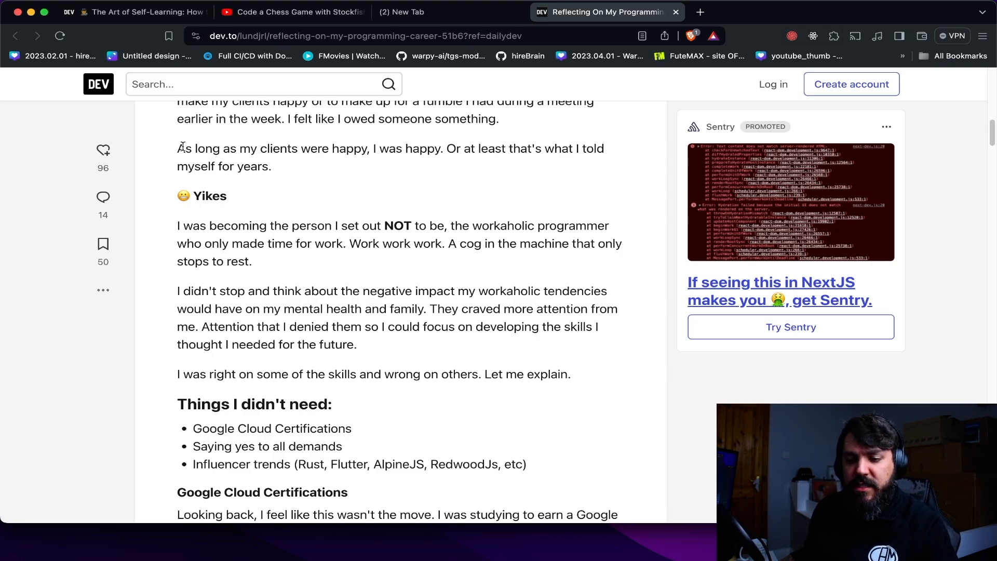
drag(179, 148, 539, 149)
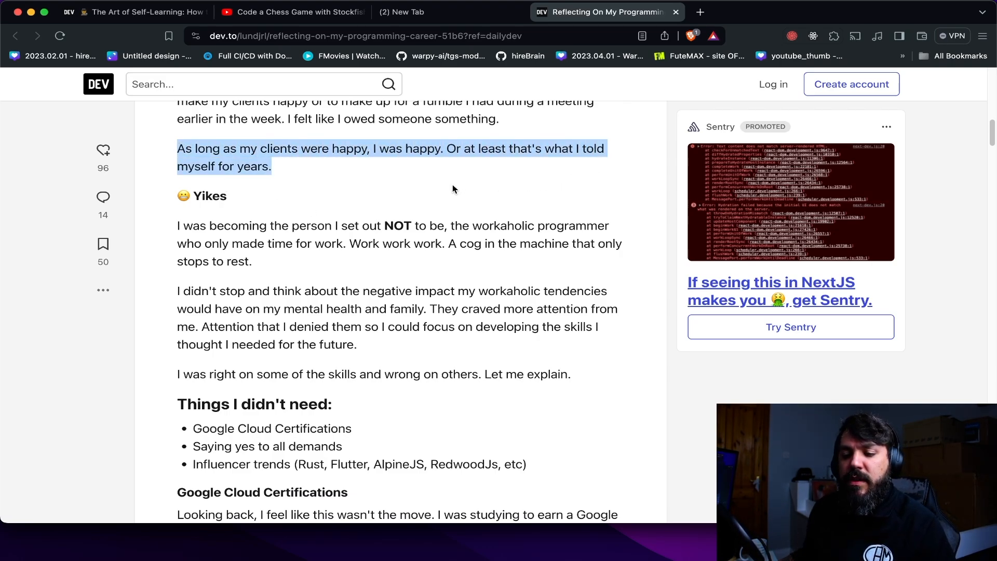
scroll(down, 3)
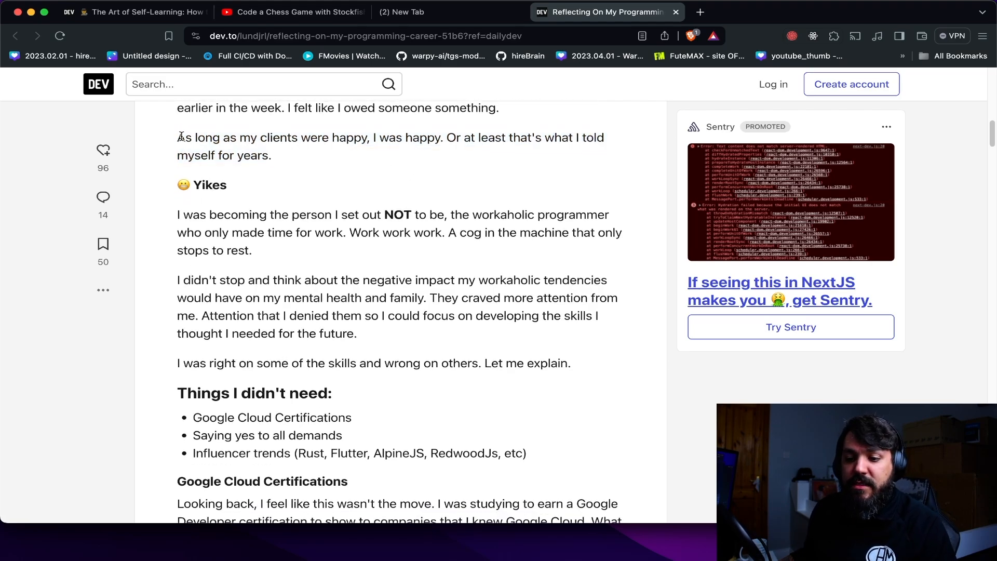
drag(178, 137, 446, 137)
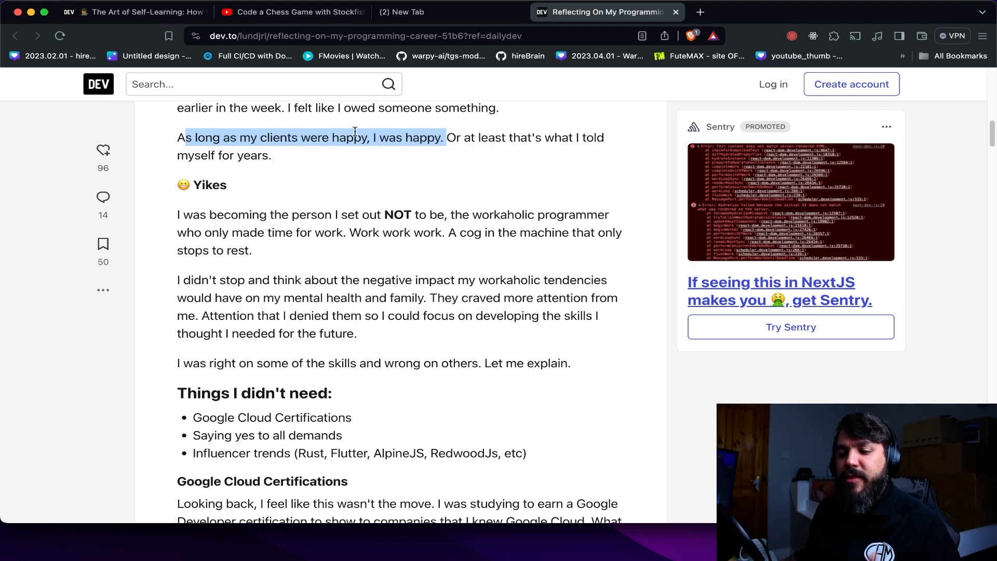
click(274, 155)
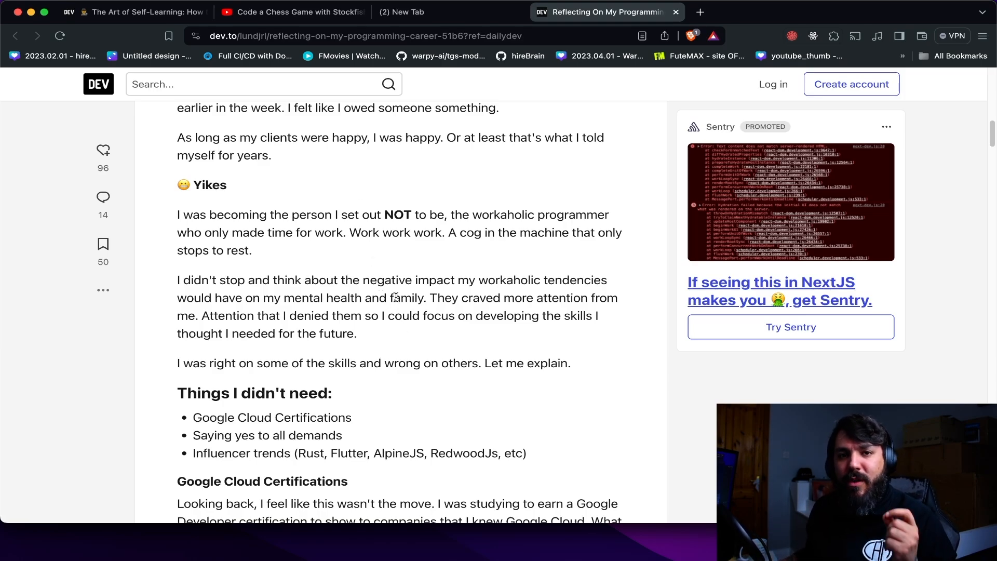
- Highlight the workaholic programmer and cog-in-the-machine lines, then the negative impact and denied attention sentences
scroll(down, 3)
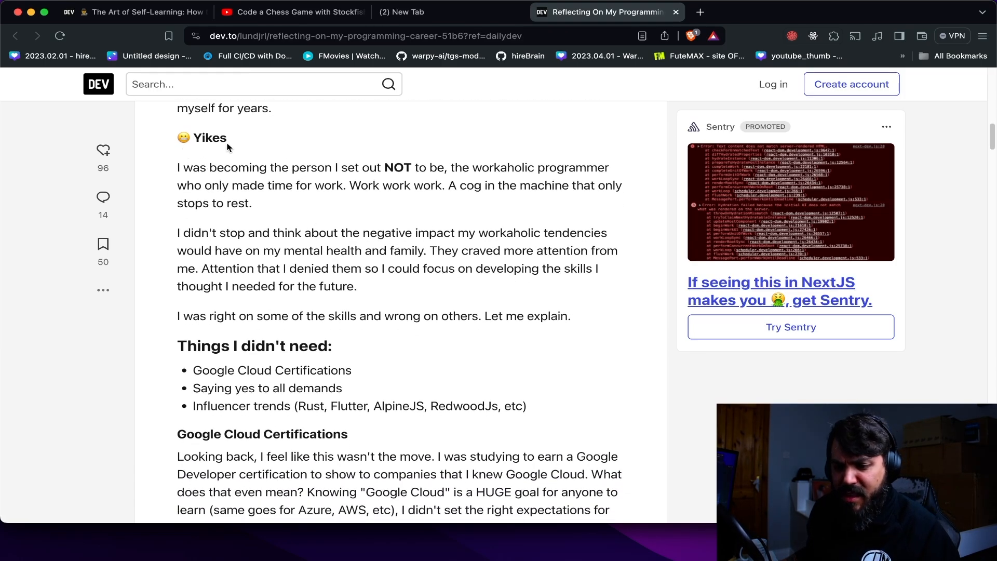
drag(177, 167, 423, 168)
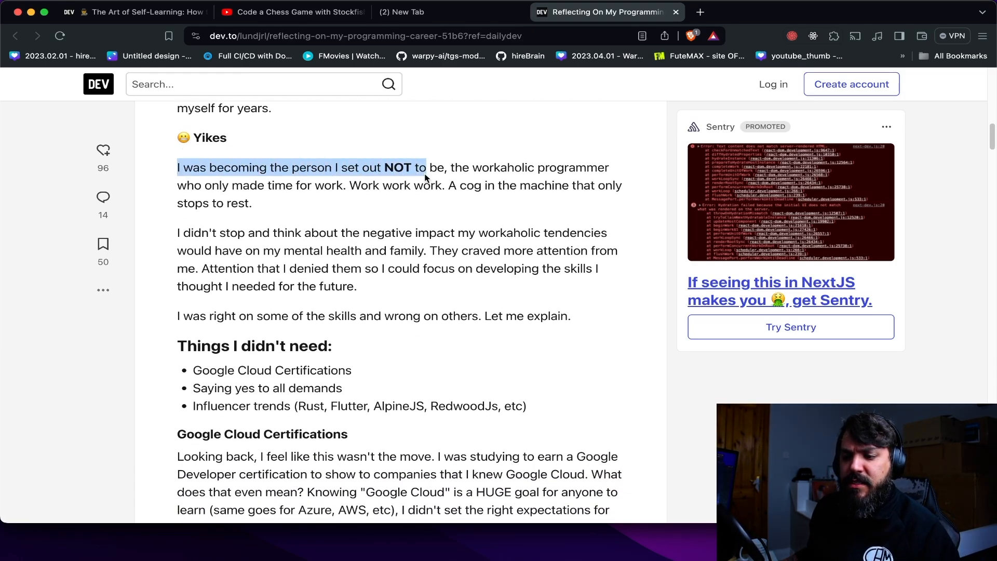
drag(425, 167, 556, 167)
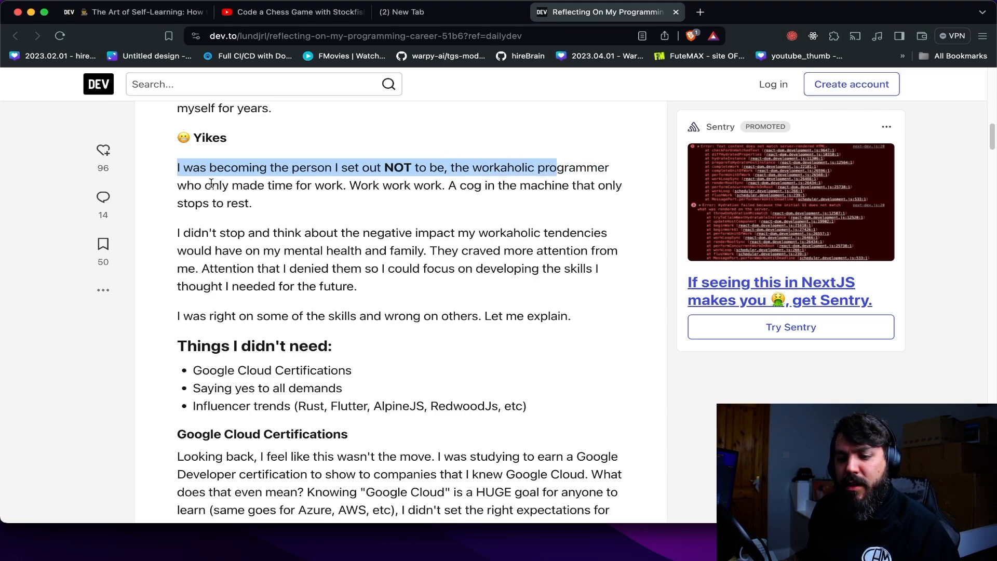
drag(556, 168, 378, 185)
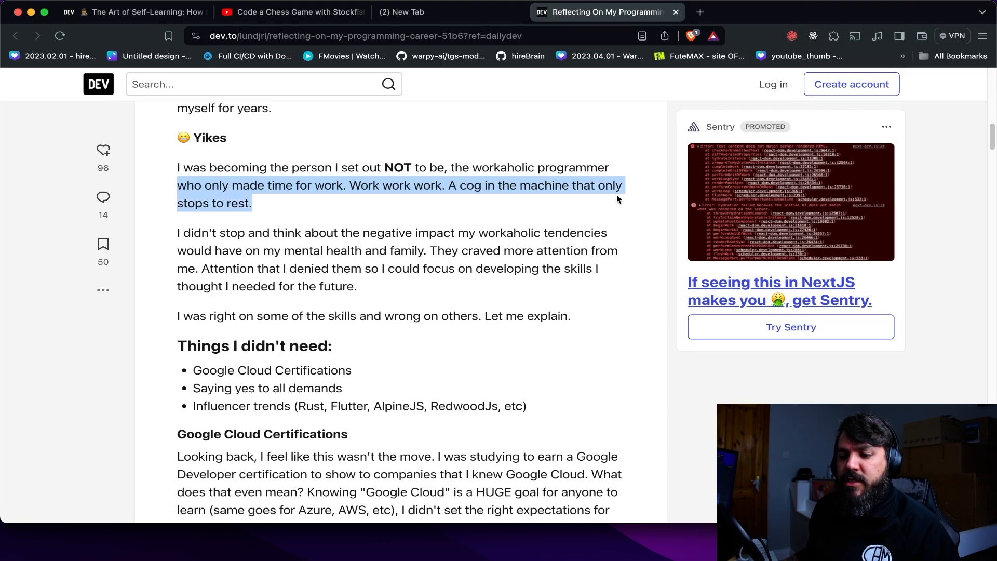
scroll(down, 3)
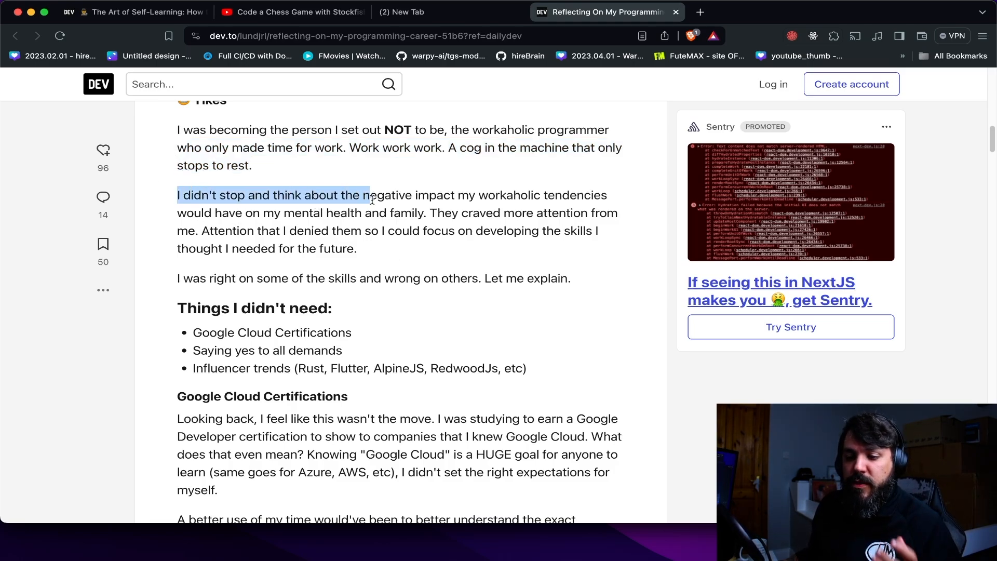
drag(368, 195, 572, 195)
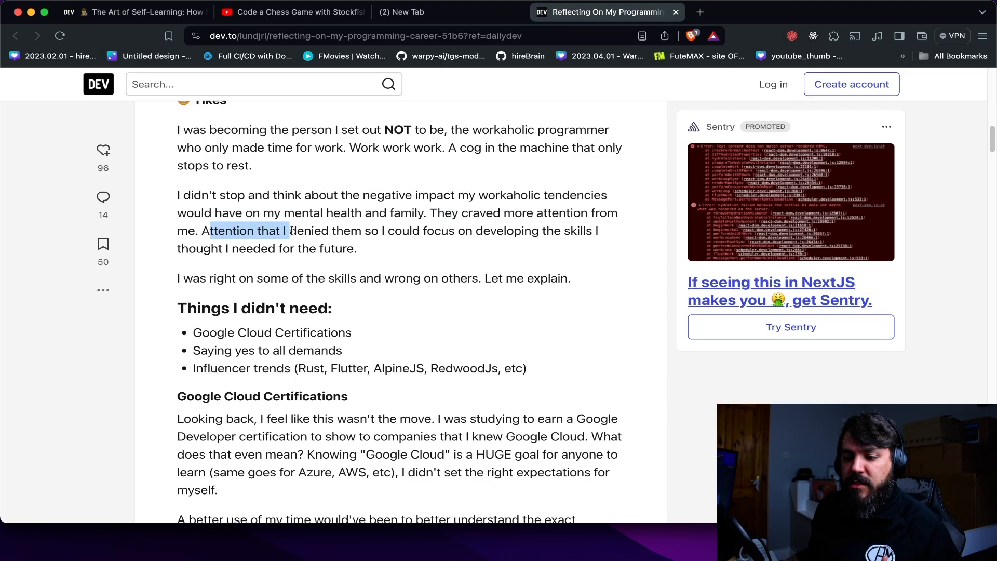
drag(287, 230, 483, 231)
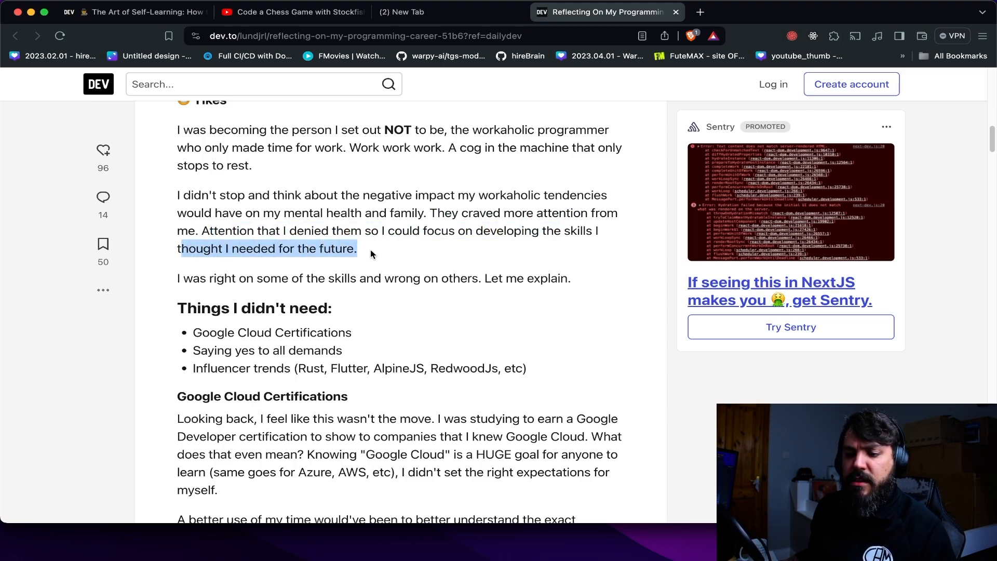
- Read through Google Cloud Certifications, highlighting the earning-a-certification and better-use-of-time sentences, into Saying Yes
scroll(down, 3)
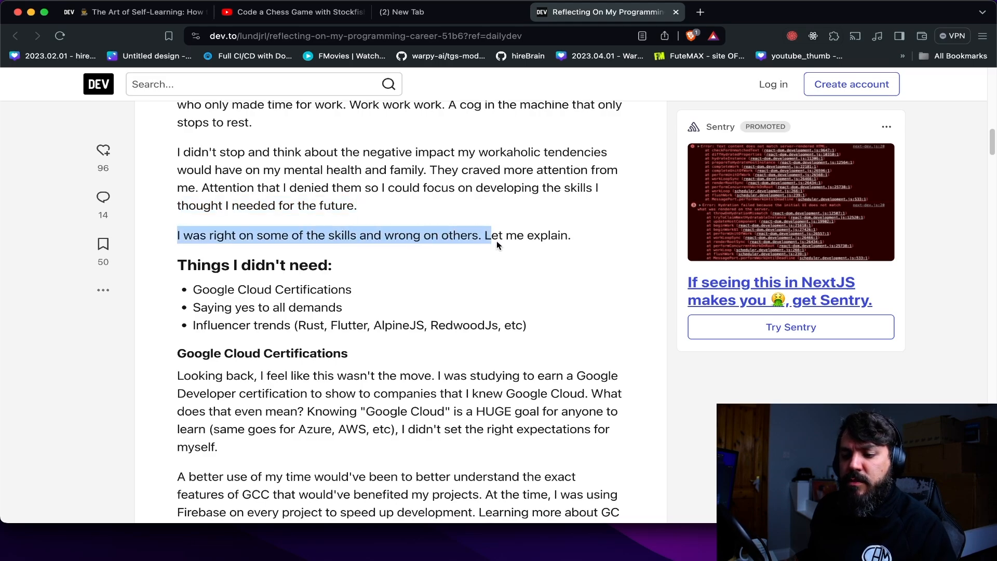
scroll(down, 3)
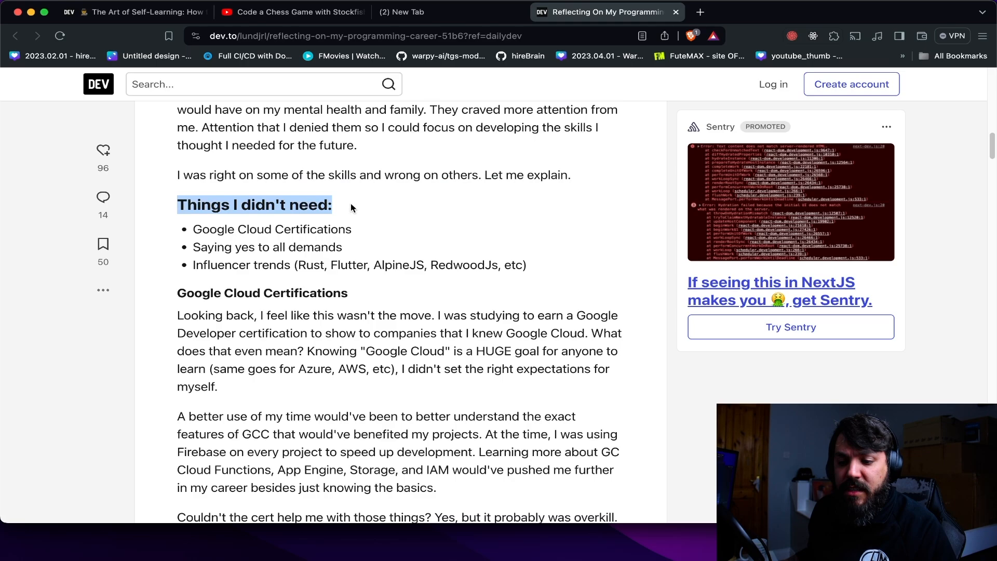
scroll(down, 3)
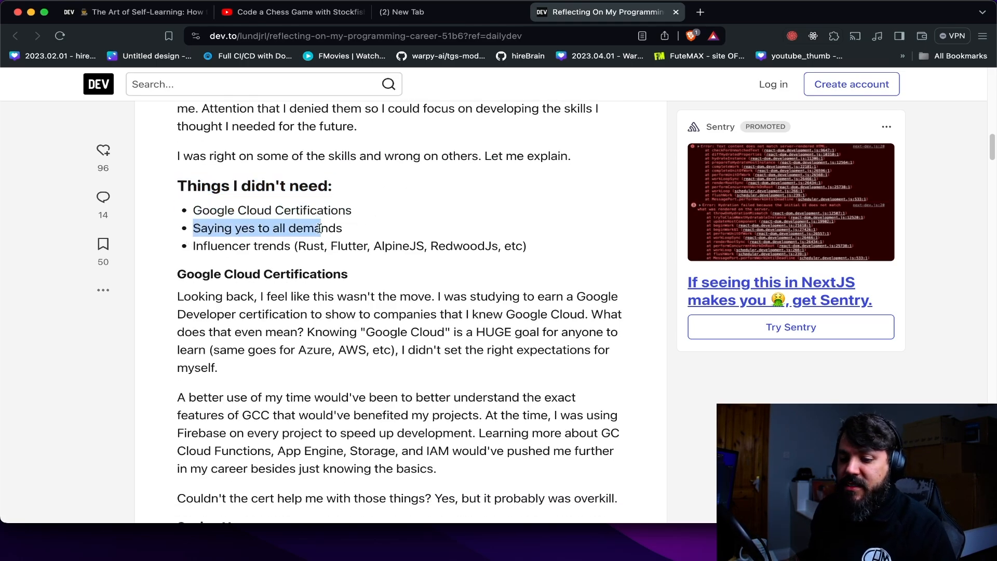
scroll(down, 3)
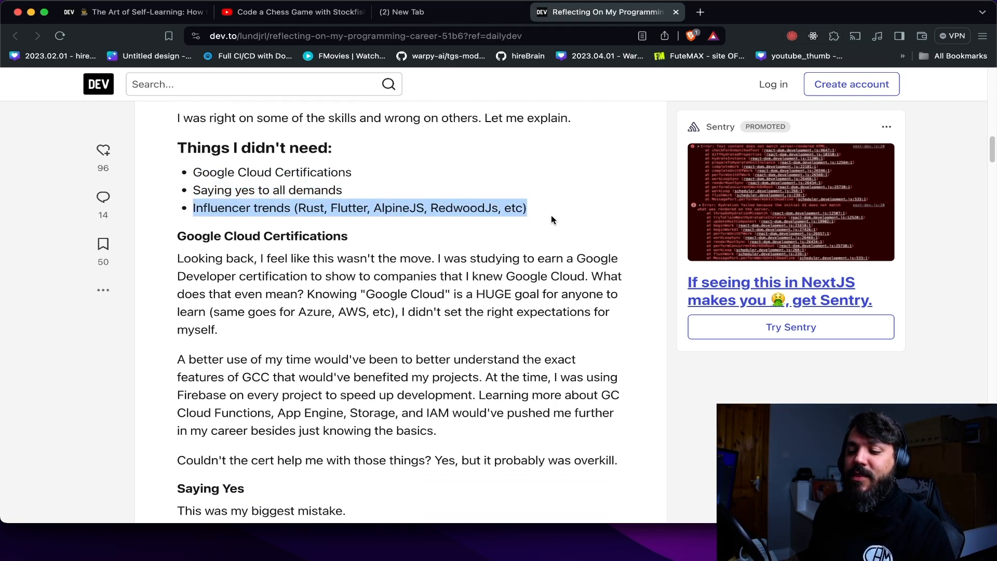
scroll(down, 3)
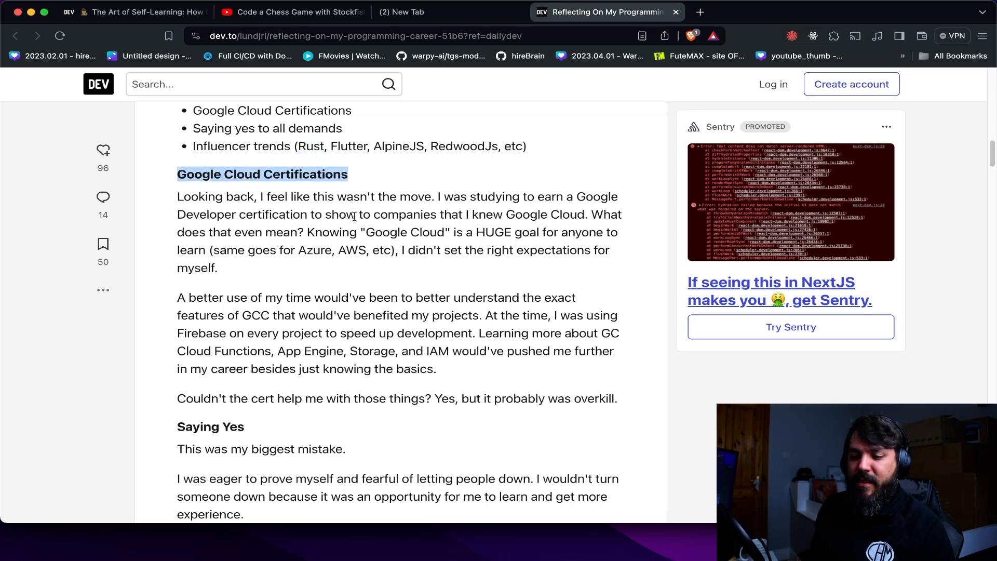
drag(445, 197, 614, 196)
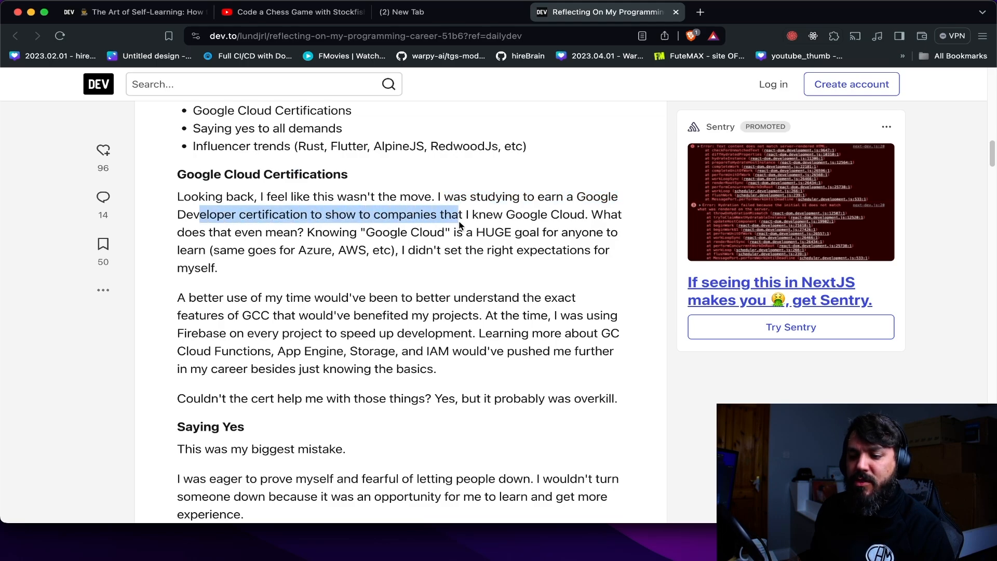
scroll(down, 3)
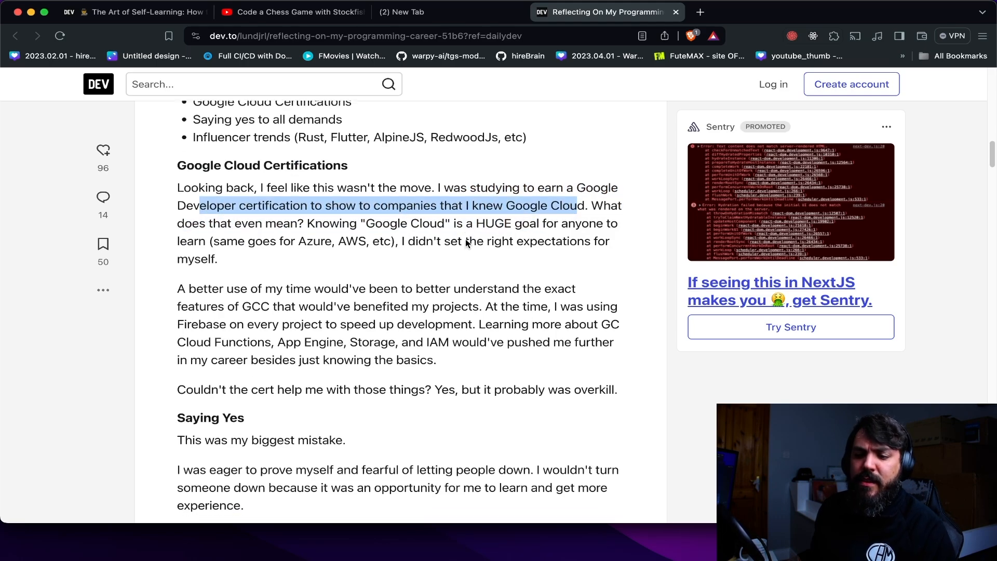
scroll(down, 3)
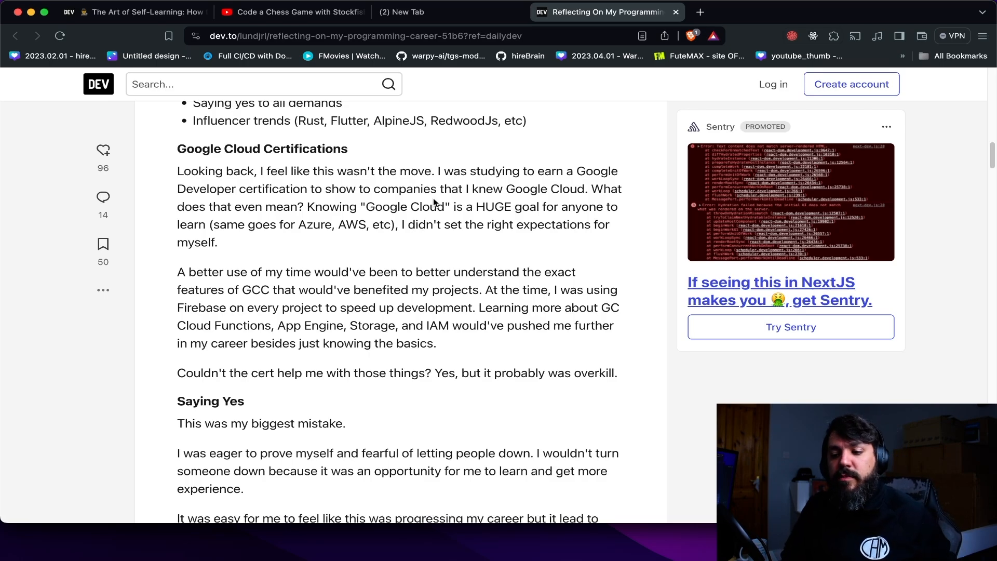
mouse_move(462, 195)
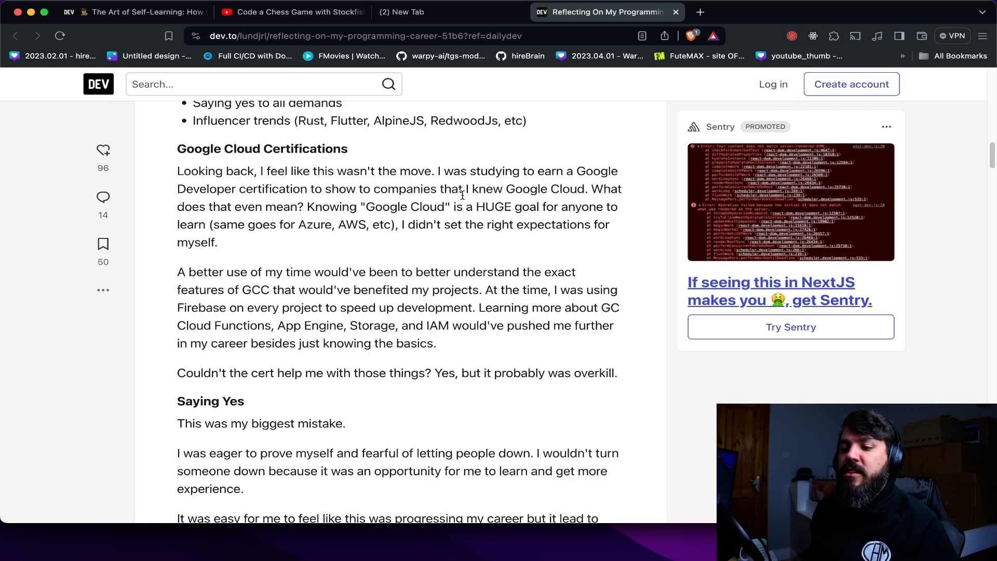
scroll(down, 3)
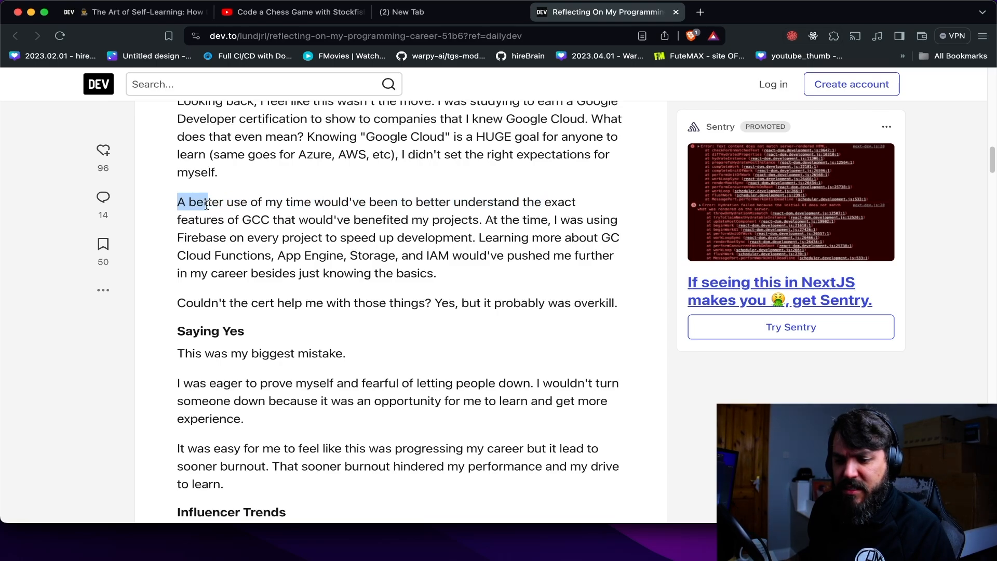
drag(207, 201, 447, 219)
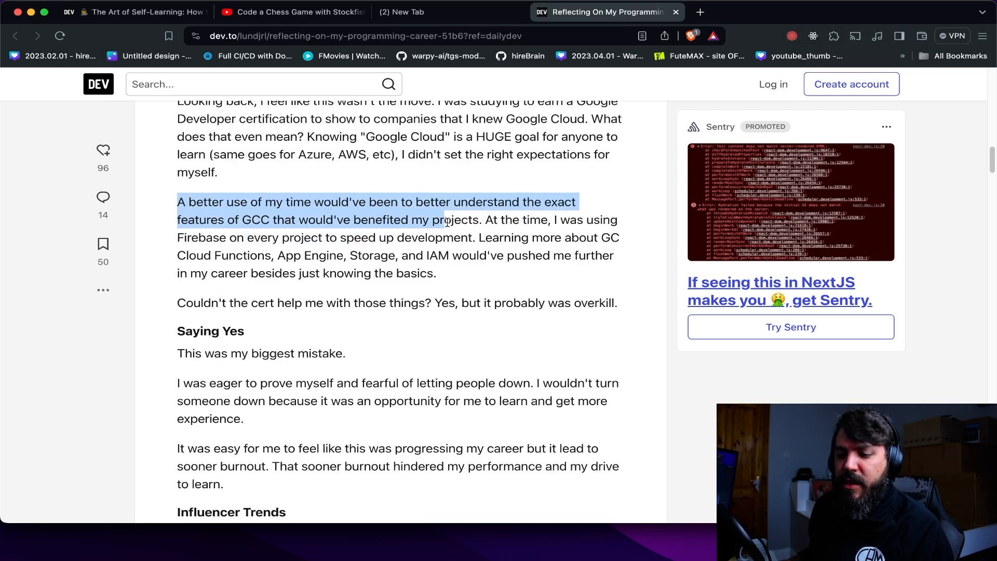
scroll(down, 3)
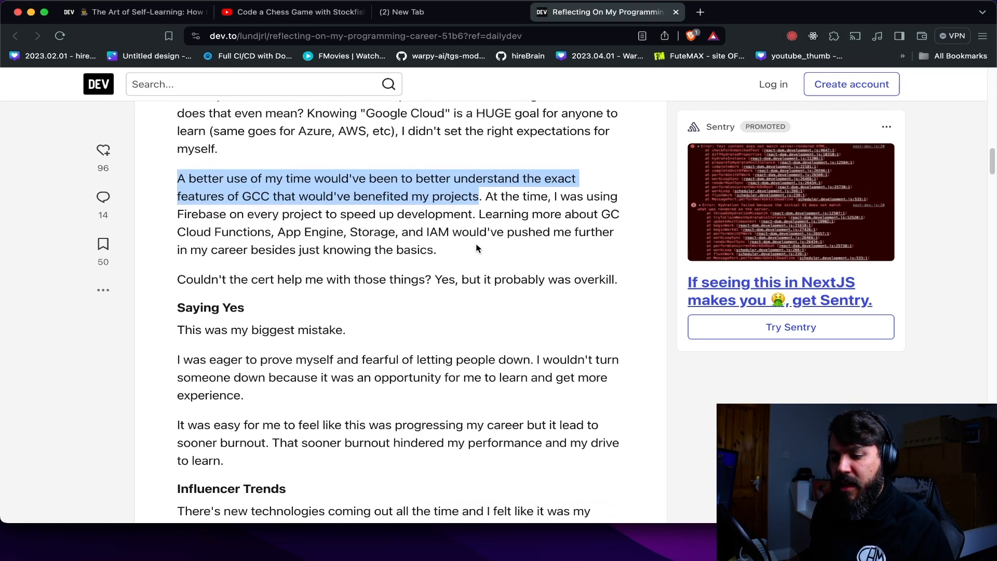
scroll(down, 3)
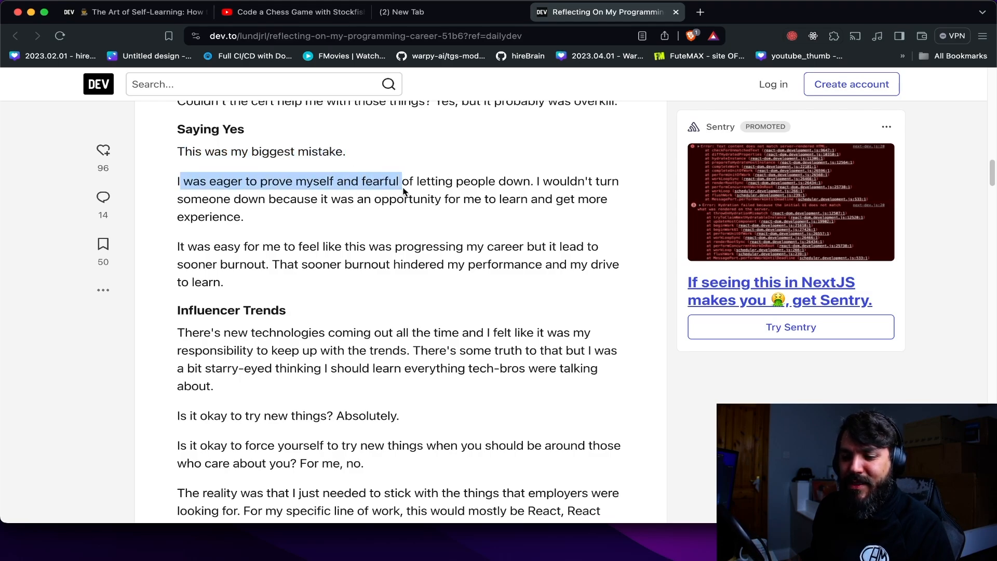
drag(403, 181, 509, 180)
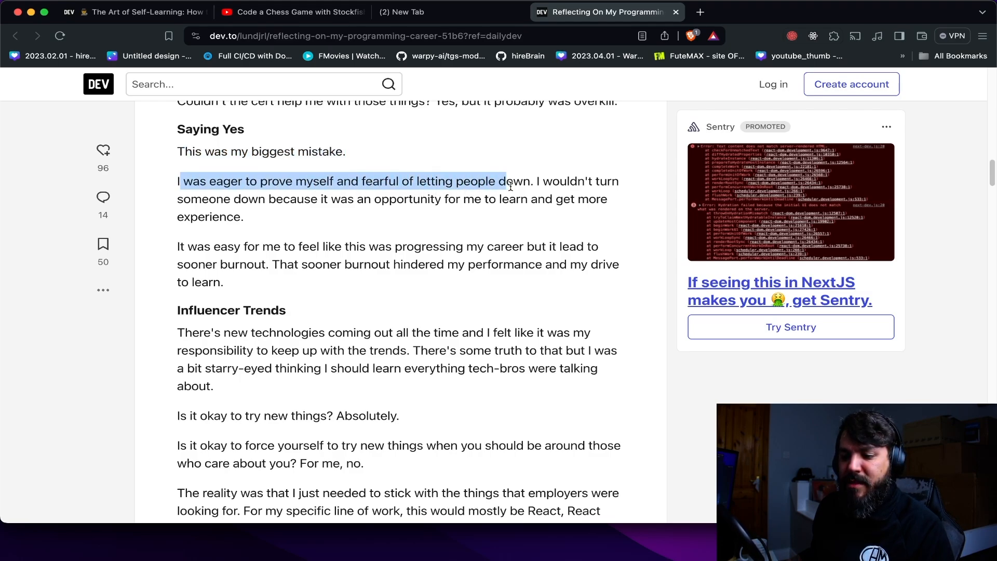
drag(509, 185, 591, 183)
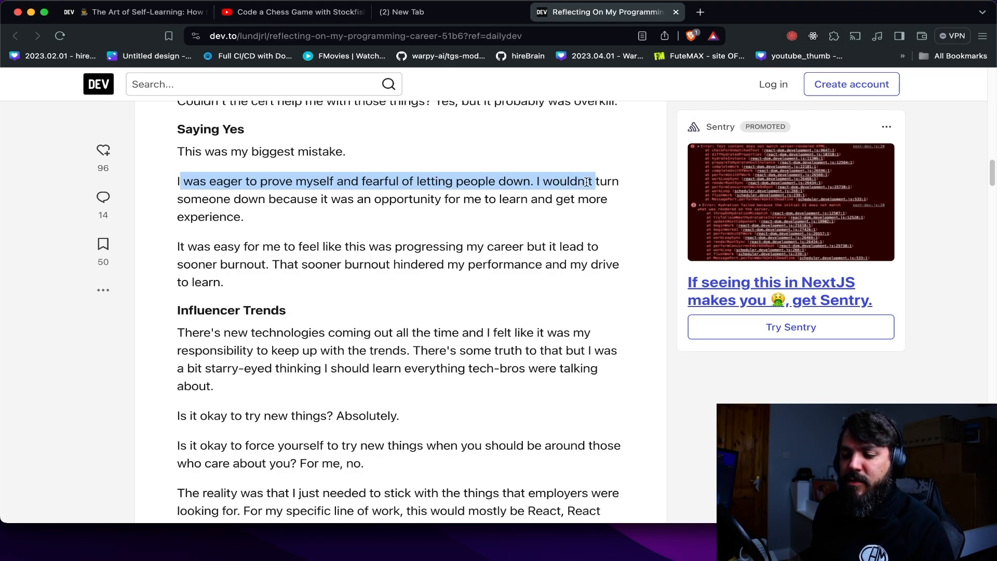
drag(584, 181, 380, 203)
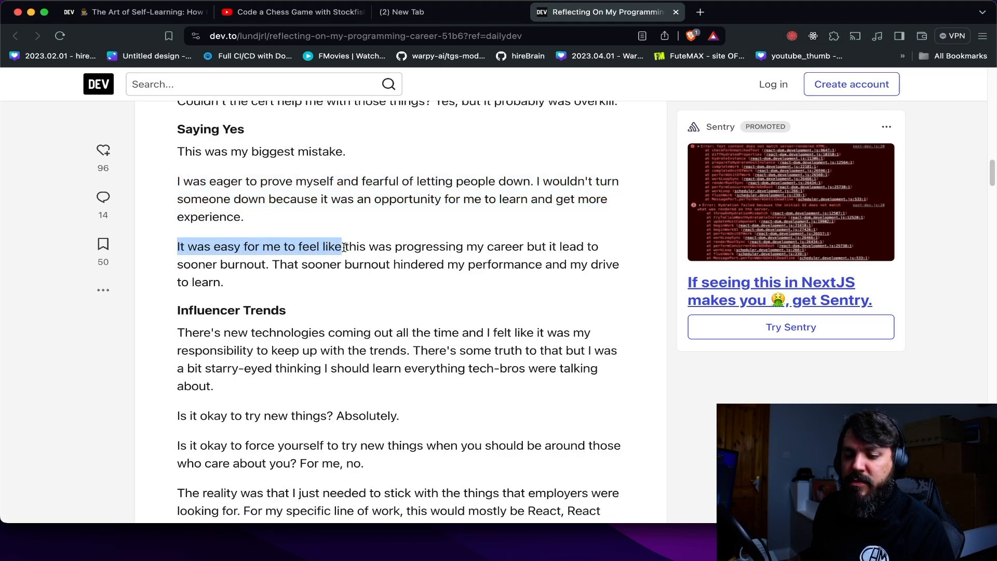
drag(344, 246, 216, 264)
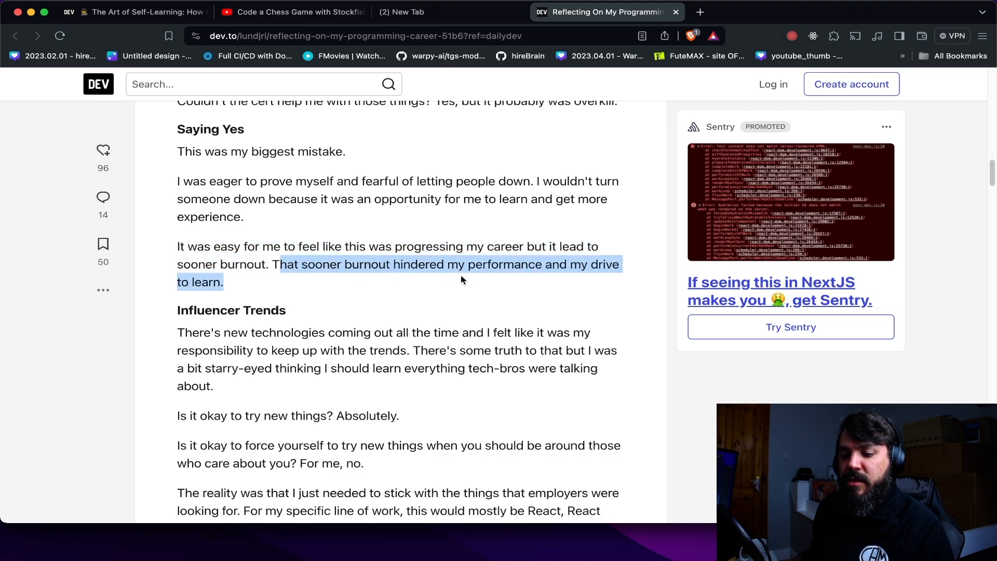
mouse_move(478, 281)
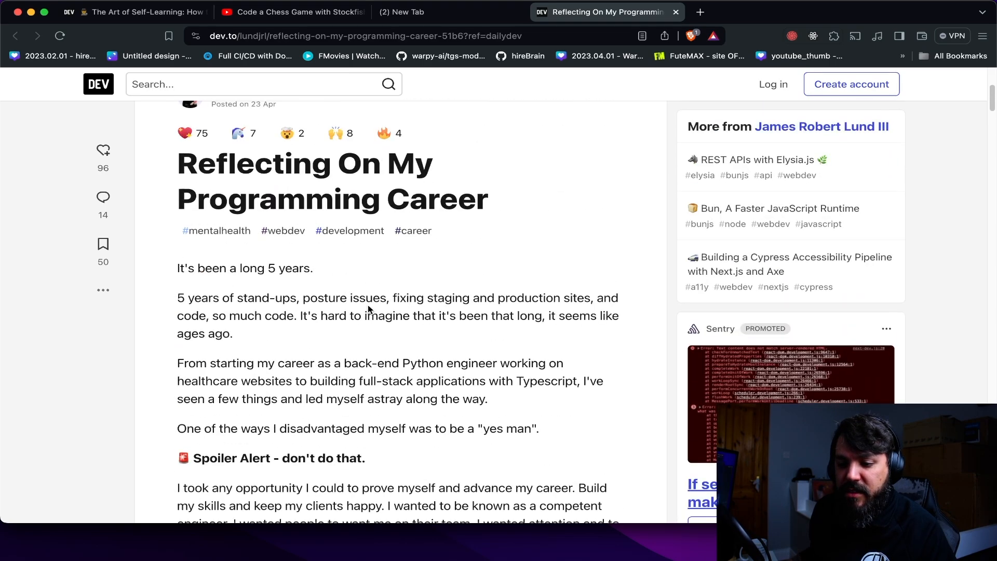
- Scroll from the article opening through Saying Yes to Influencer Trends, highlighting the clients-being-happy line on the way
scroll(down, 3)
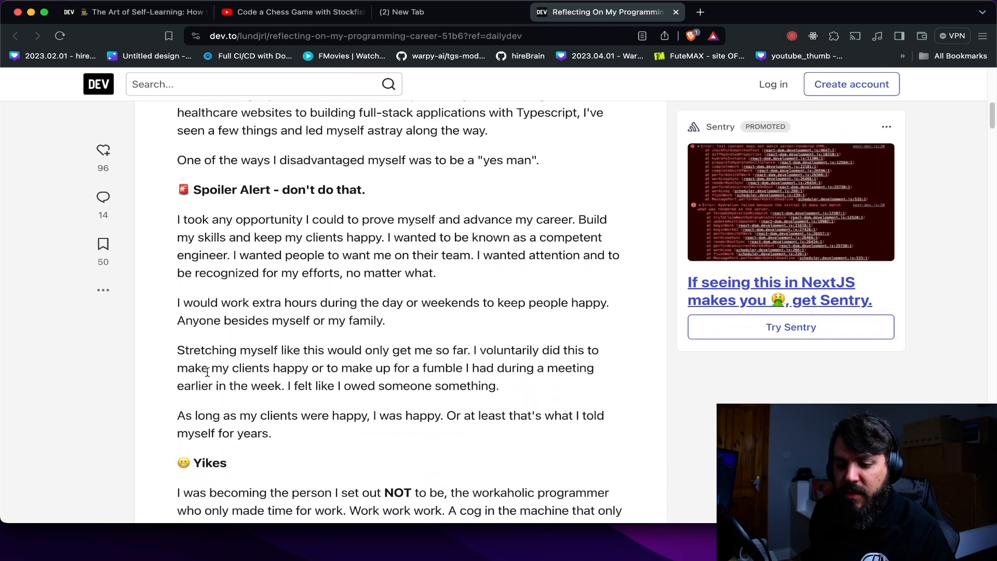
drag(178, 416, 361, 415)
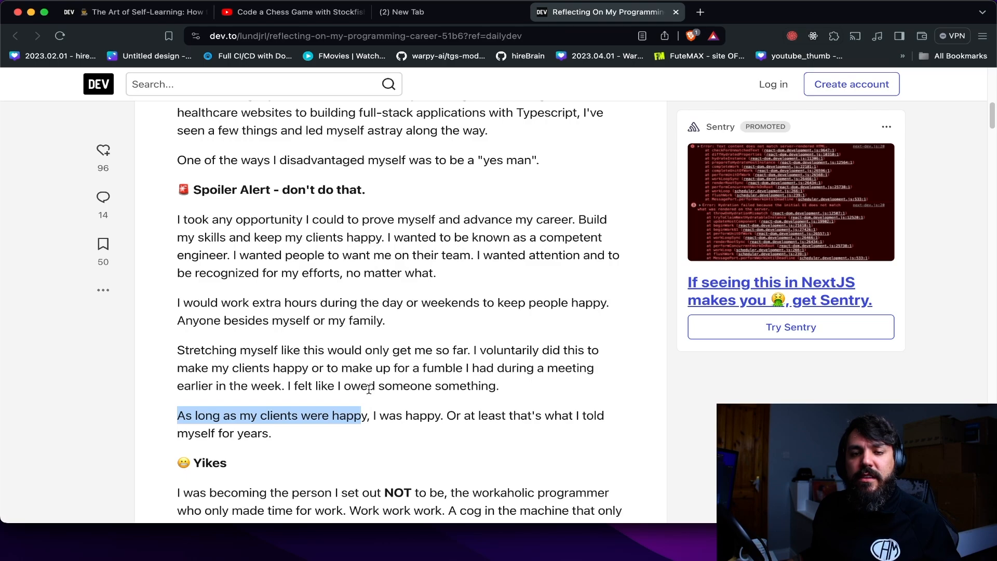
scroll(down, 3)
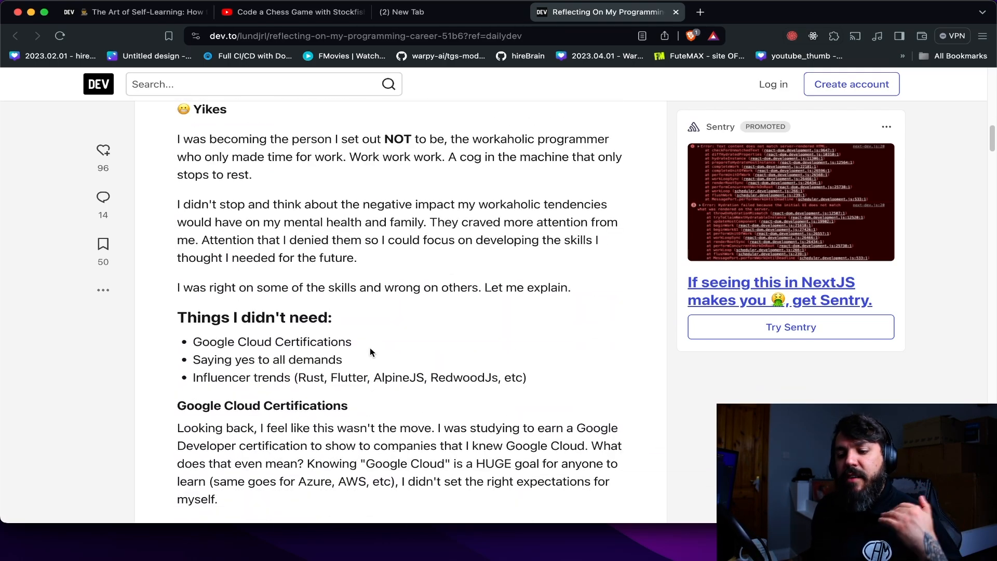
scroll(down, 3)
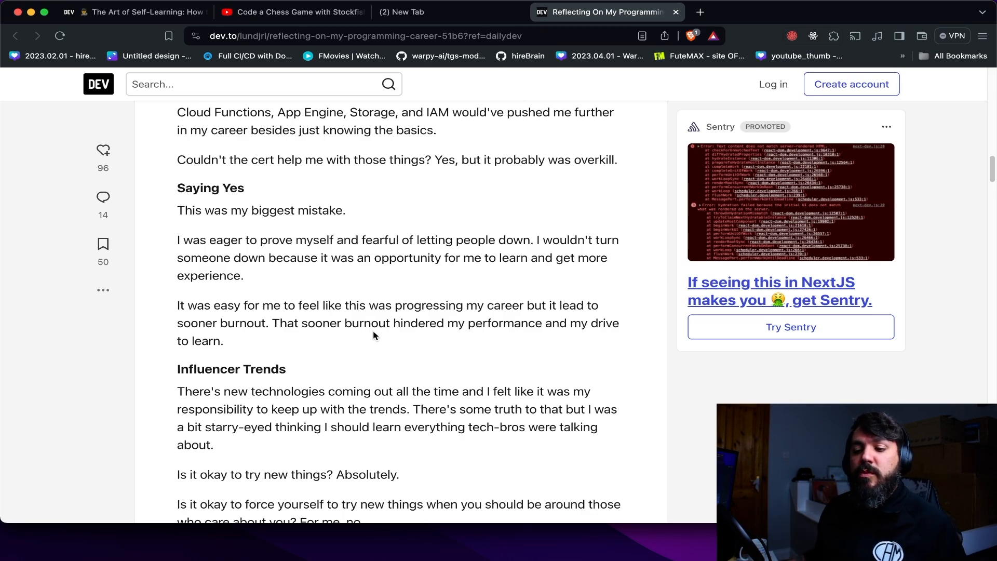
scroll(down, 3)
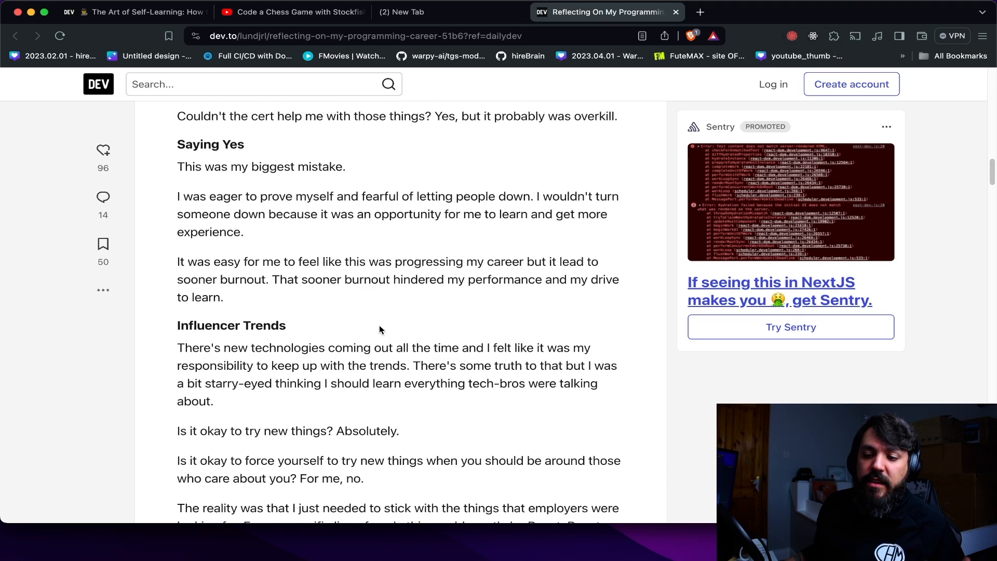
scroll(up, 3)
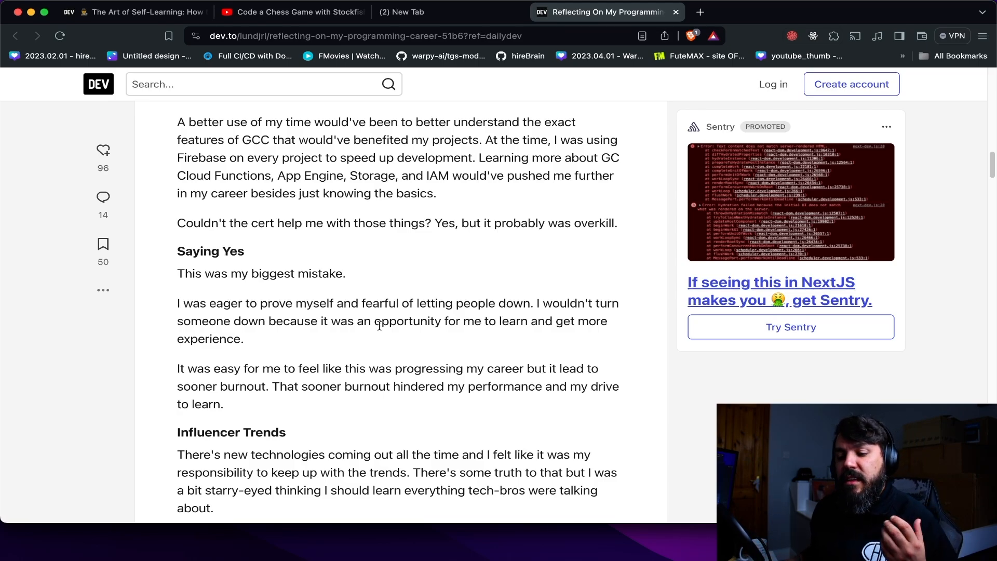
scroll(down, 3)
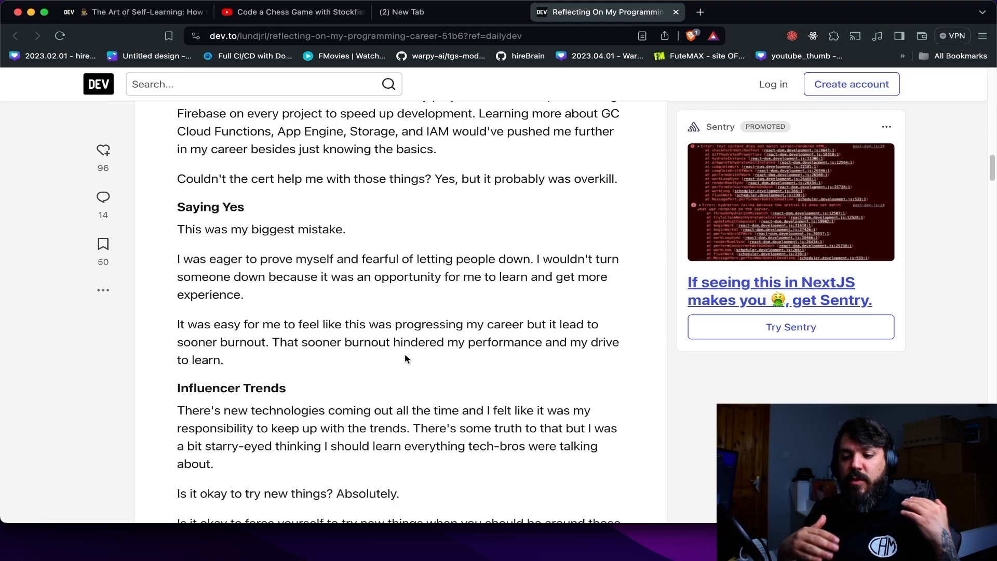
mouse_move(400, 356)
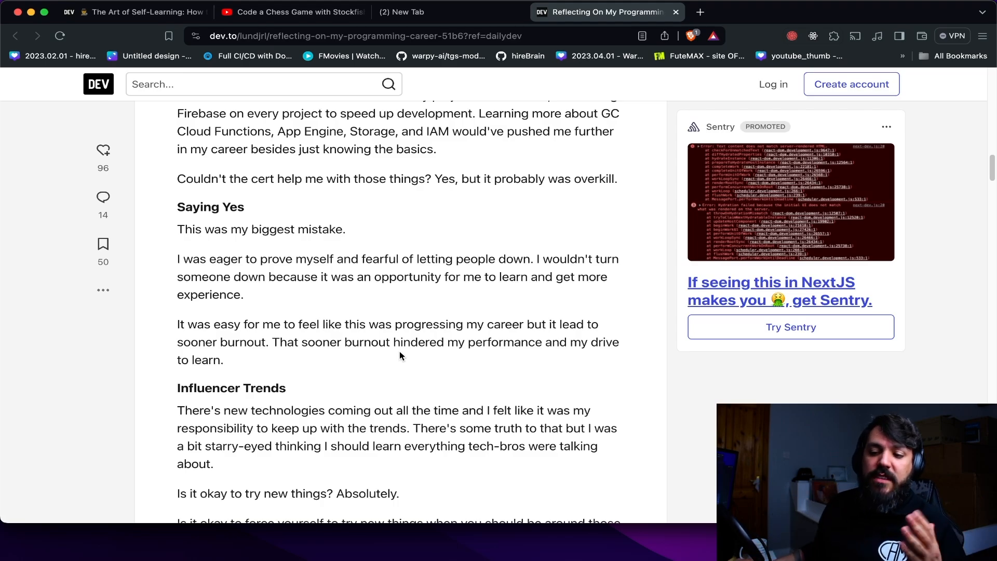
scroll(down, 3)
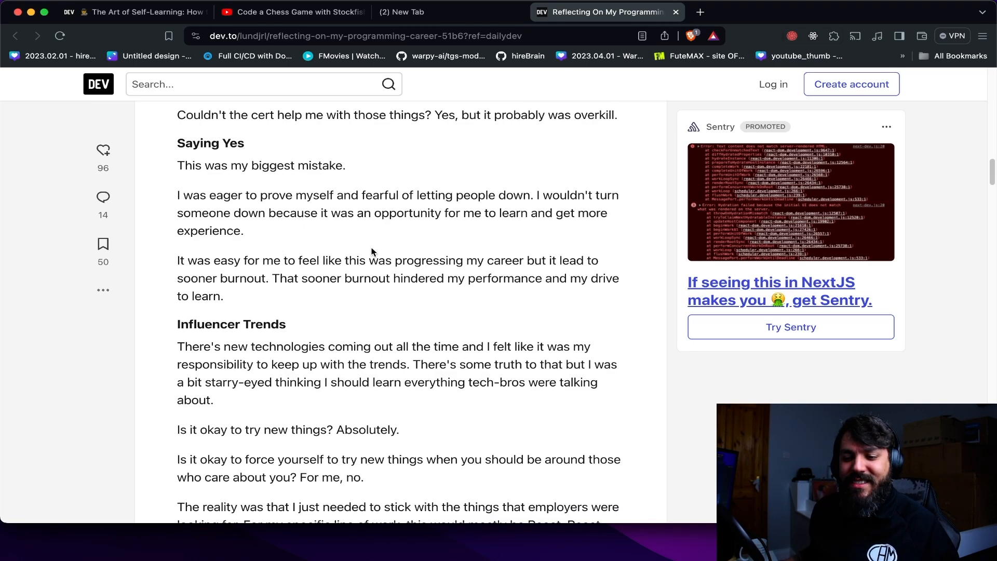
scroll(down, 3)
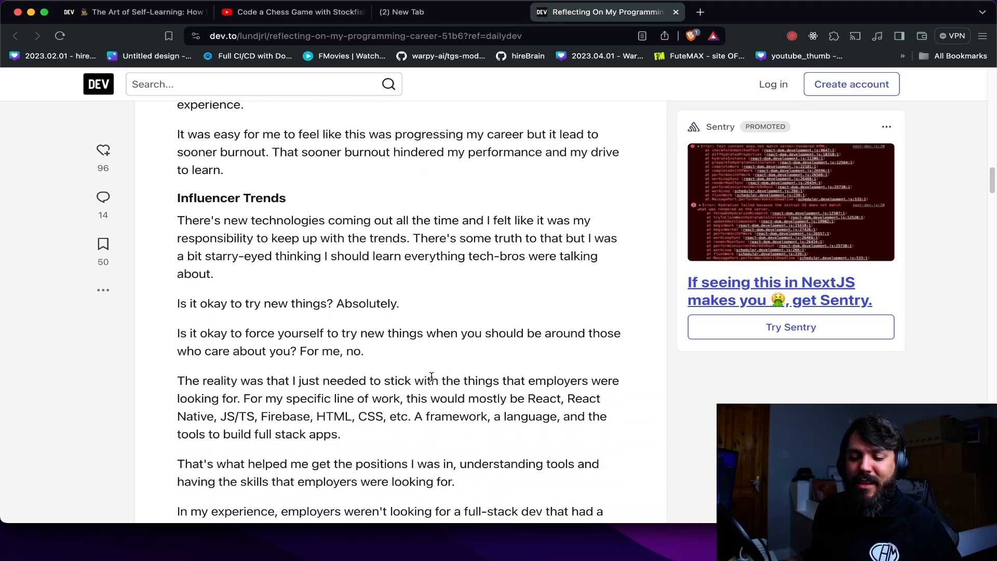
- Highlight the starry-eyed line about learning everything, then clear it and read on
scroll(down, 3)
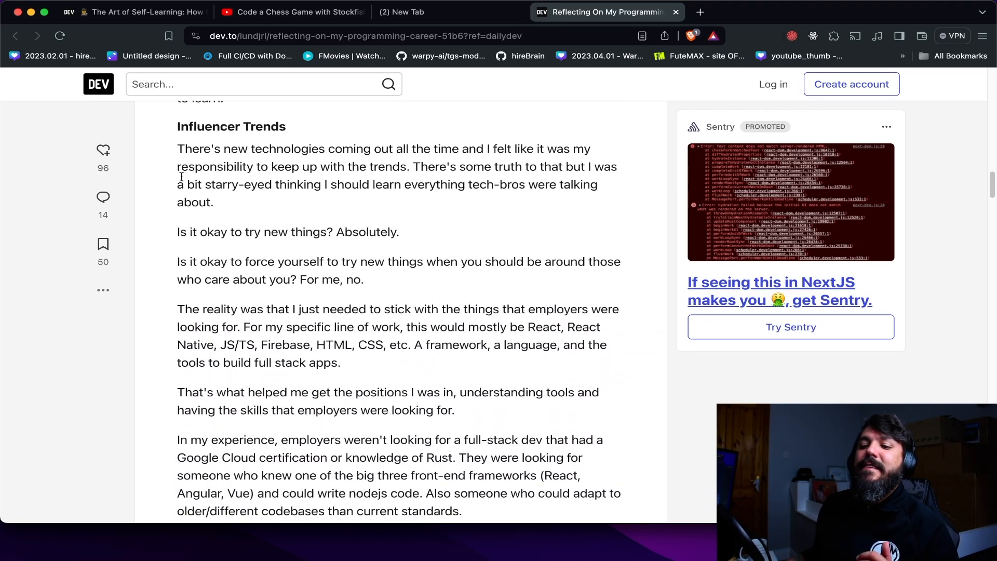
drag(185, 149, 341, 149)
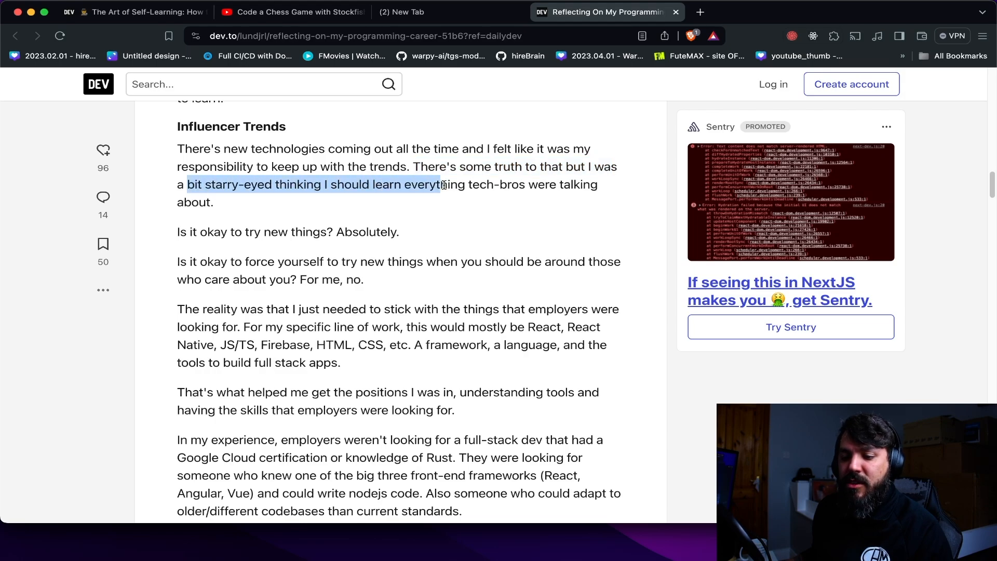
click(447, 282)
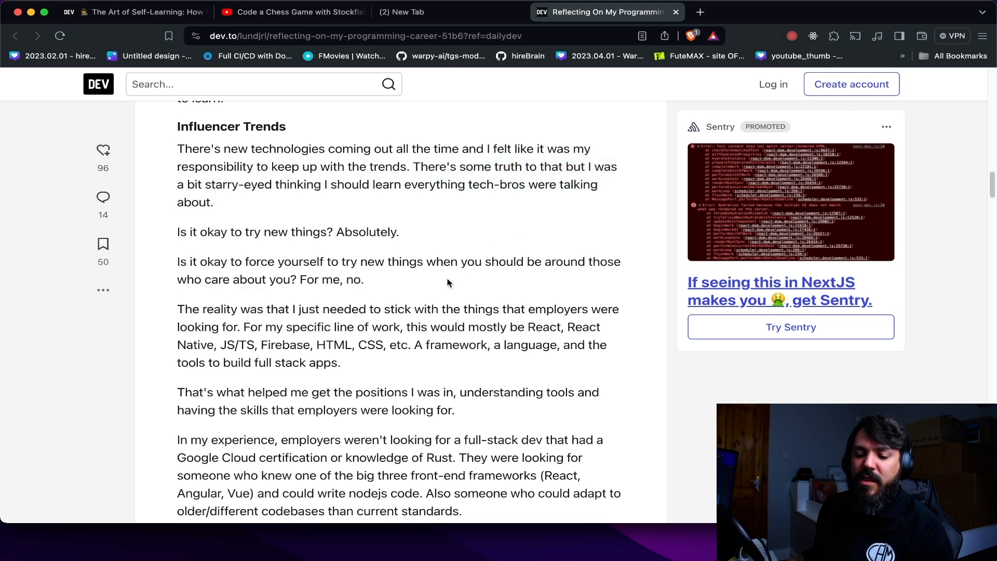
scroll(down, 3)
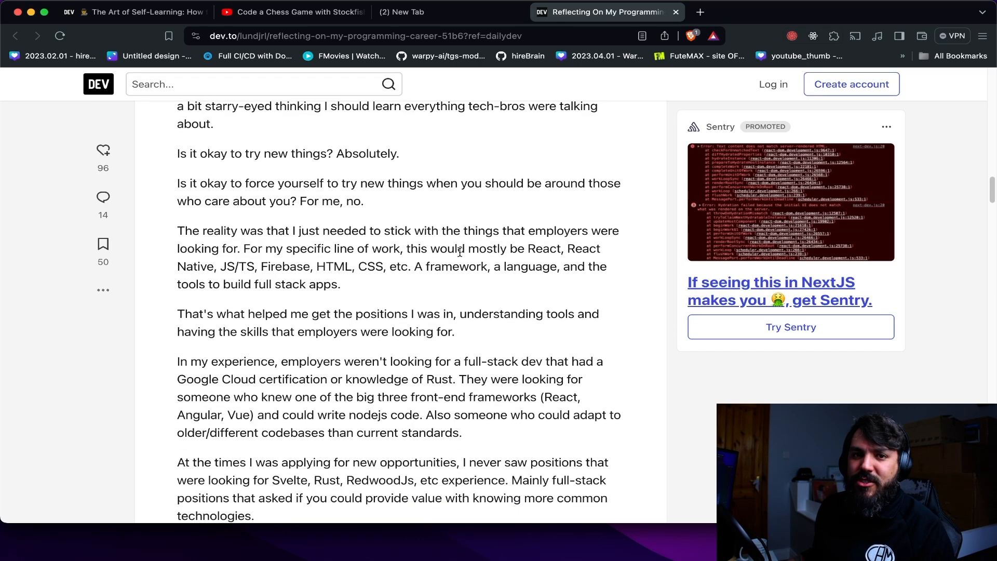
- Highlight the trying-new-things sentence and the forcing-yourself question through 'For me, no.'
drag(189, 154, 399, 154)
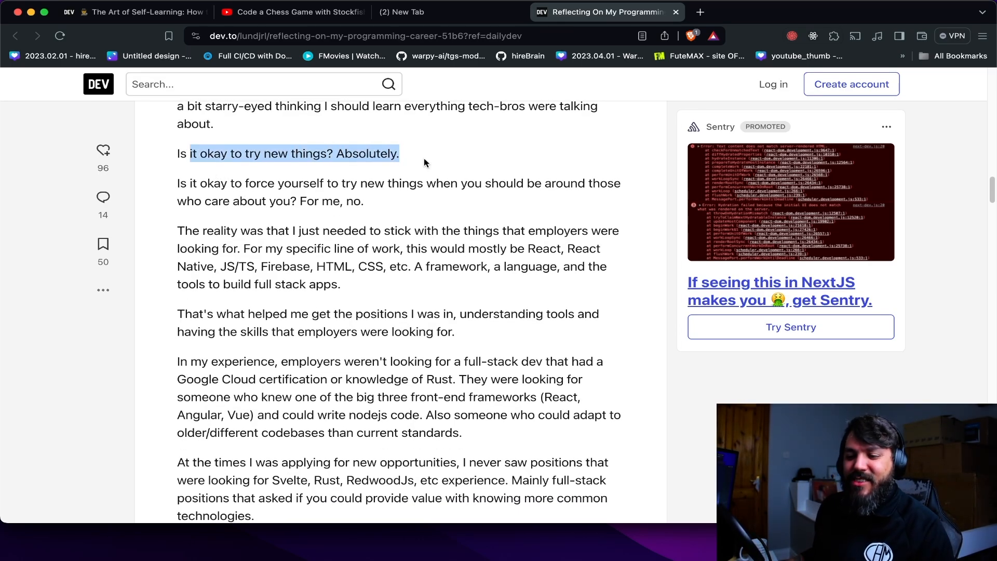
scroll(down, 3)
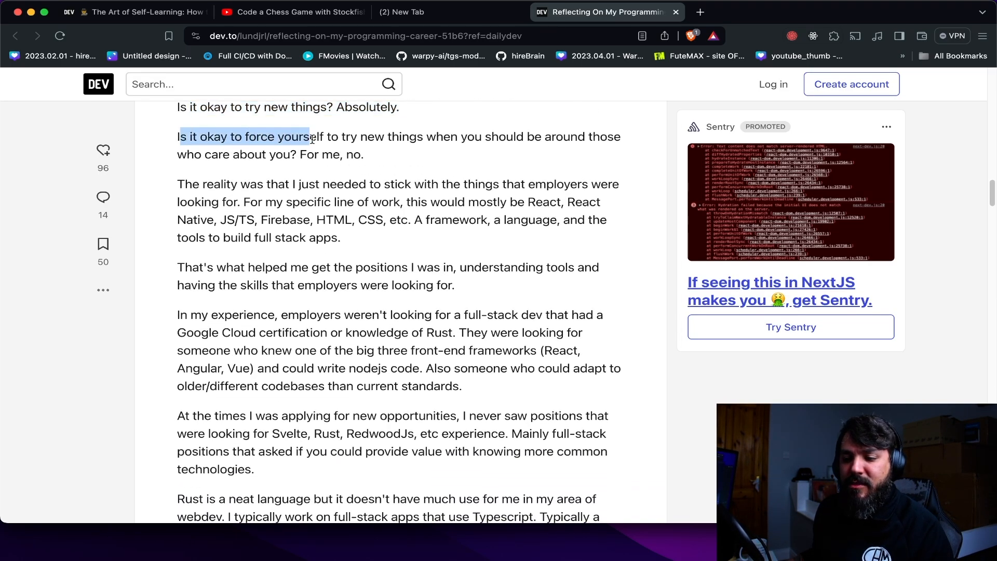
drag(311, 136, 588, 136)
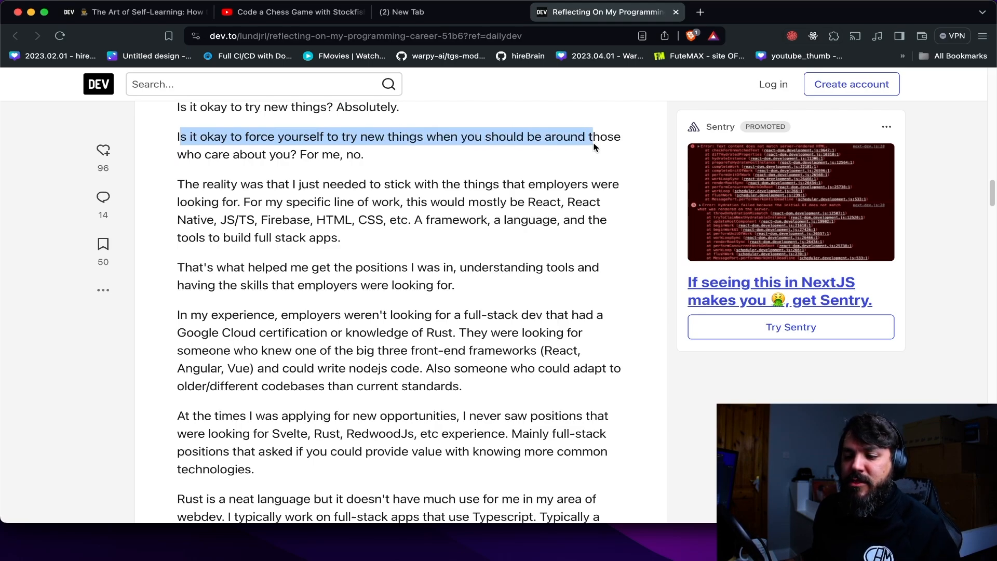
drag(590, 136, 364, 153)
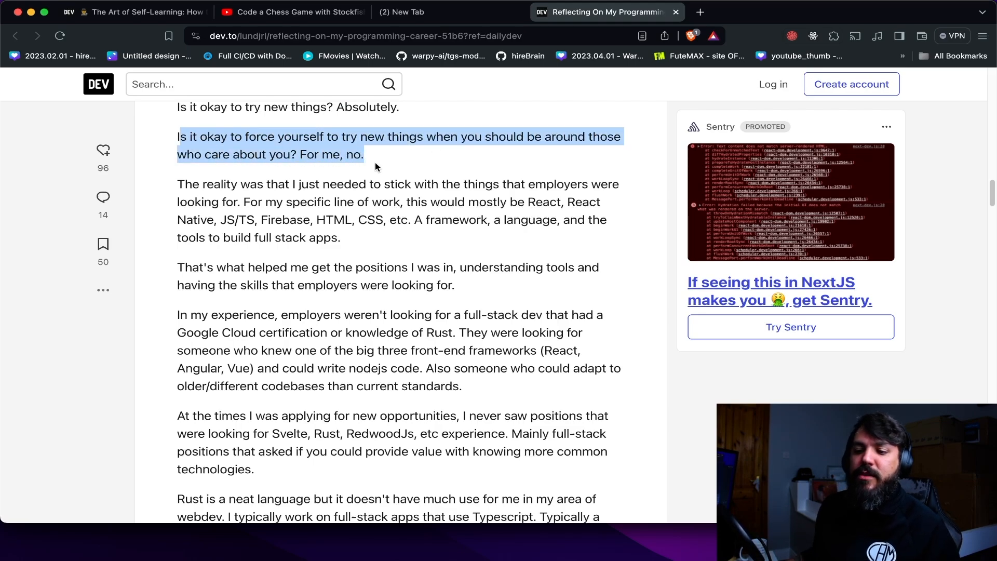
click(395, 159)
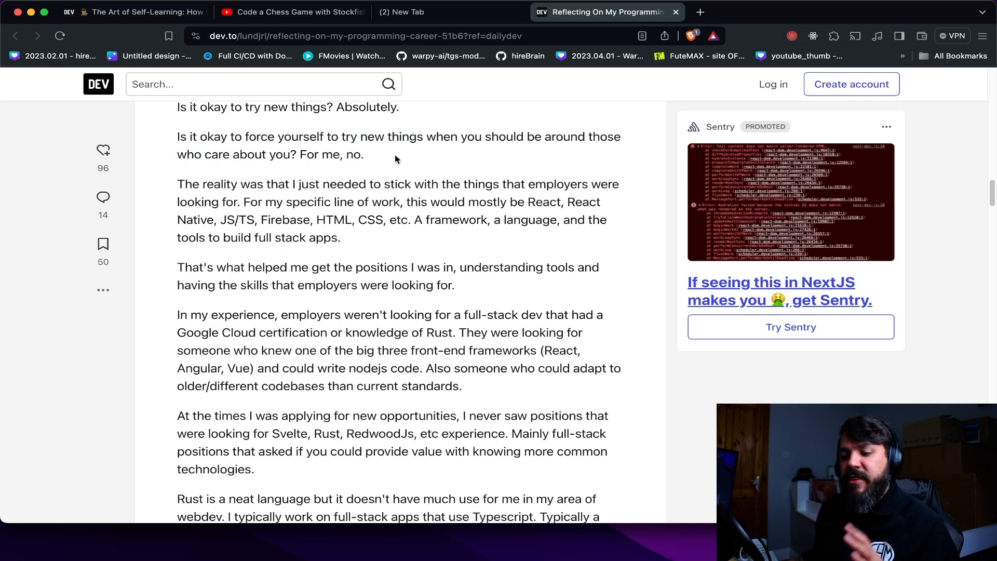
drag(178, 136, 365, 154)
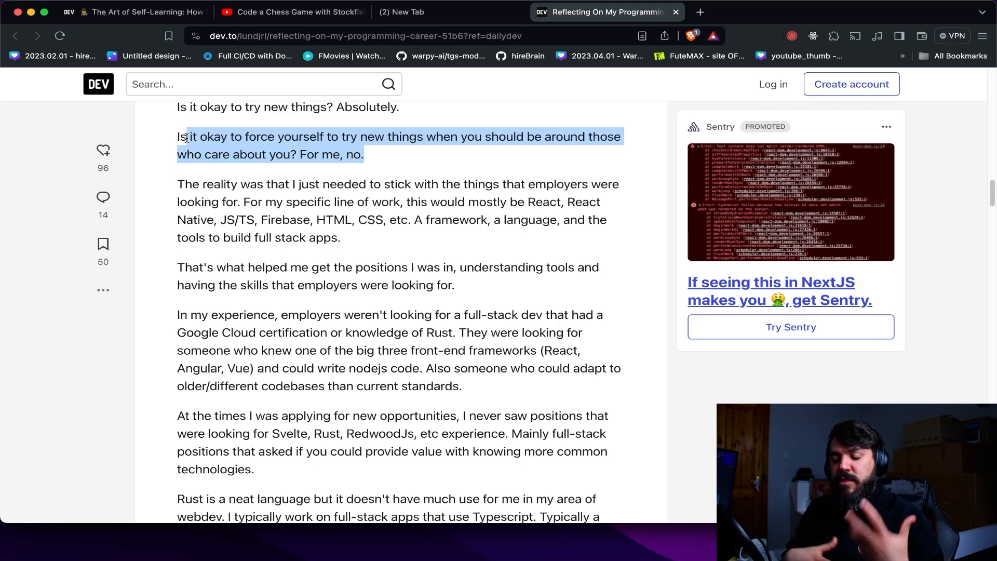
mouse_move(103, 150)
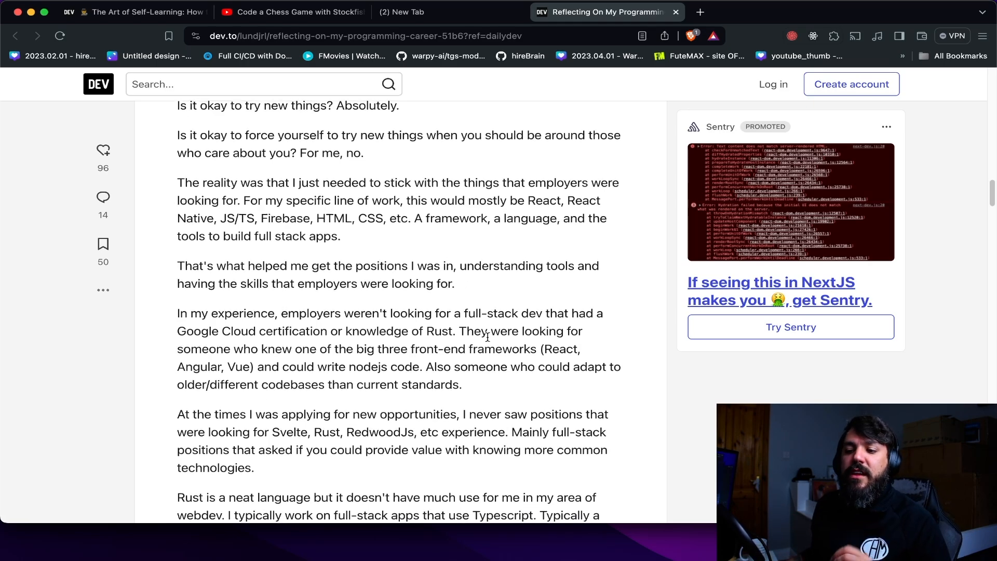
- Scroll down through the Rust passage and highlight a key sentence while reading
scroll(down, 3)
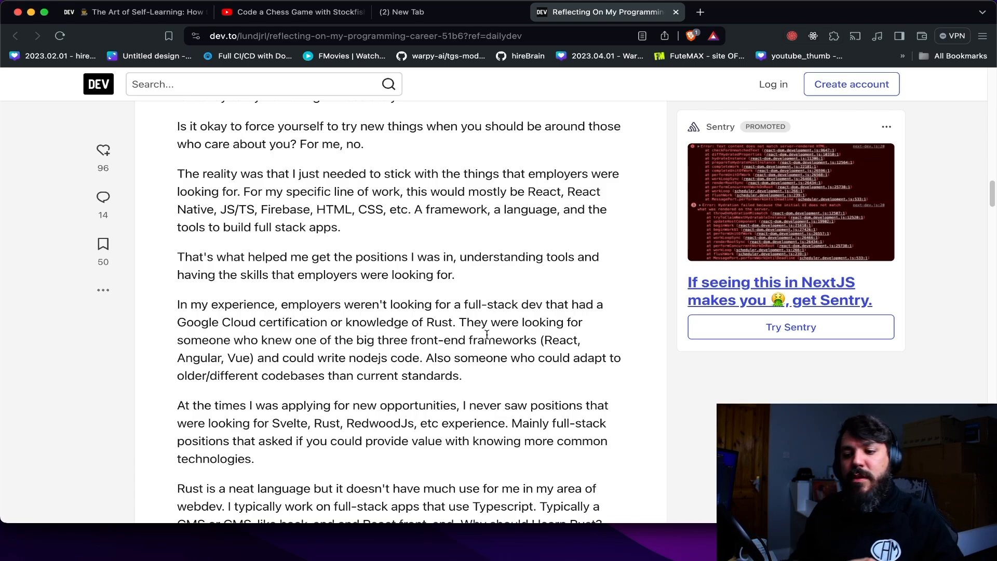
scroll(down, 3)
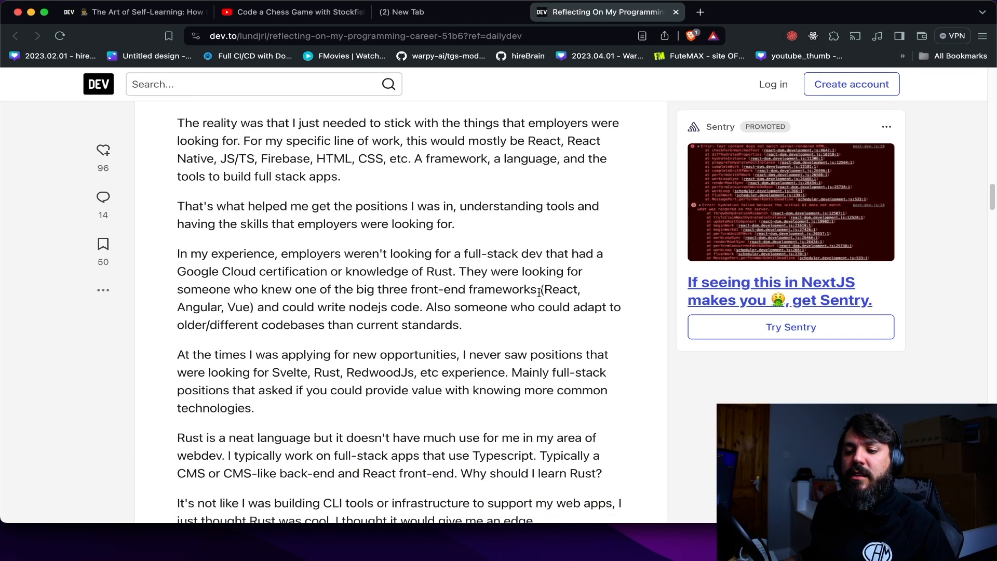
scroll(down, 3)
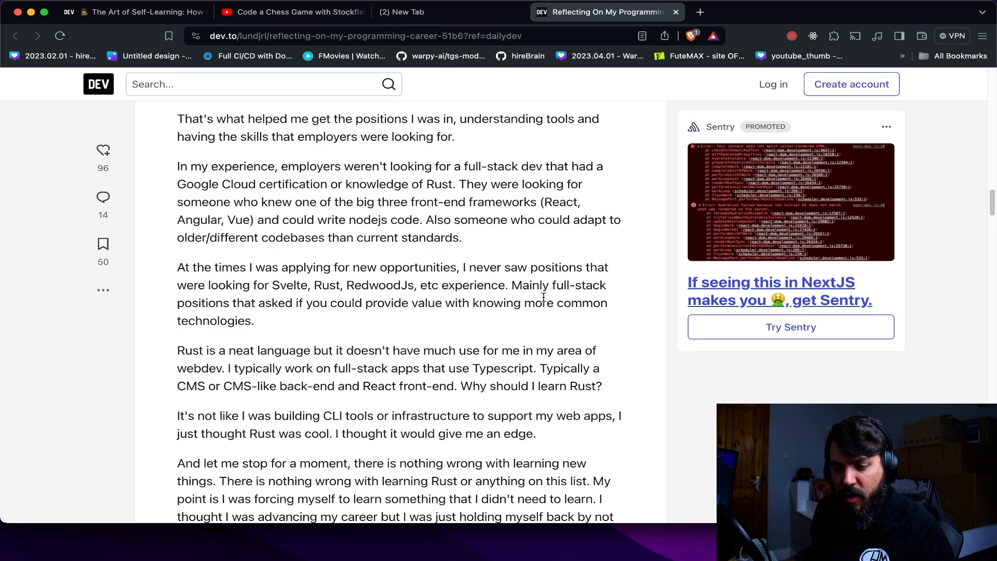
scroll(down, 3)
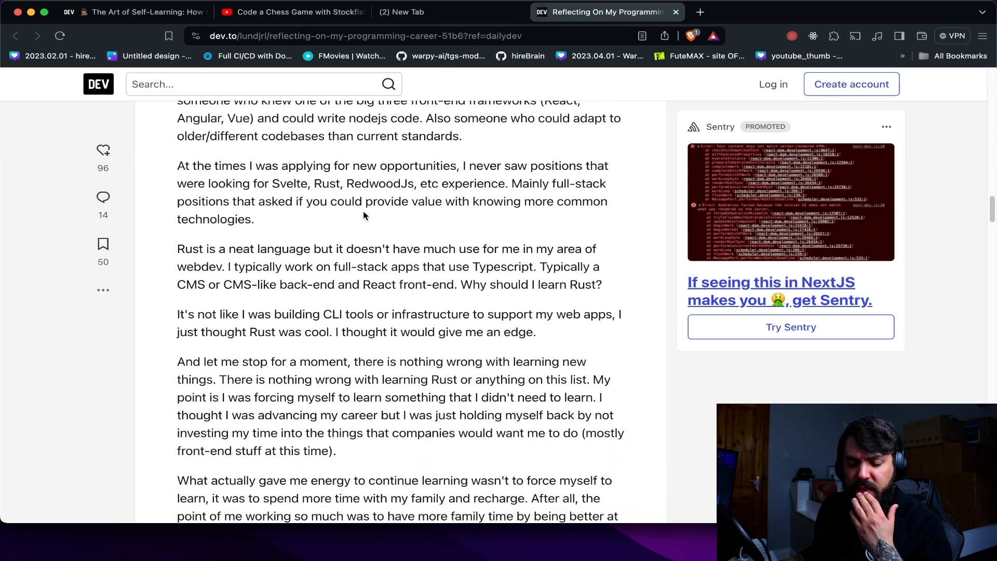
drag(191, 166, 588, 166)
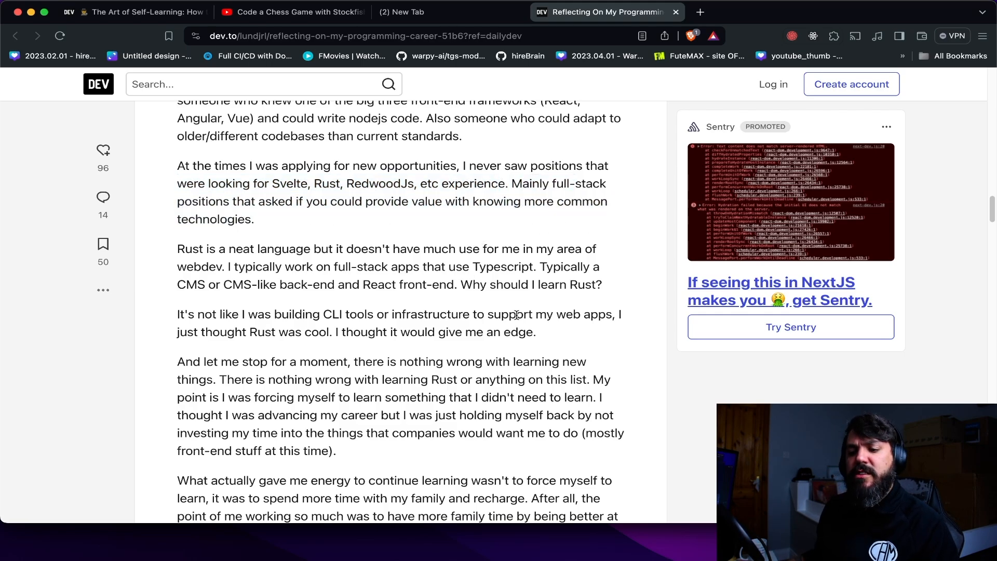
- Highlight the paragraph about what employers wanted and the sentence through 'knowledge of Rust'
scroll(down, 3)
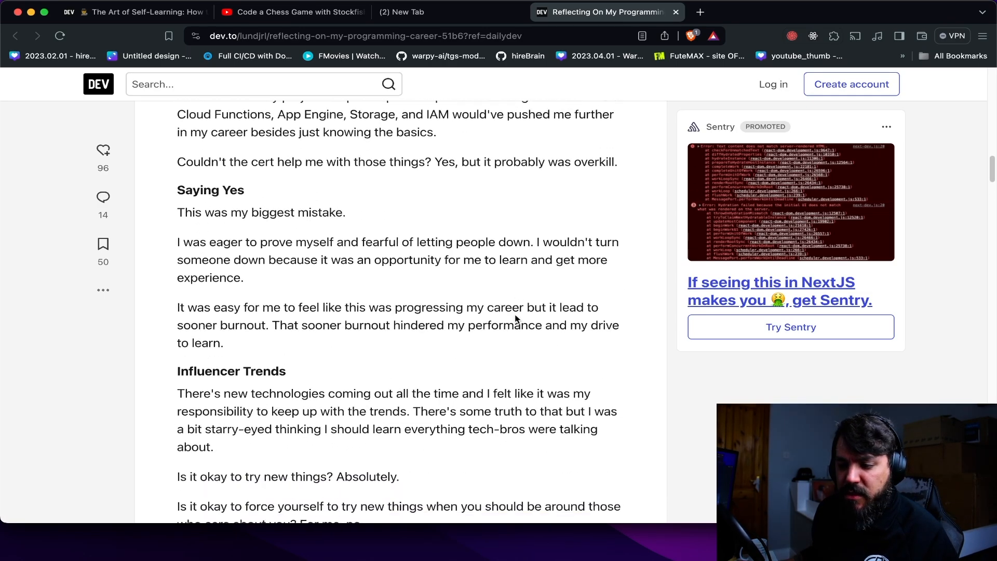
scroll(down, 3)
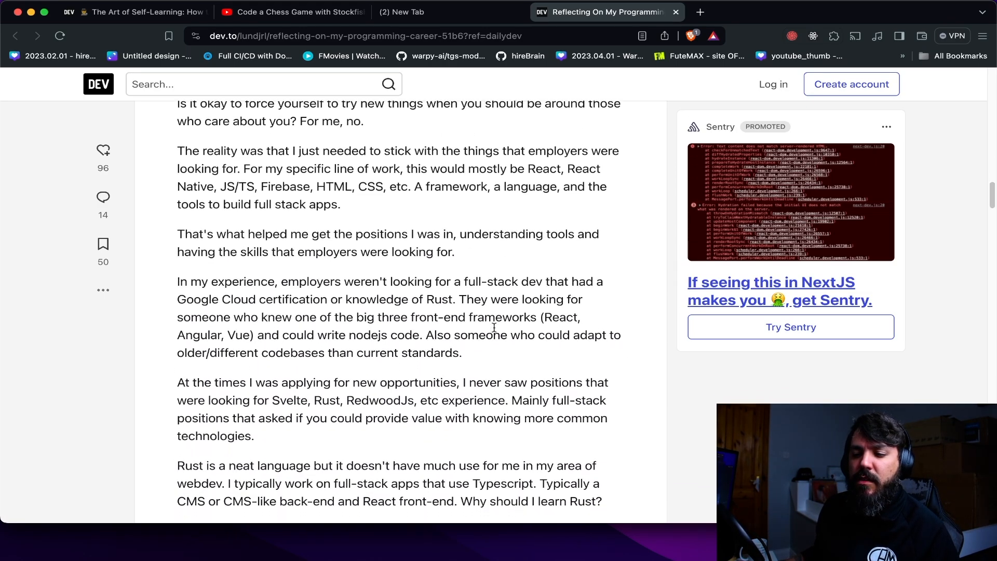
scroll(down, 3)
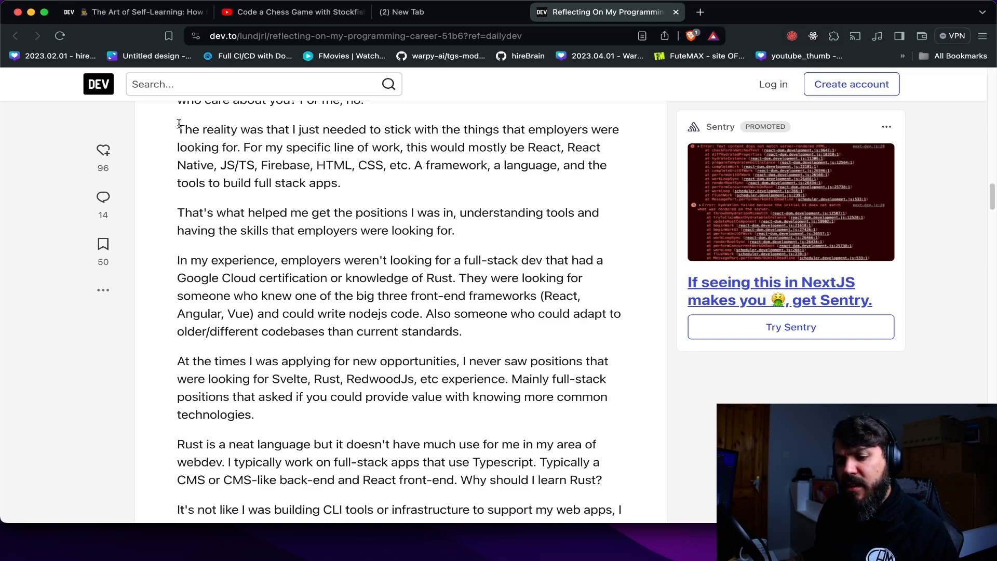
drag(177, 127, 341, 181)
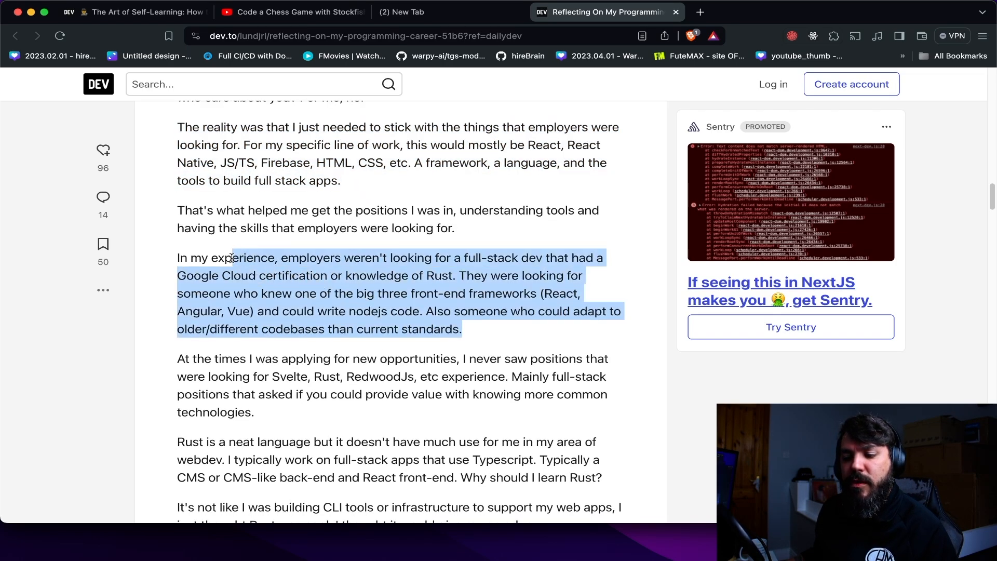
scroll(down, 3)
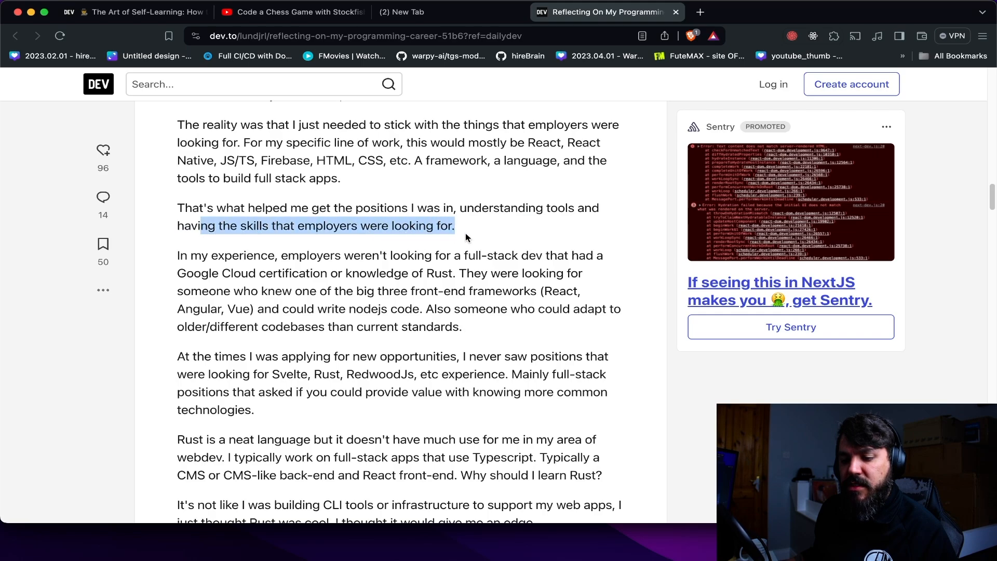
scroll(down, 3)
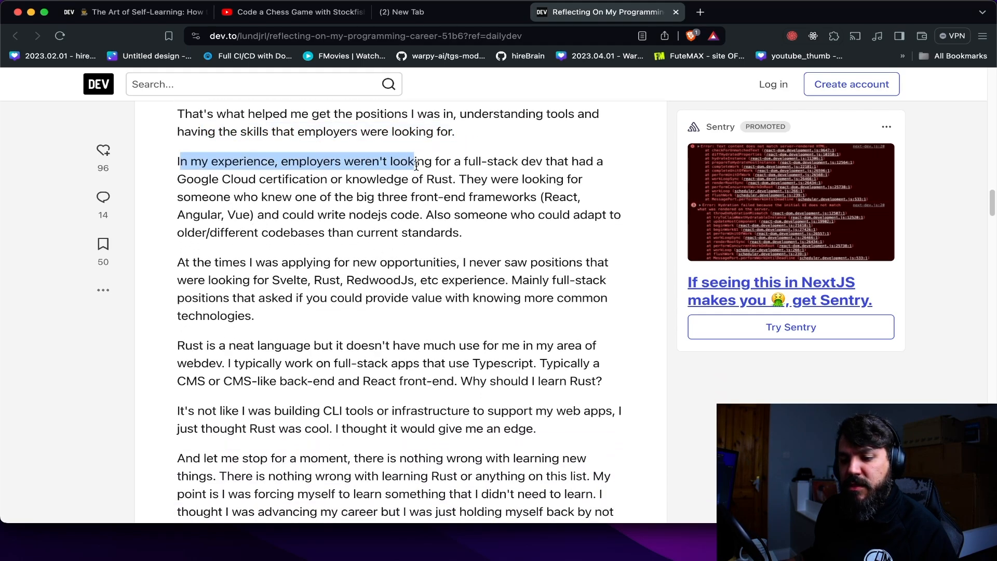
drag(413, 161, 248, 178)
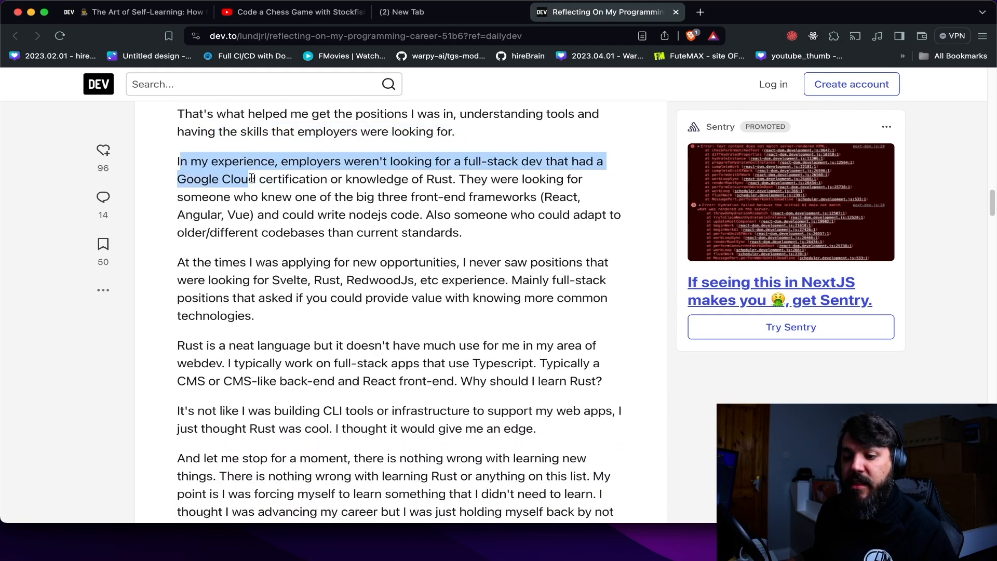
drag(251, 179, 450, 178)
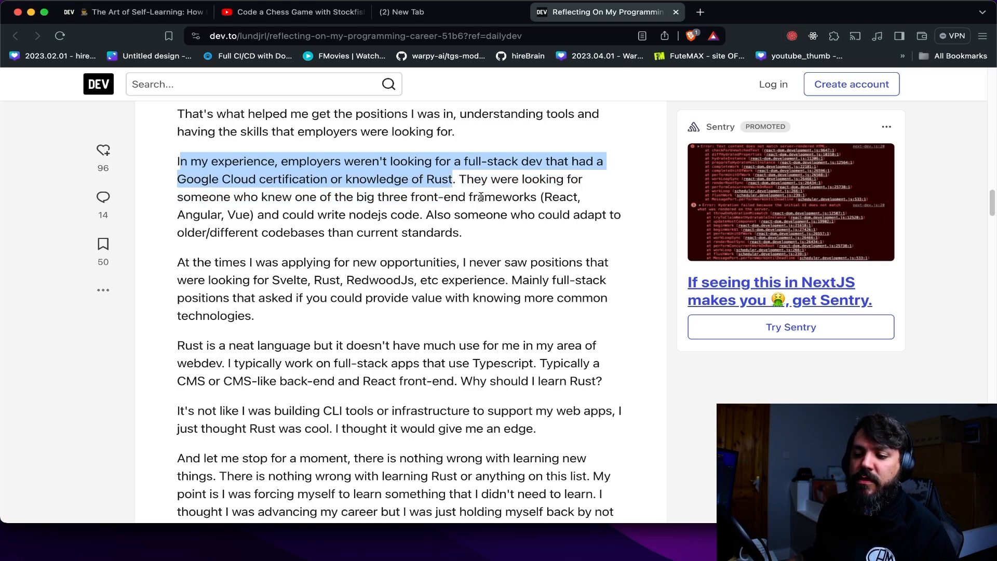
mouse_move(476, 189)
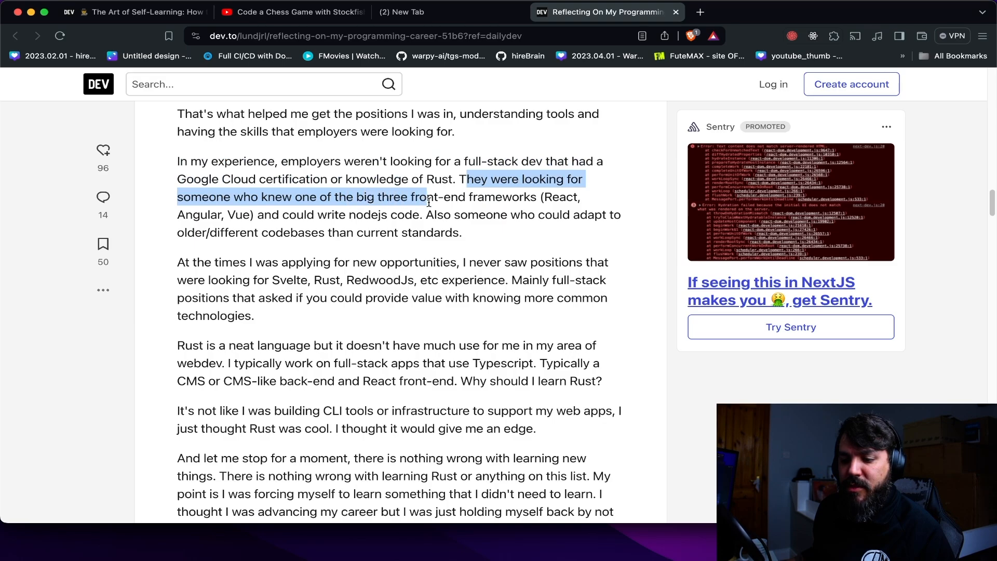
- Highlight the word RedwoodJs in the job-postings paragraph and read on toward the family paragraph
scroll(down, 3)
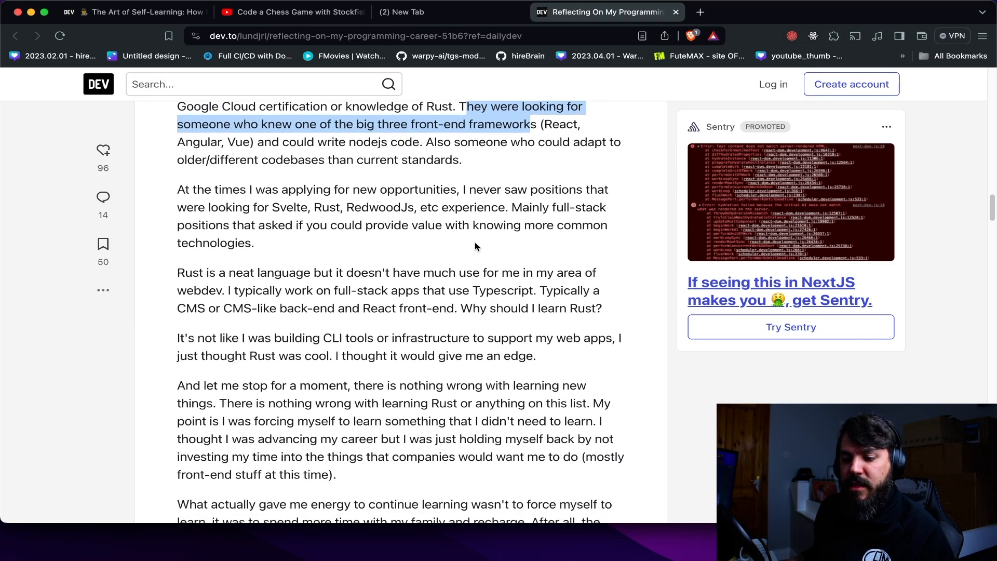
scroll(down, 3)
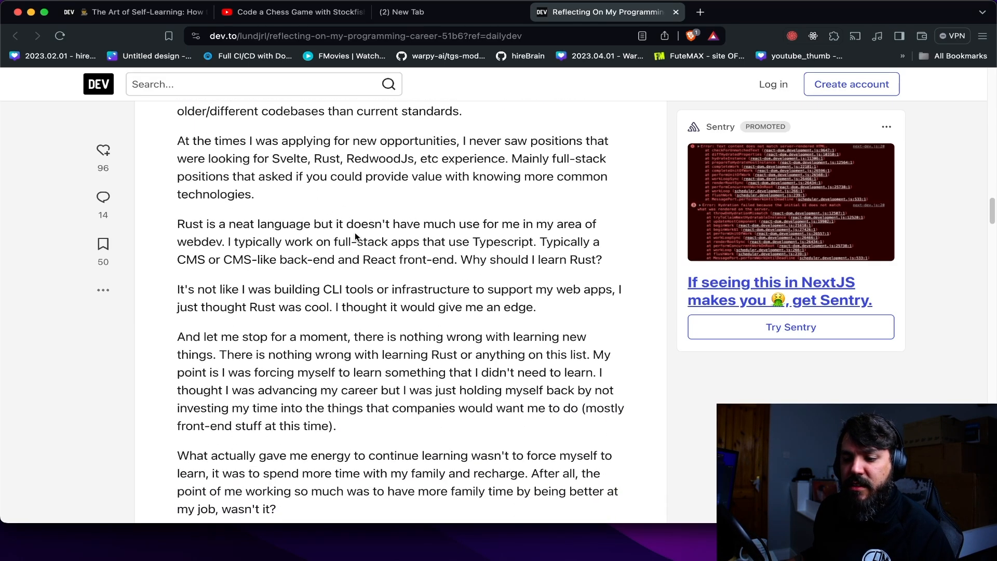
double_click(380, 158)
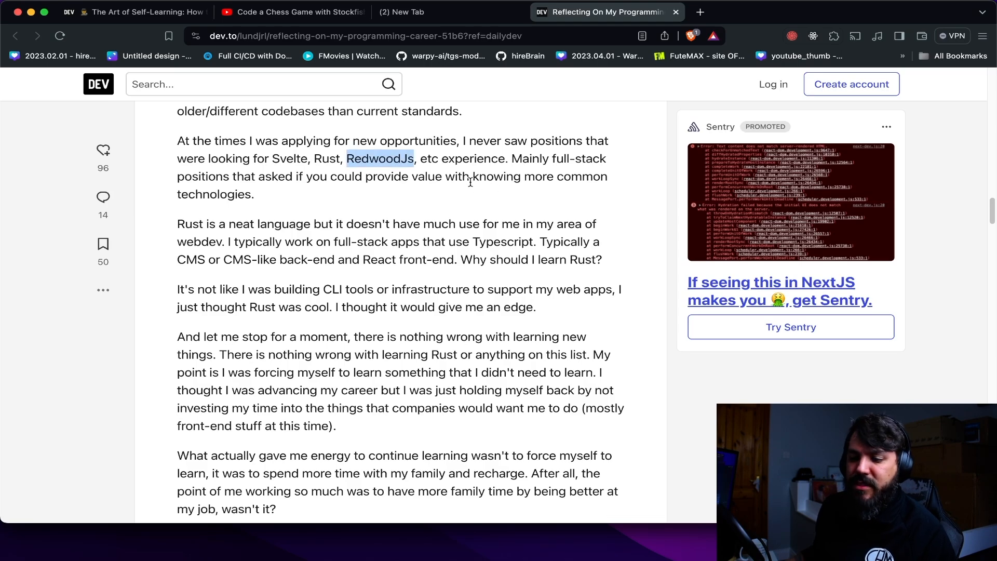
scroll(down, 3)
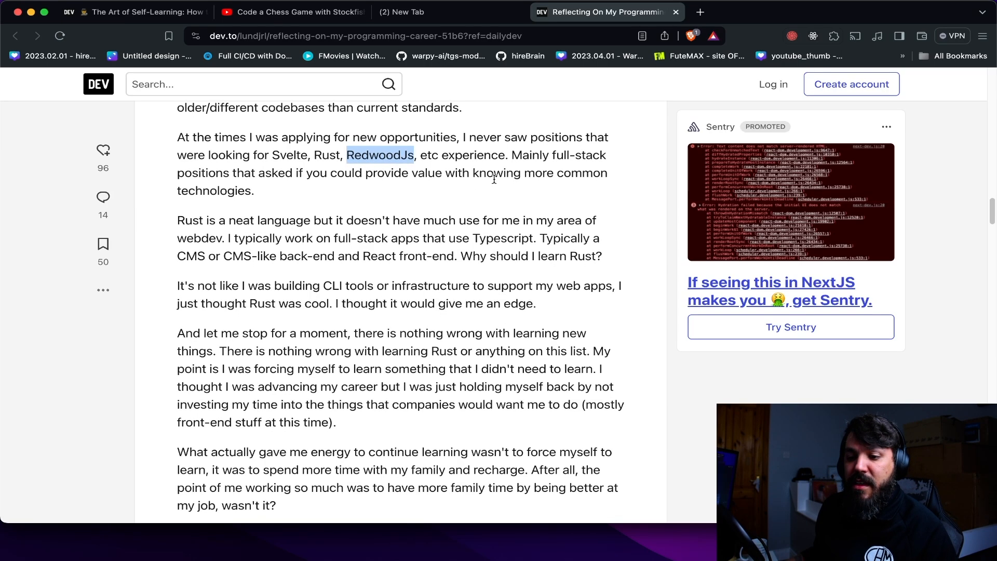
scroll(down, 3)
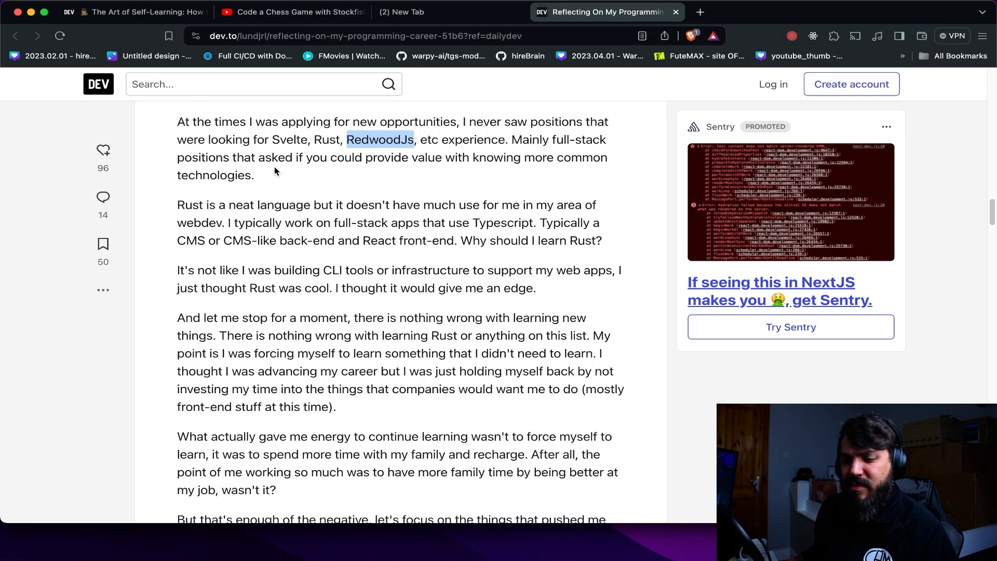
double_click(290, 139)
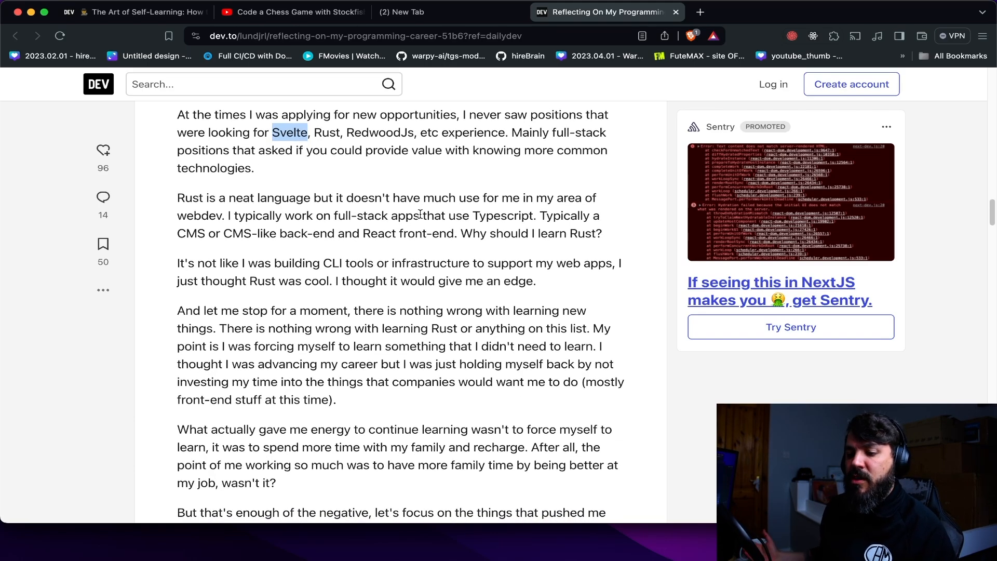
mouse_move(520, 229)
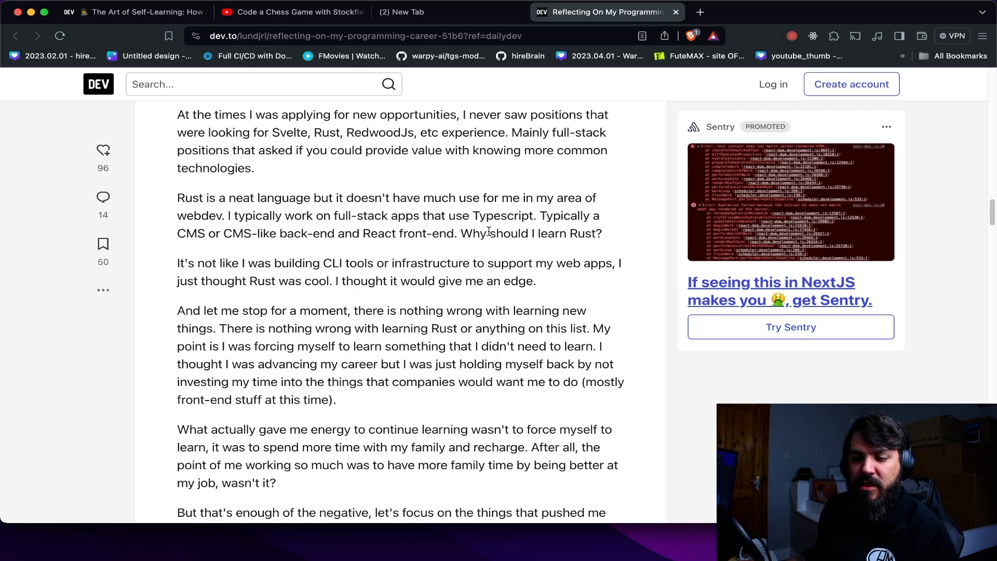
mouse_move(453, 226)
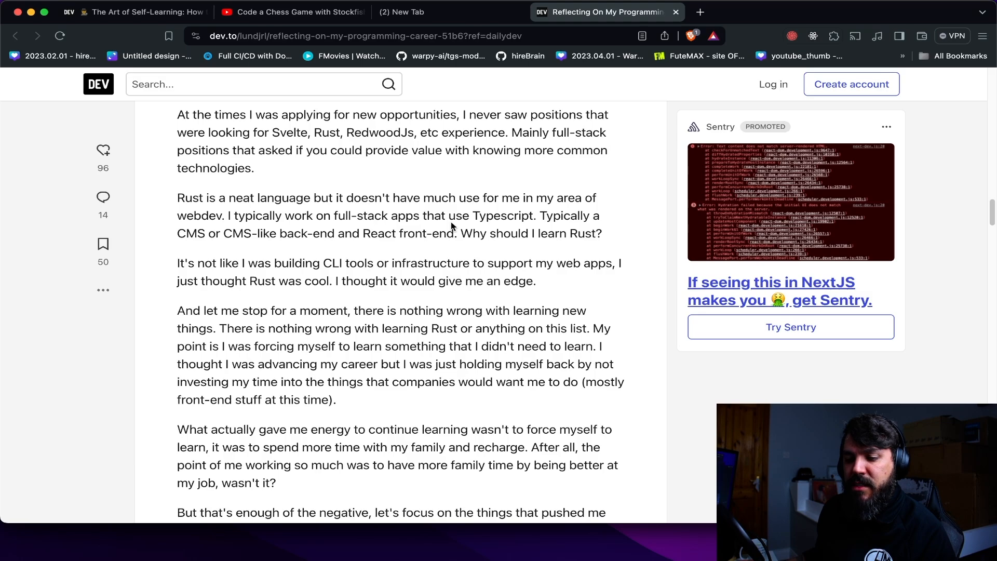
mouse_move(396, 212)
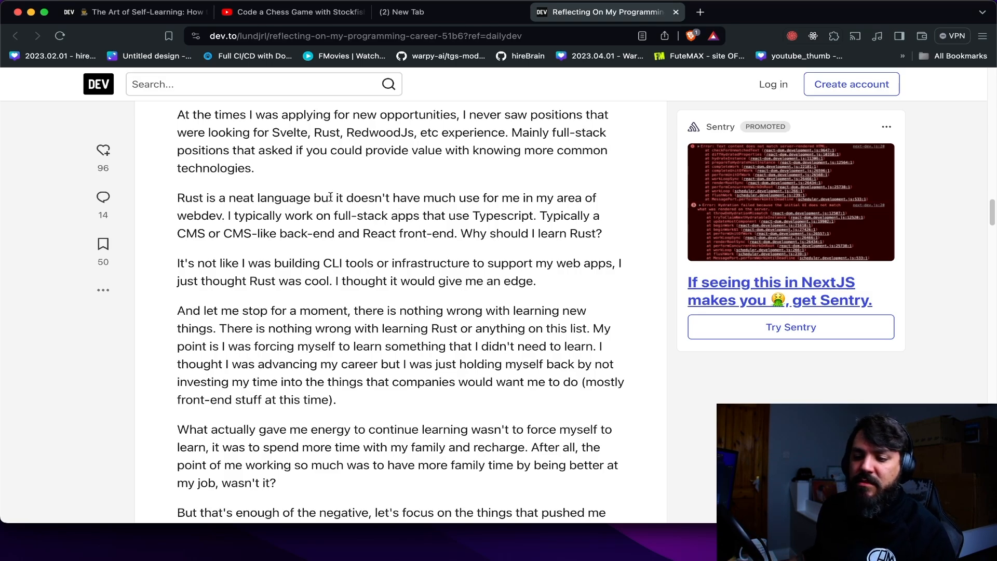
drag(178, 197, 324, 197)
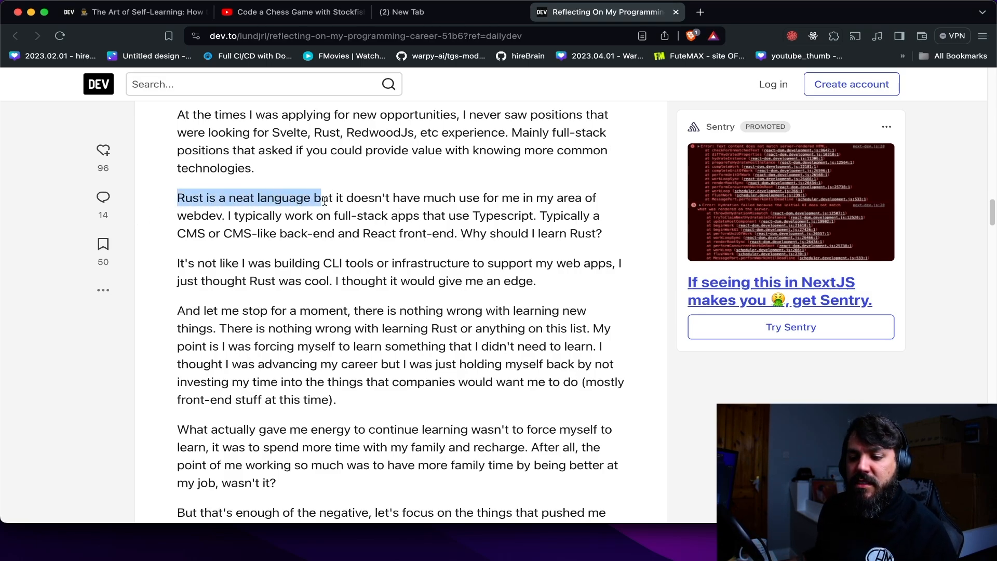
drag(321, 197, 512, 197)
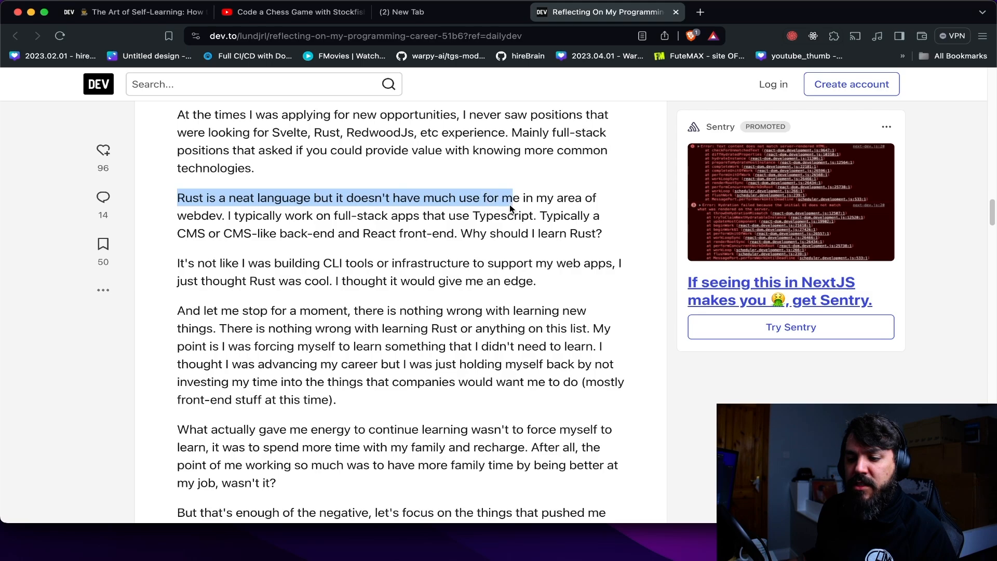
drag(509, 197, 225, 215)
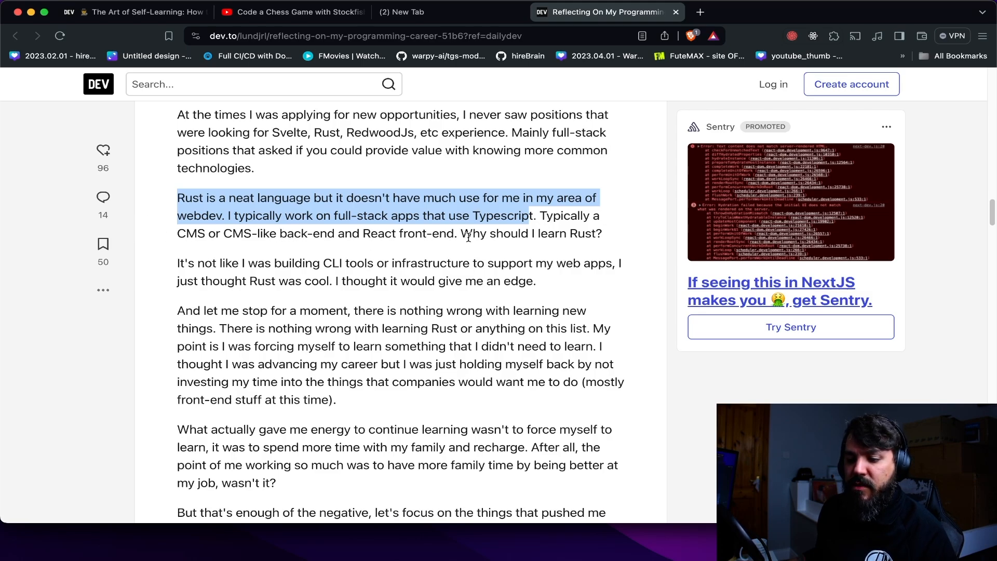
click(623, 240)
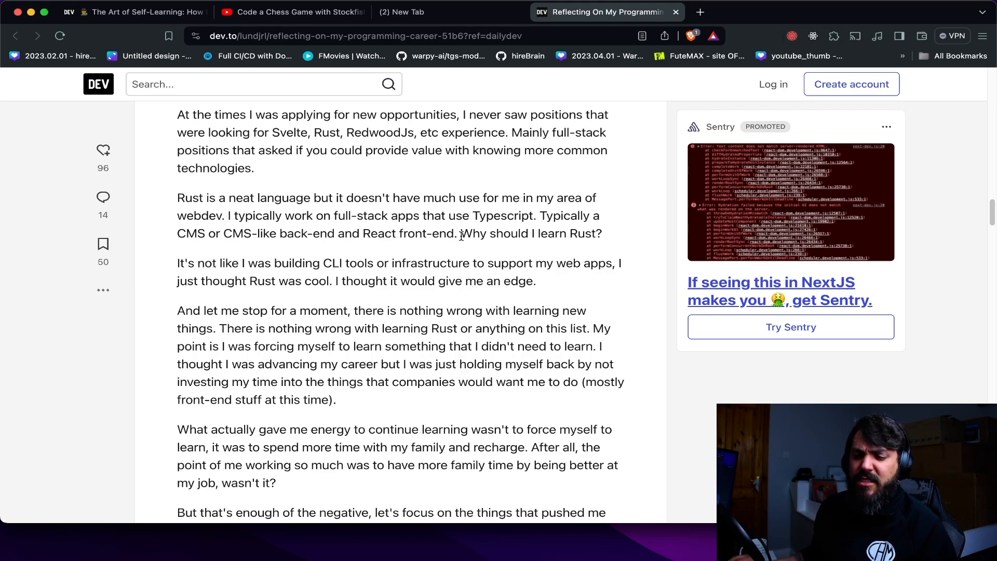
mouse_move(605, 238)
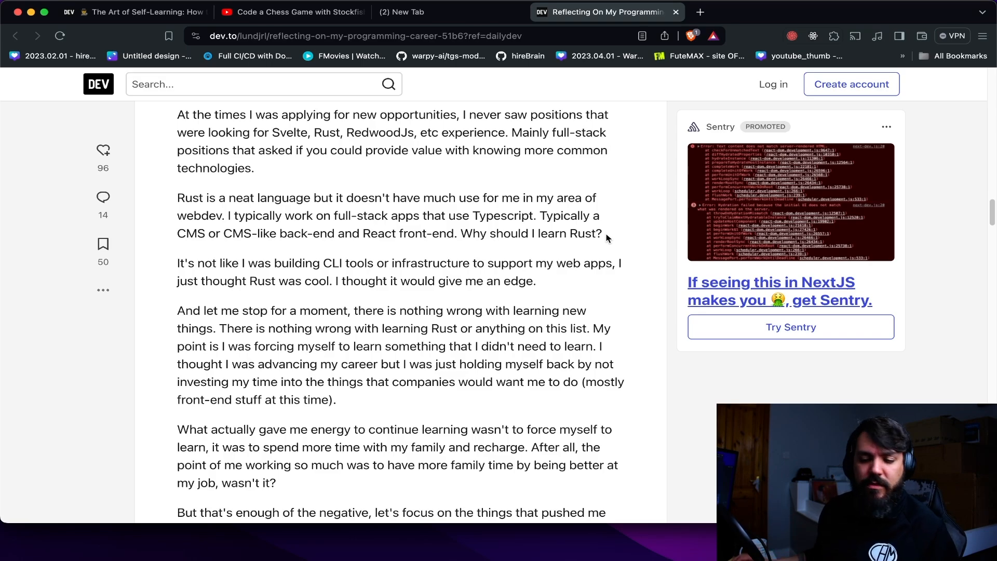
mouse_move(585, 266)
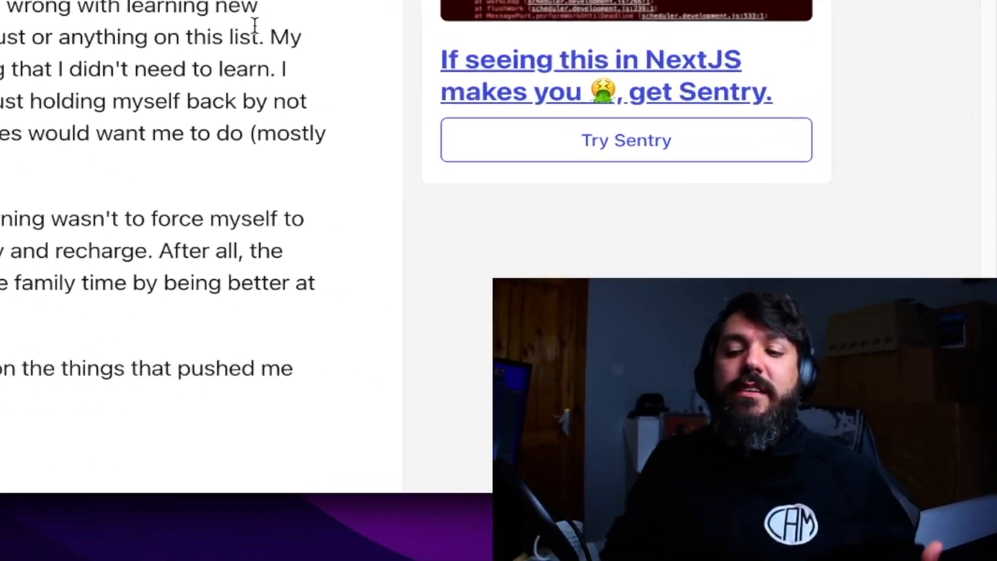
- Scroll past the forcing-yourself-to-learn-Rust paragraphs until 'Things that helped me' comes into view
scroll(down, 3)
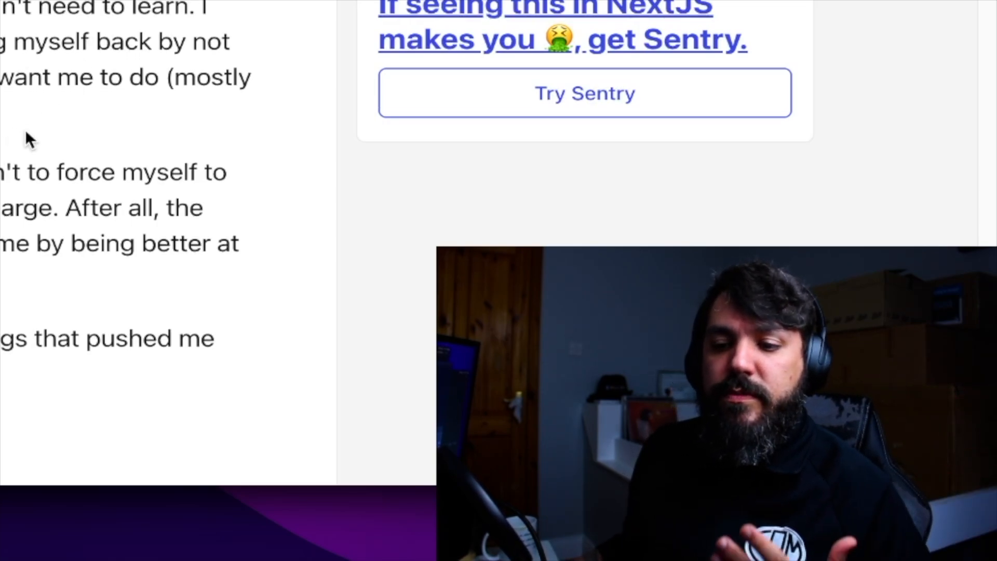
scroll(down, 3)
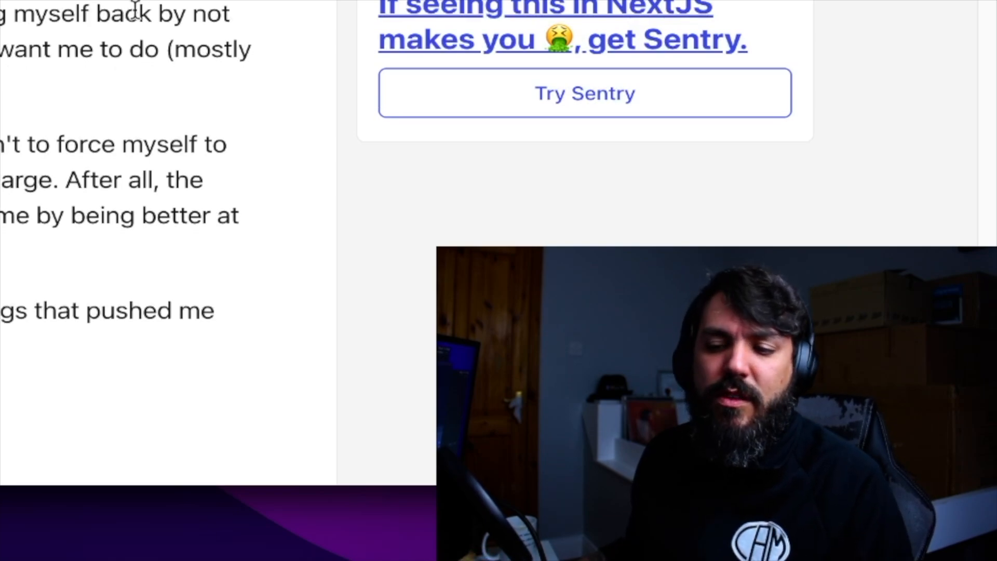
scroll(down, 3)
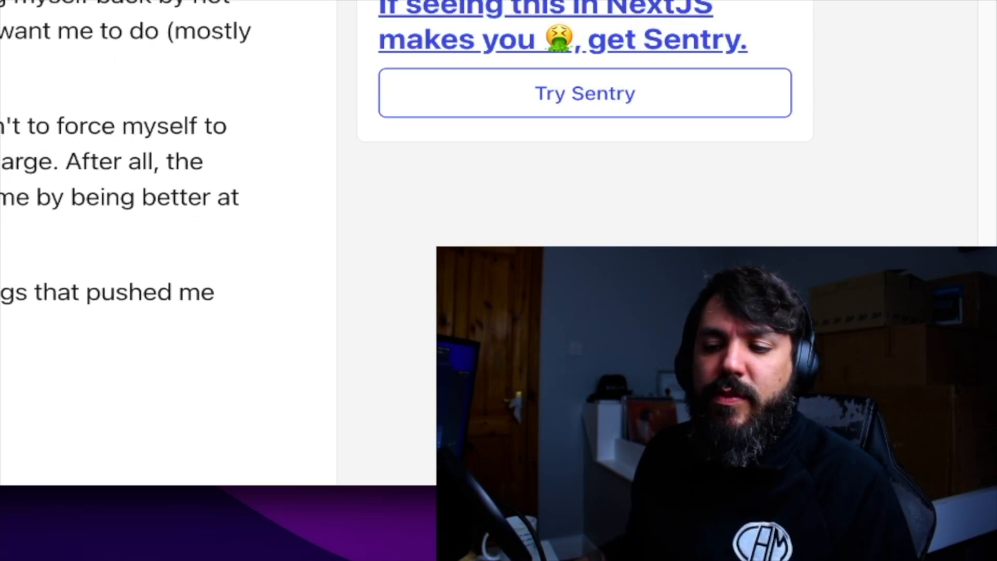
scroll(down, 3)
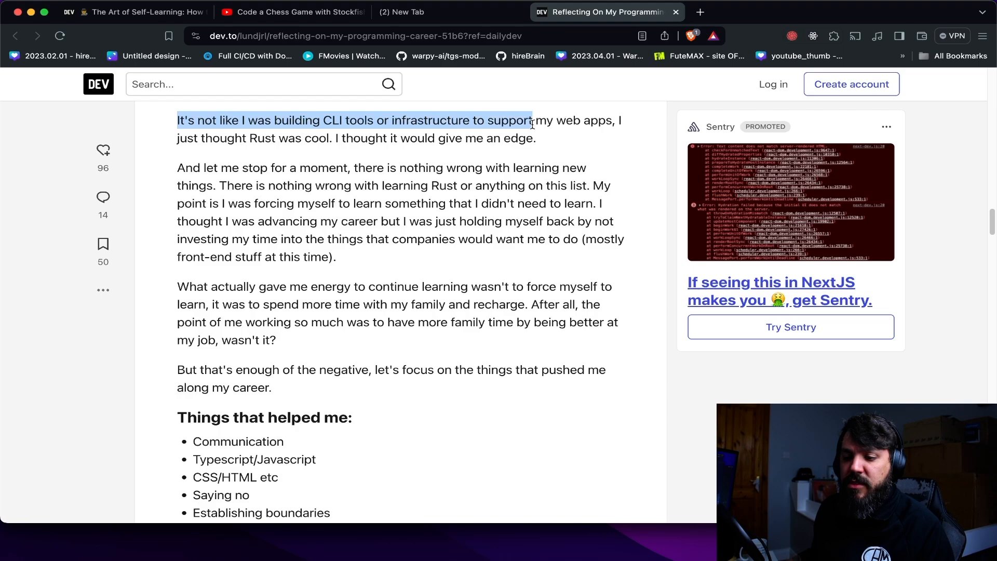
- Highlight the CLI tools, Rust-edge and learning-something-unneeded sentences, then scroll to the Things that helped me list
drag(532, 121, 609, 120)
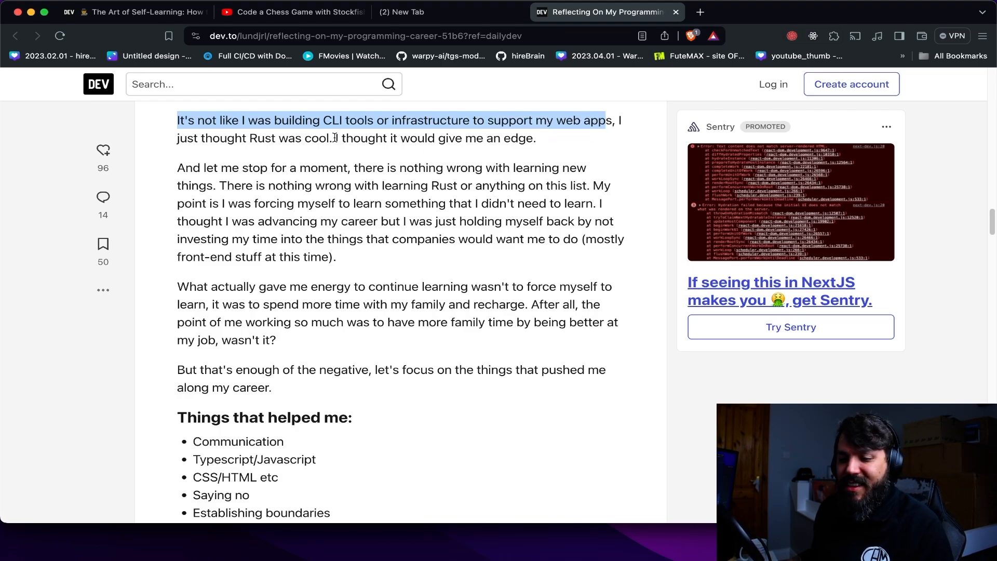
click(410, 138)
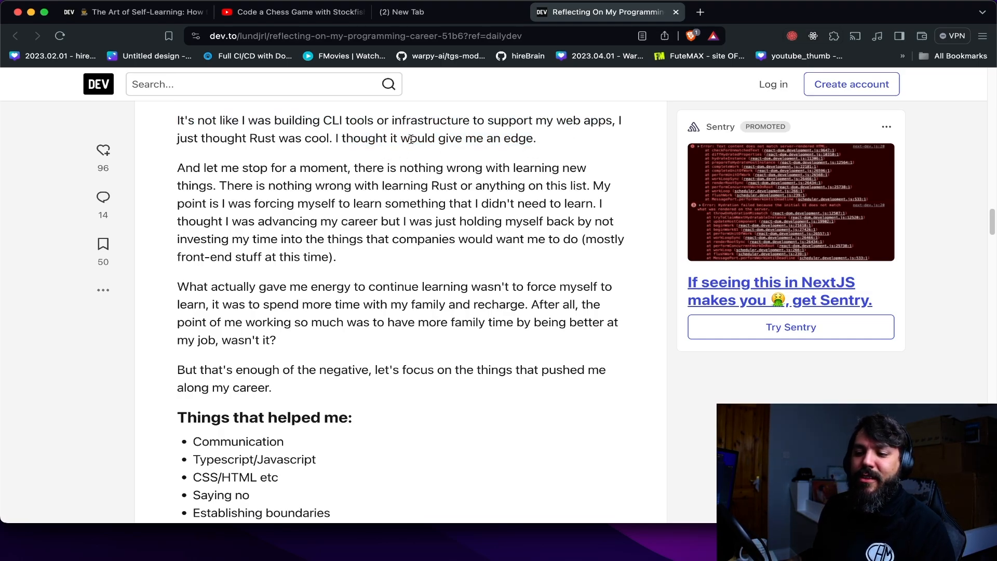
drag(339, 138, 535, 138)
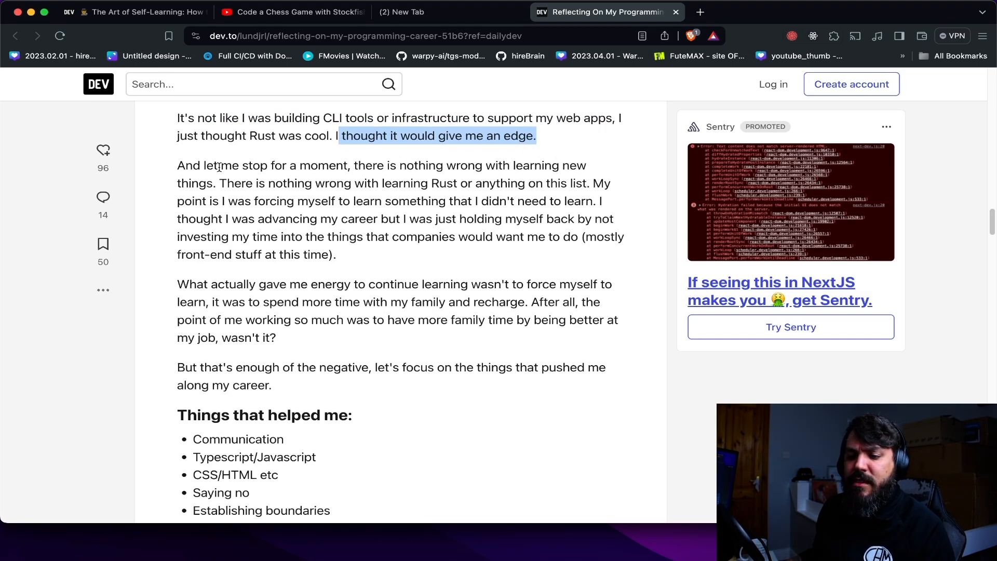
drag(177, 165, 364, 168)
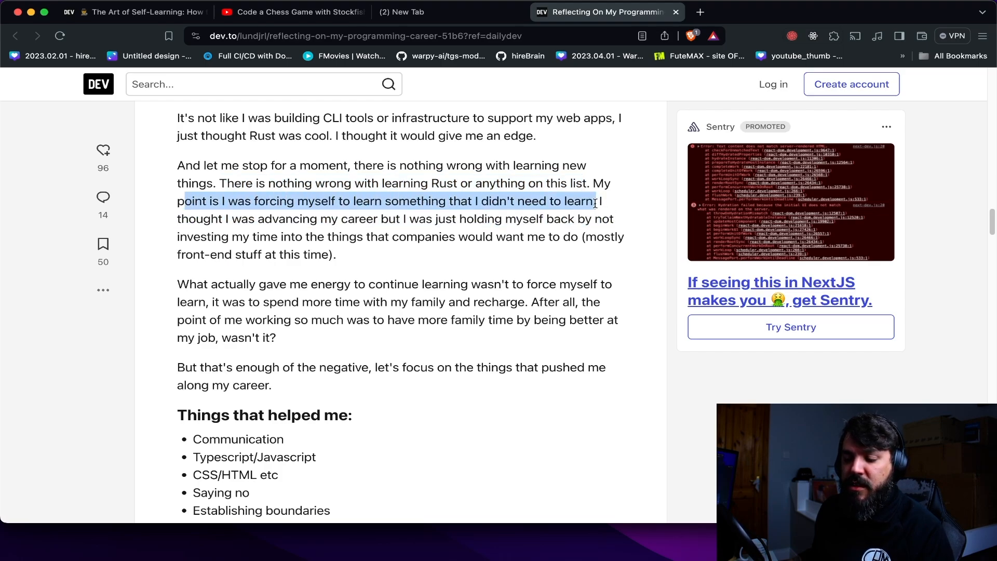
scroll(down, 3)
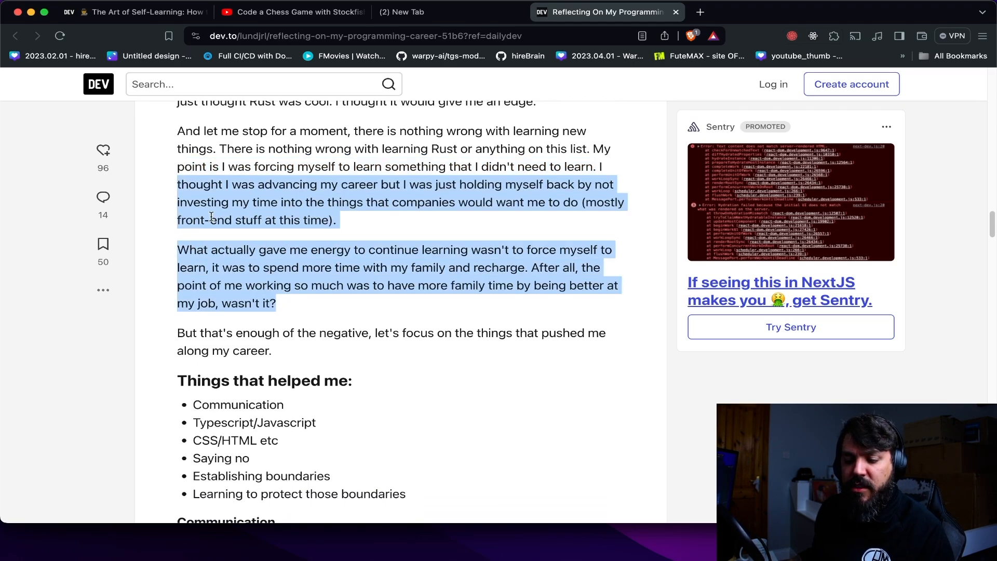
scroll(down, 3)
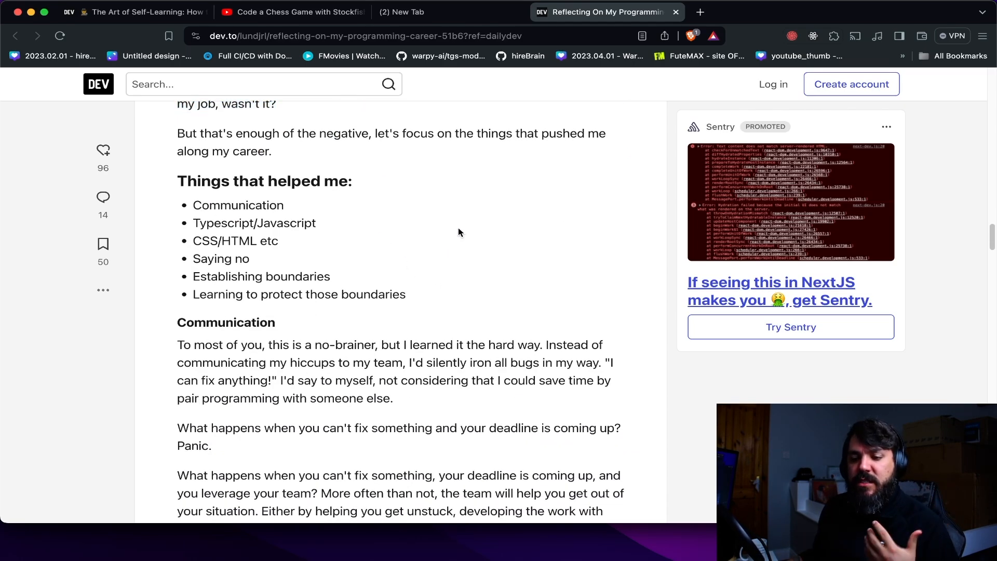
- Scroll to and briefly highlight the 'Things that helped me' heading
scroll(up, 3)
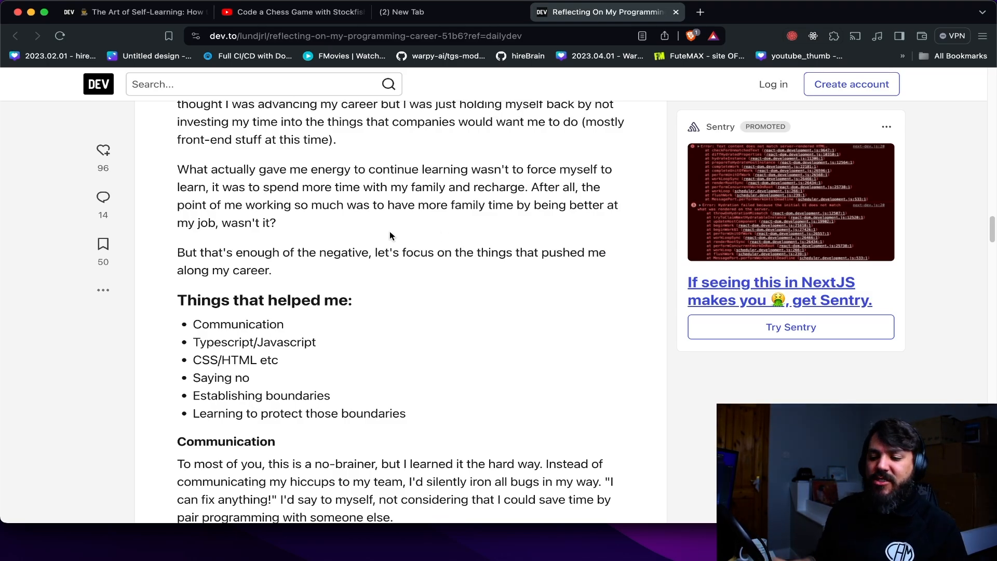
scroll(down, 3)
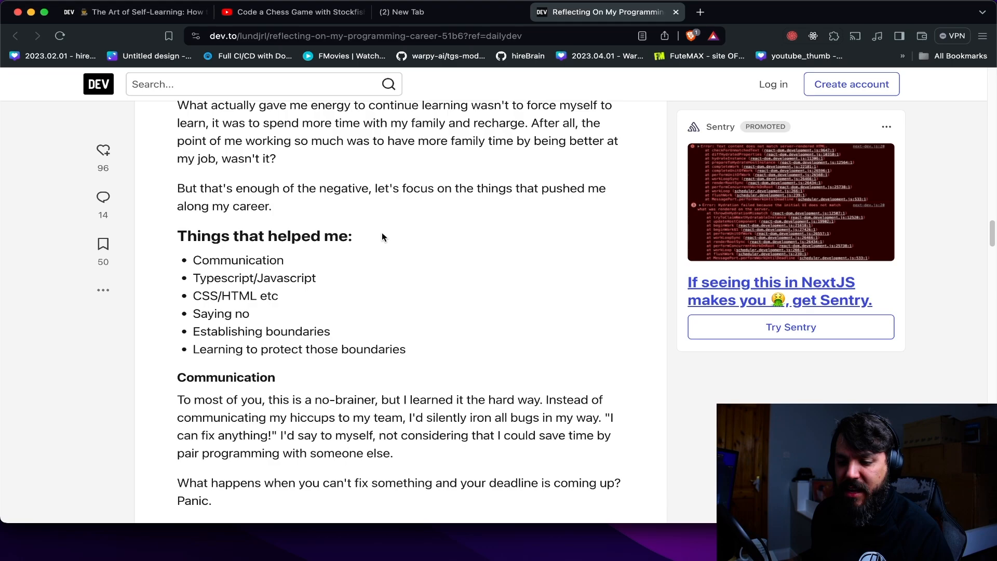
scroll(down, 3)
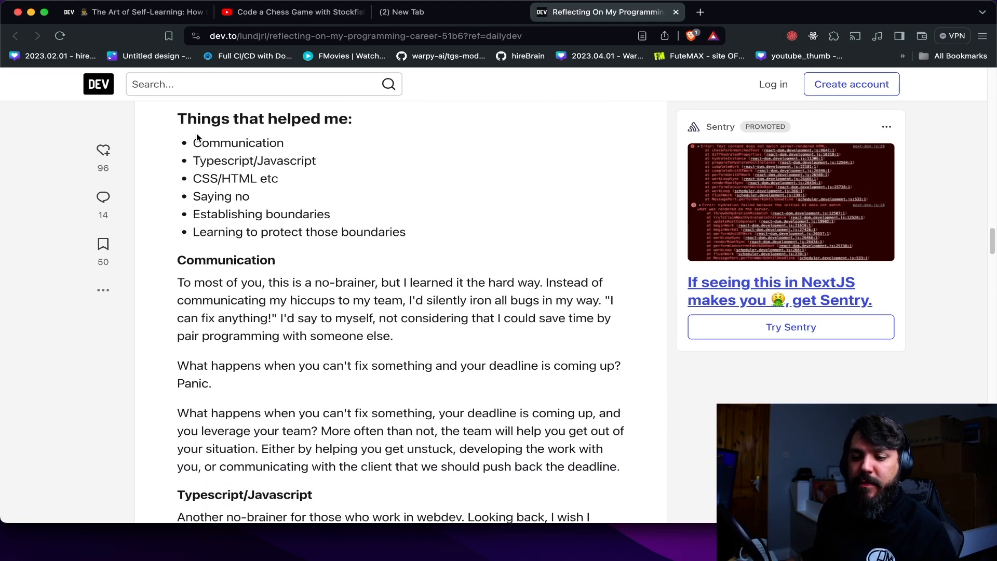
drag(191, 118, 354, 119)
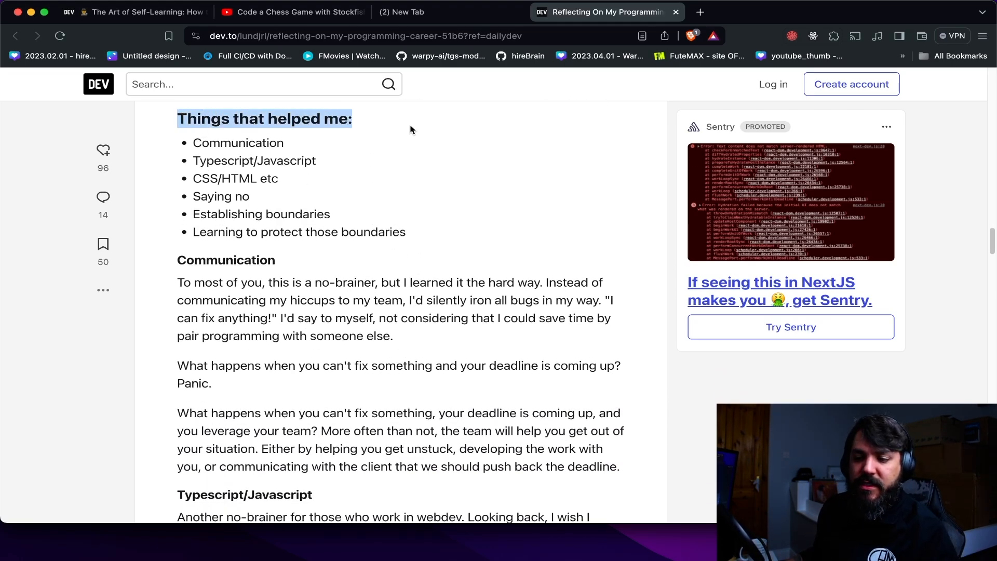
click(248, 178)
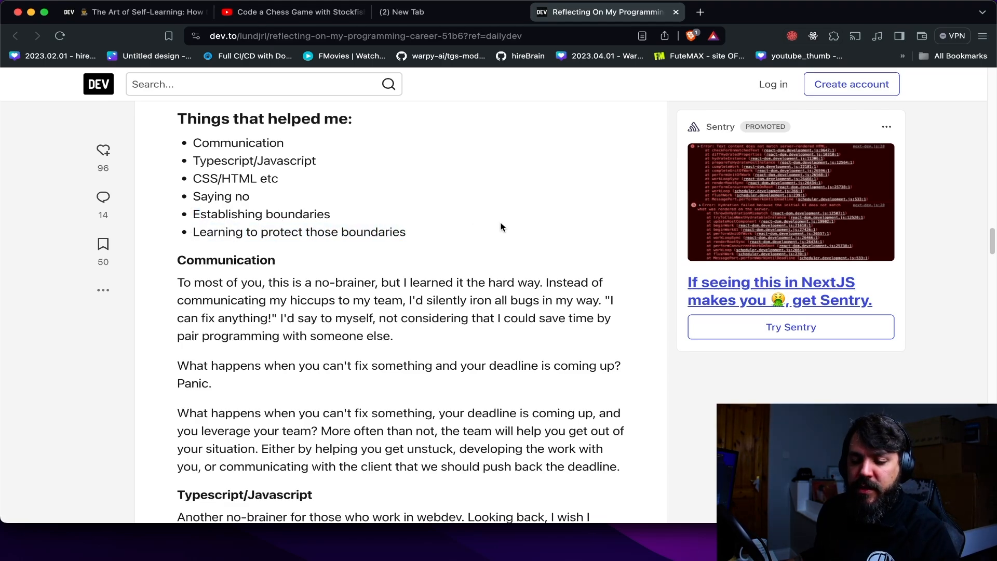
- Highlight the communicating-hiccups phrase, 'I'd say to myself' and the start of the deadline question
scroll(down, 3)
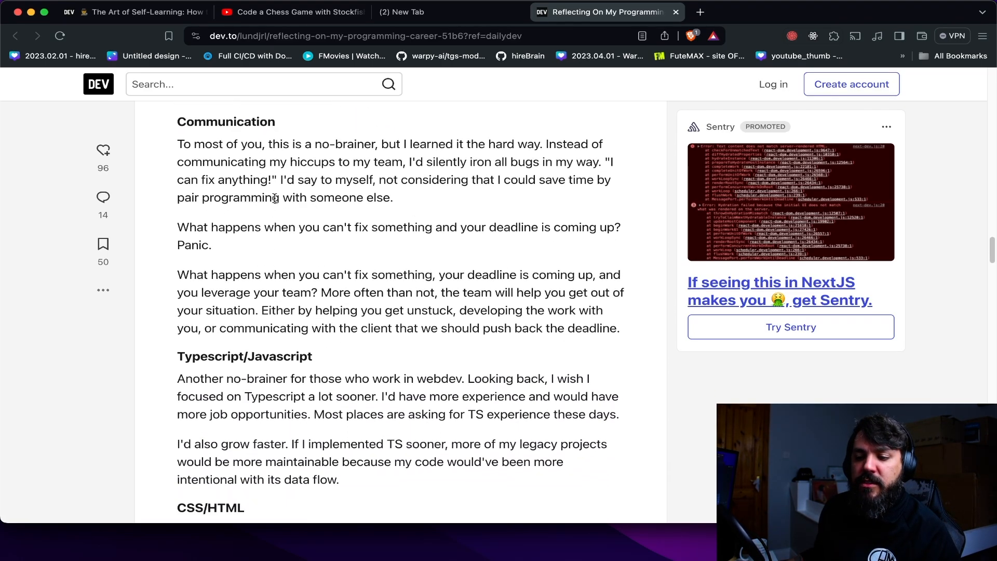
drag(193, 143, 584, 143)
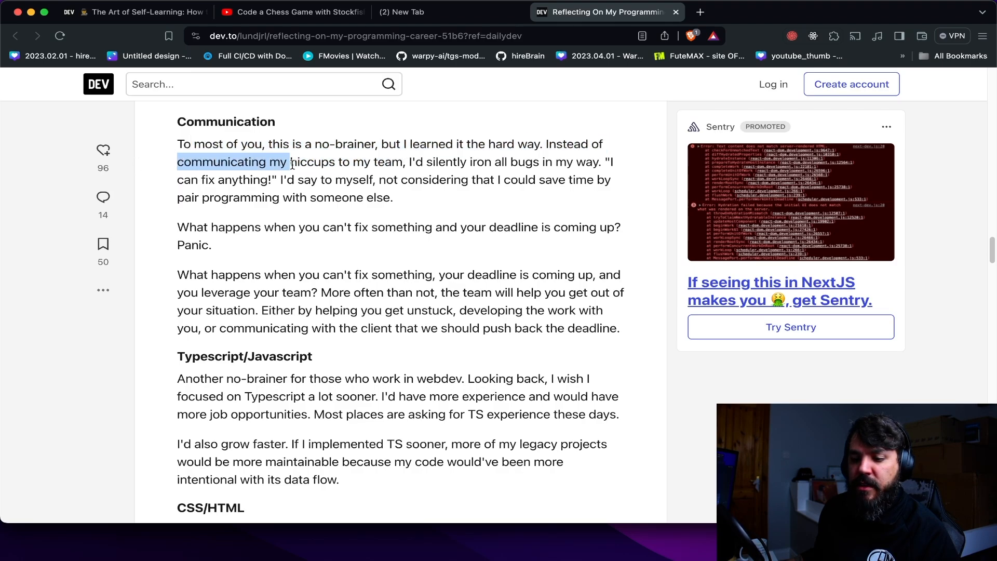
click(472, 162)
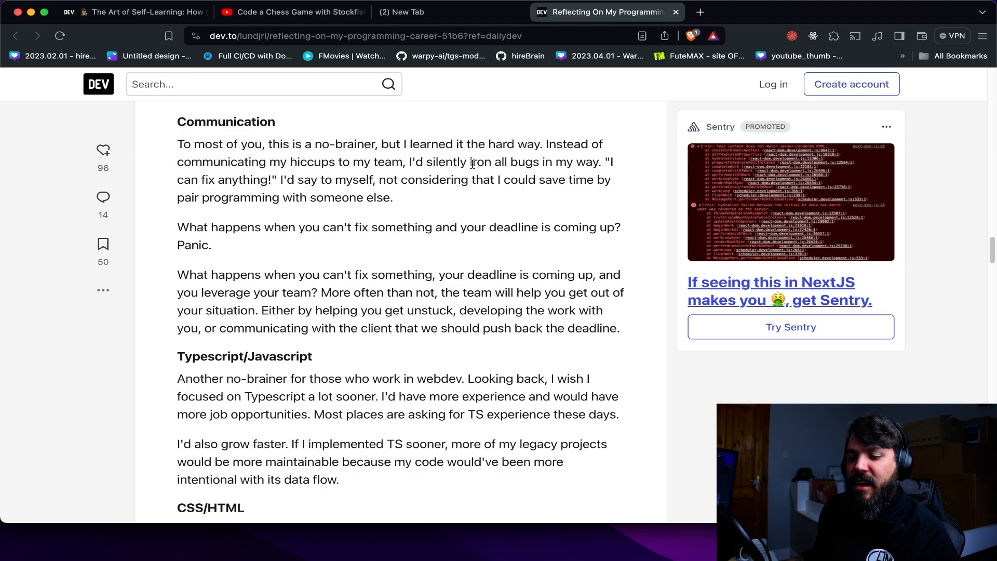
drag(178, 180, 240, 180)
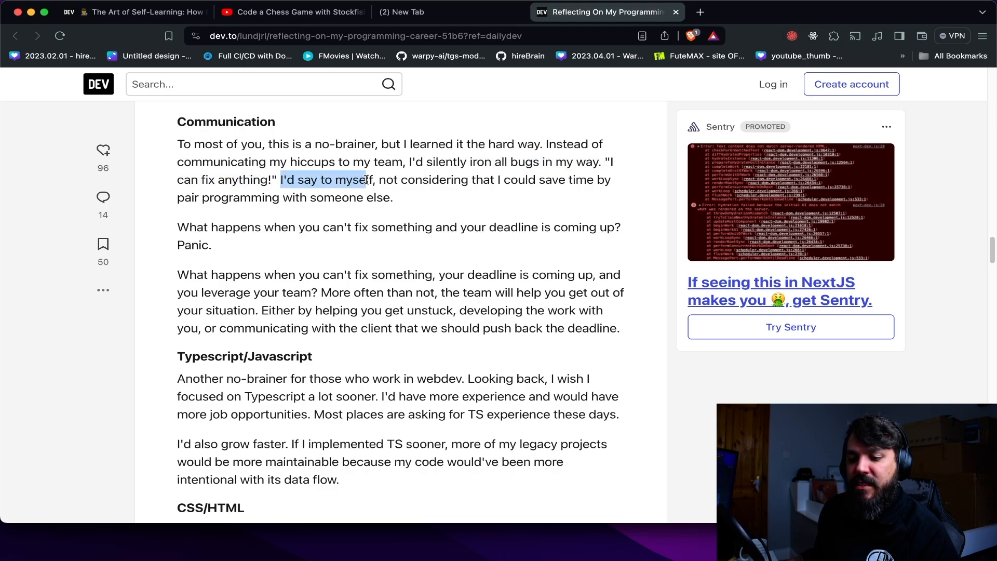
drag(366, 180, 245, 197)
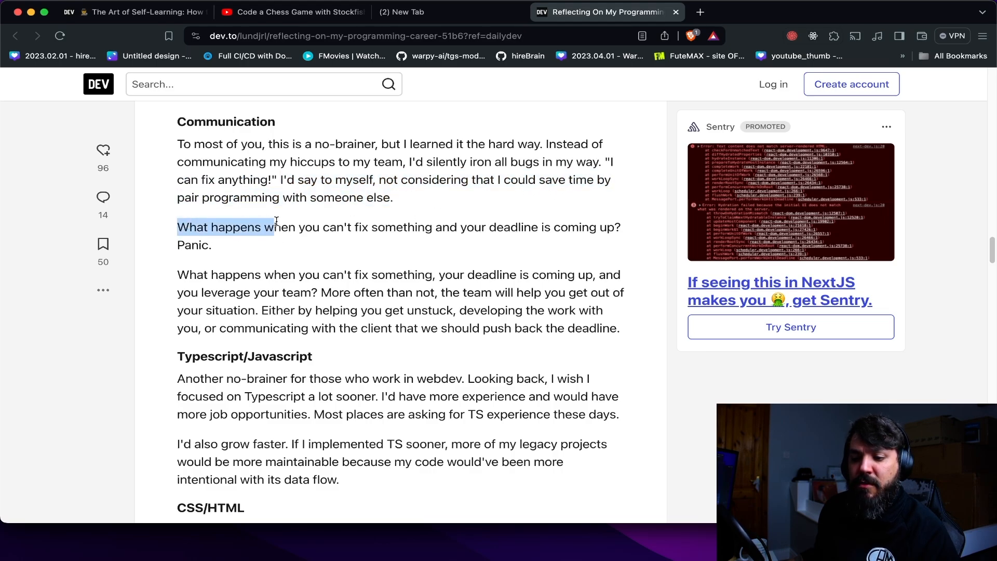
drag(273, 227, 502, 228)
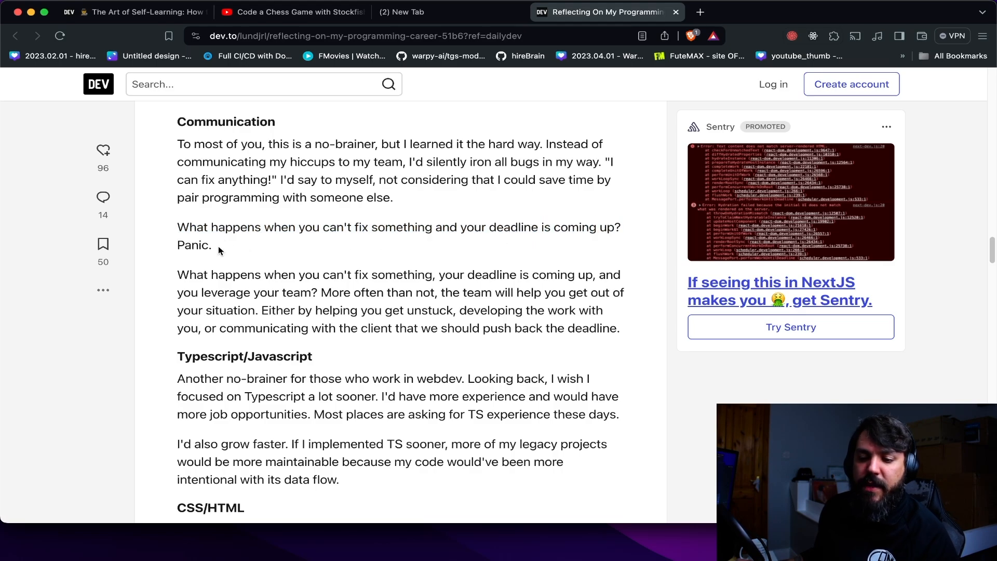
- Highlight the deadline question ending in Panic and the Communication lines around it
scroll(down, 3)
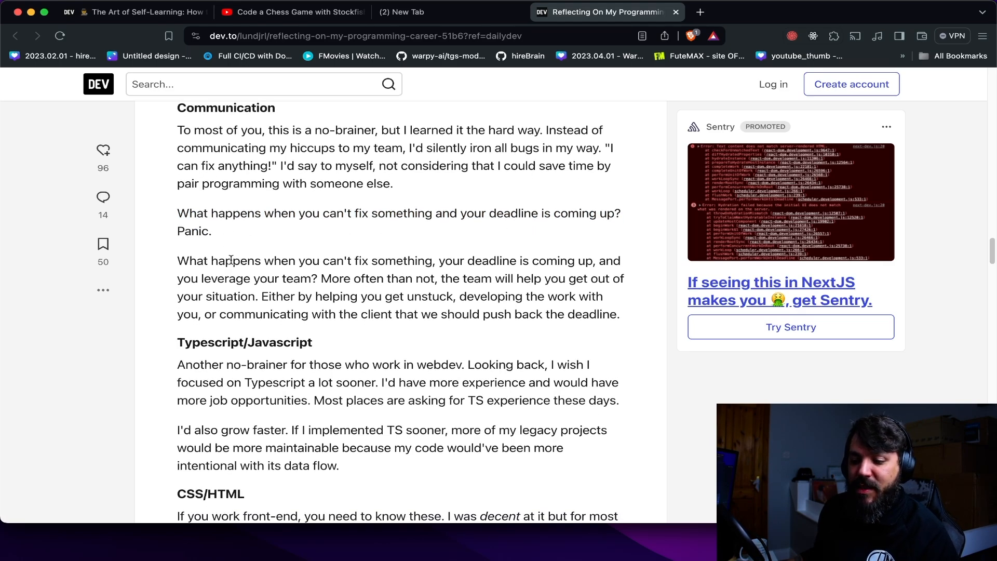
drag(178, 213, 212, 230)
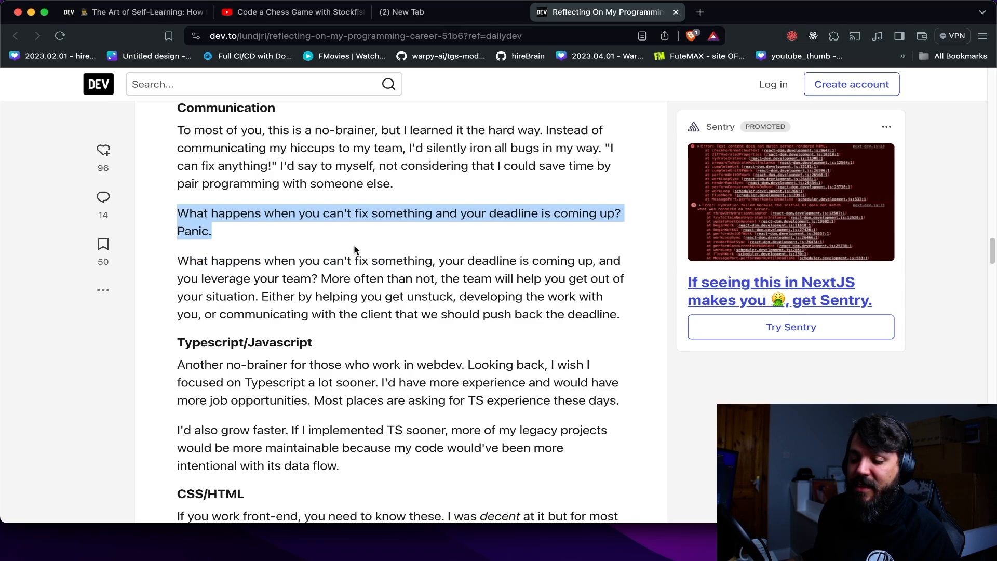
click(312, 243)
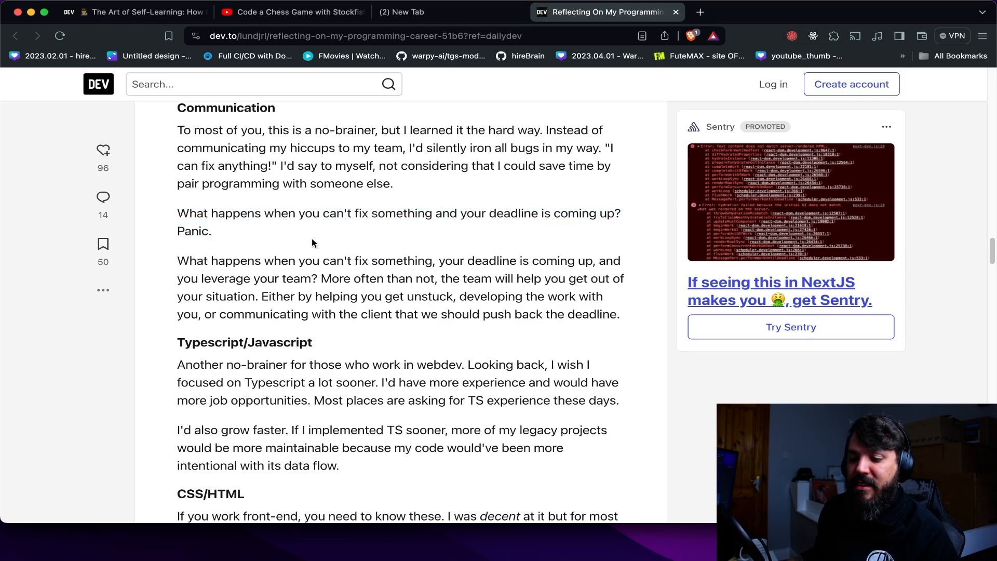
drag(177, 129, 212, 231)
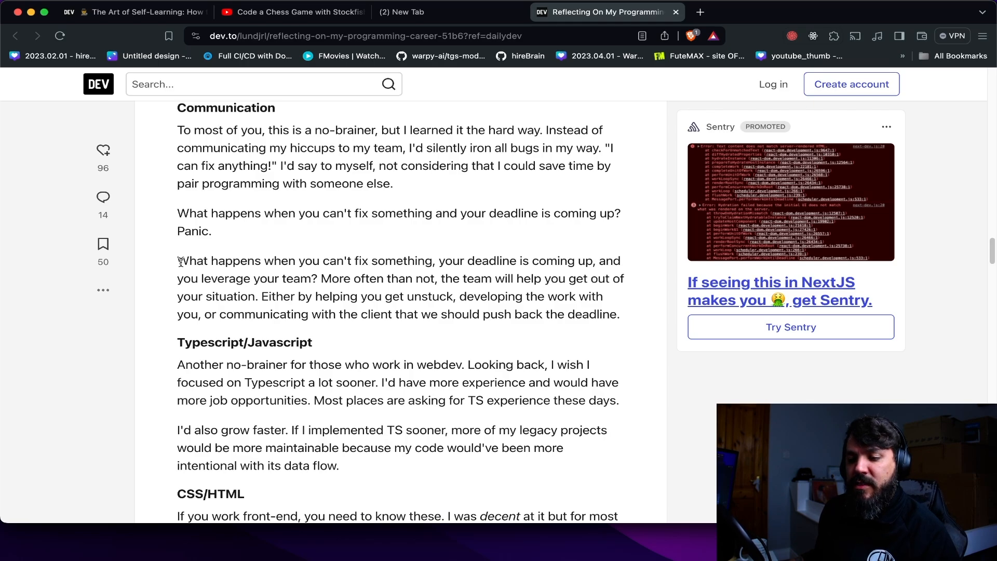
mouse_move(207, 273)
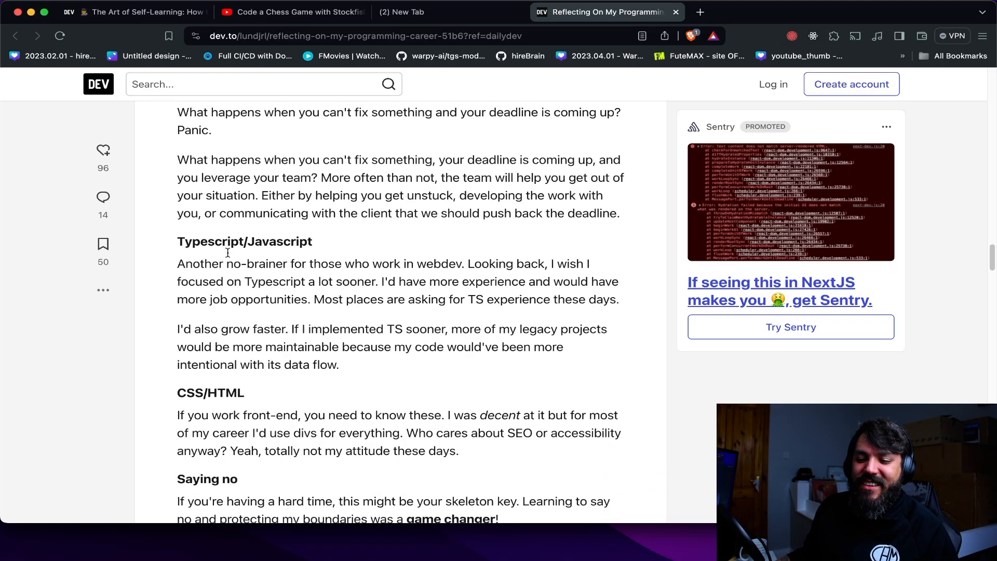
- Highlight the Typescript-sooner wish, the more-experience sentence and the intentional data flow words, then scroll to CSS/HTML
scroll(down, 3)
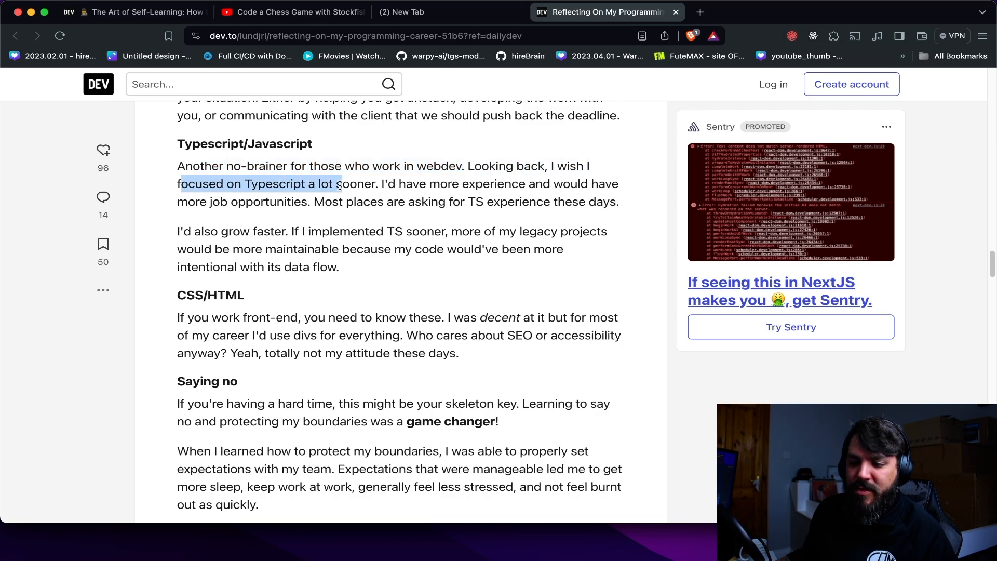
drag(341, 185, 375, 184)
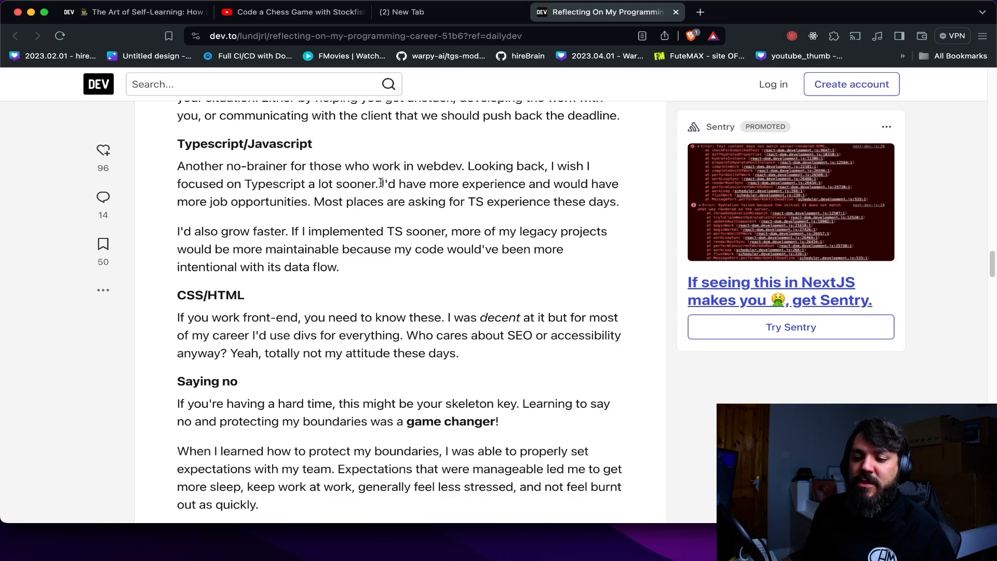
drag(380, 184, 601, 184)
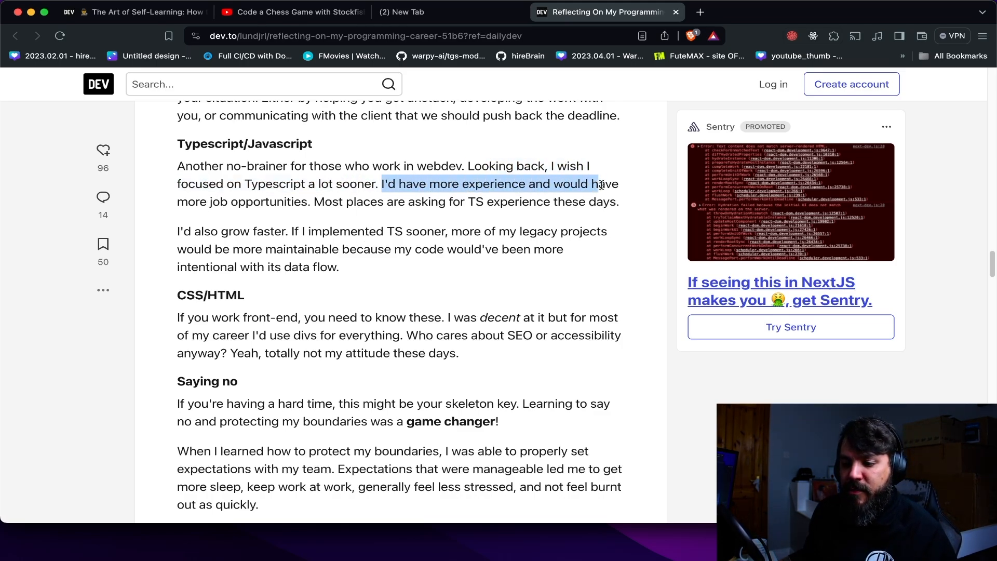
drag(598, 184, 312, 201)
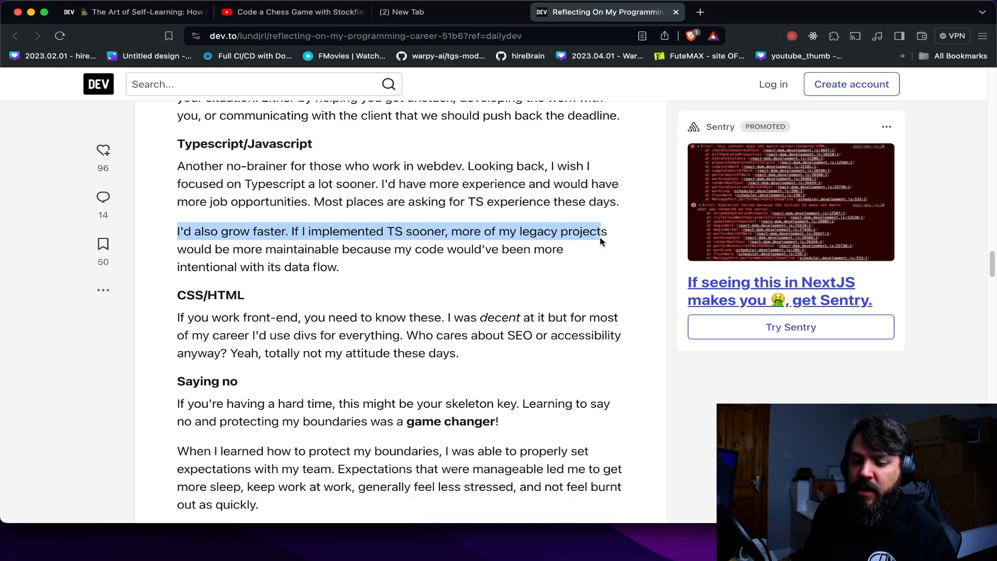
drag(601, 231, 338, 266)
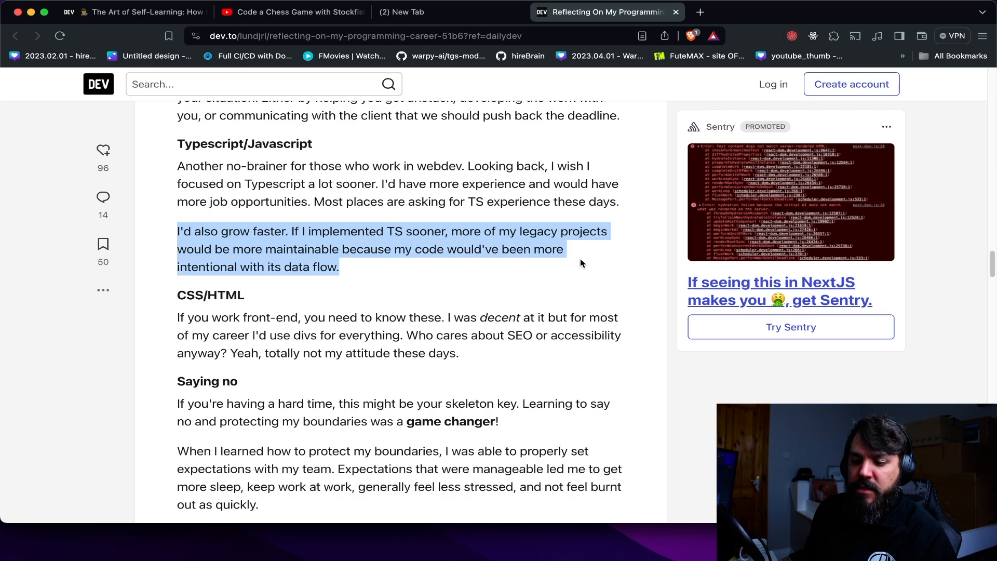
click(185, 231)
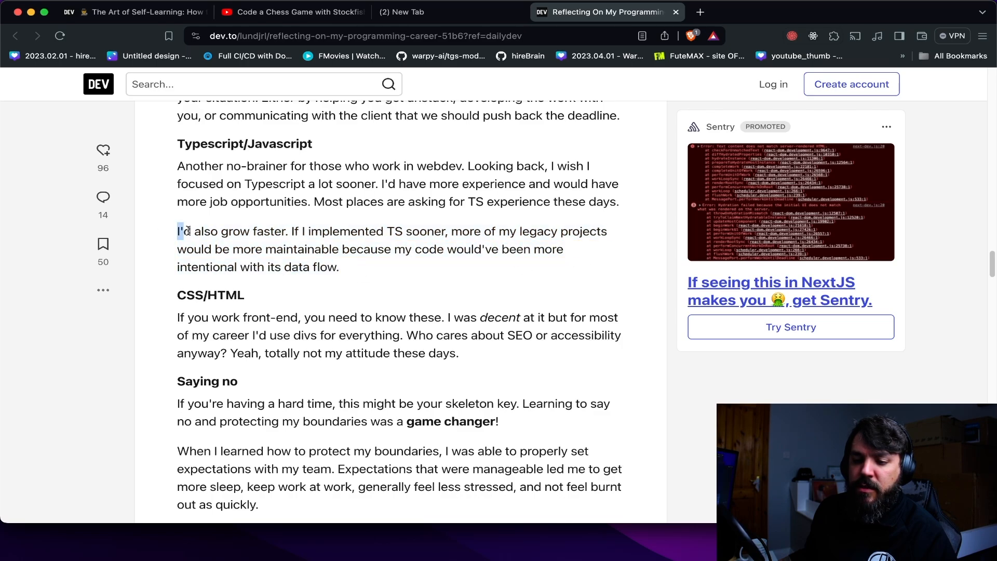
drag(177, 230, 341, 267)
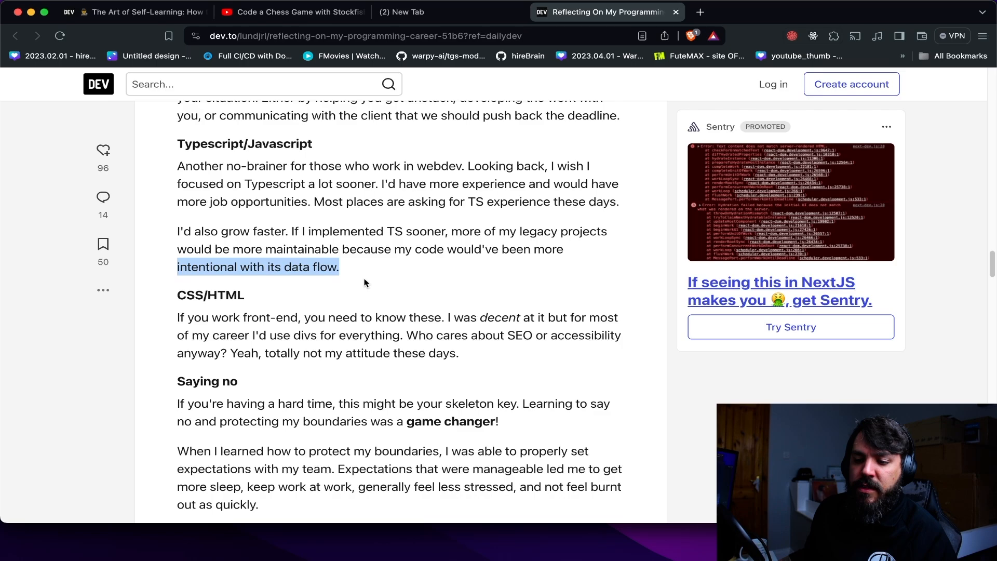
scroll(down, 3)
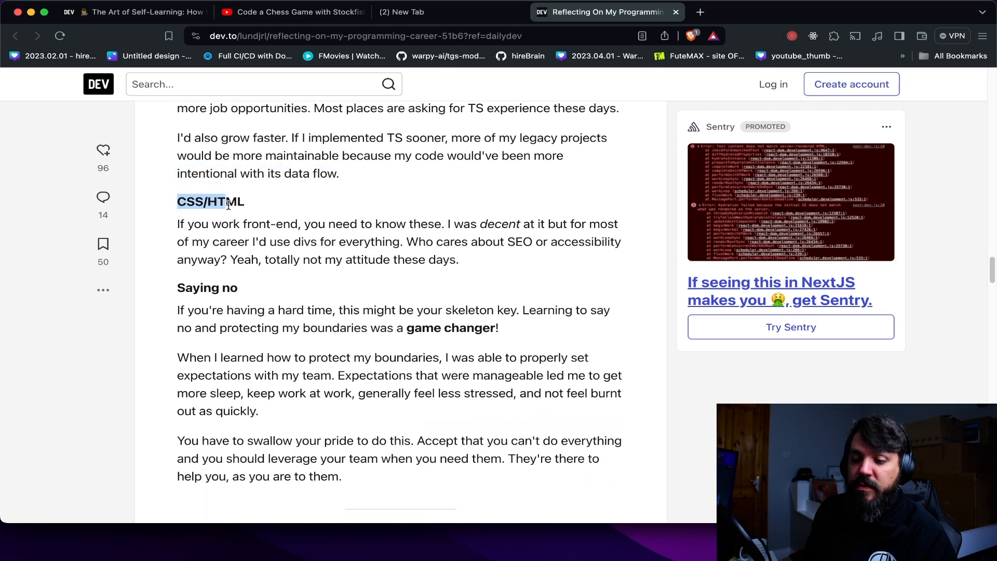
- Highlight the CSS/HTML opening words and the 'totally not my attitude' remark, then the rest of the paragraph
drag(225, 202, 287, 242)
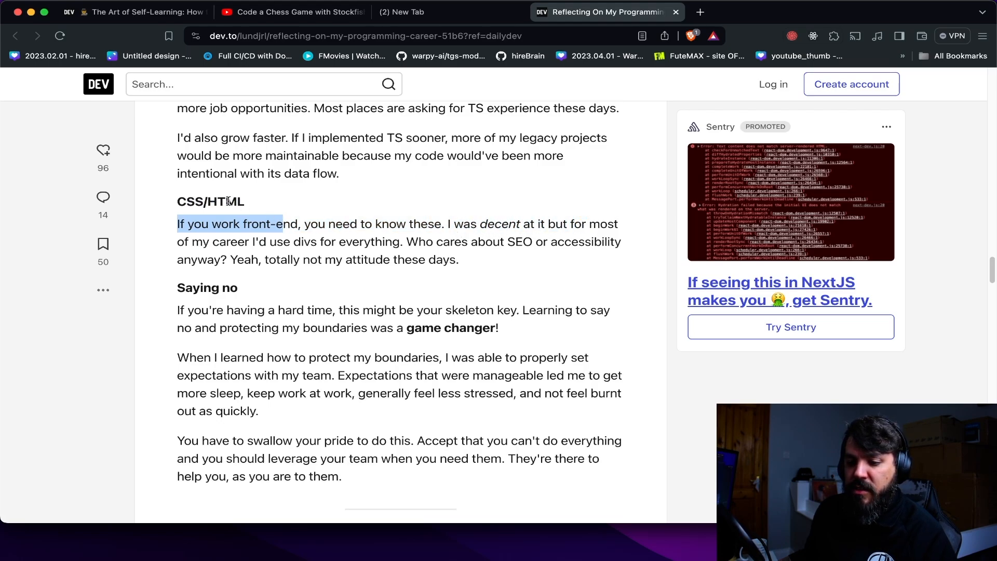
drag(450, 225, 578, 224)
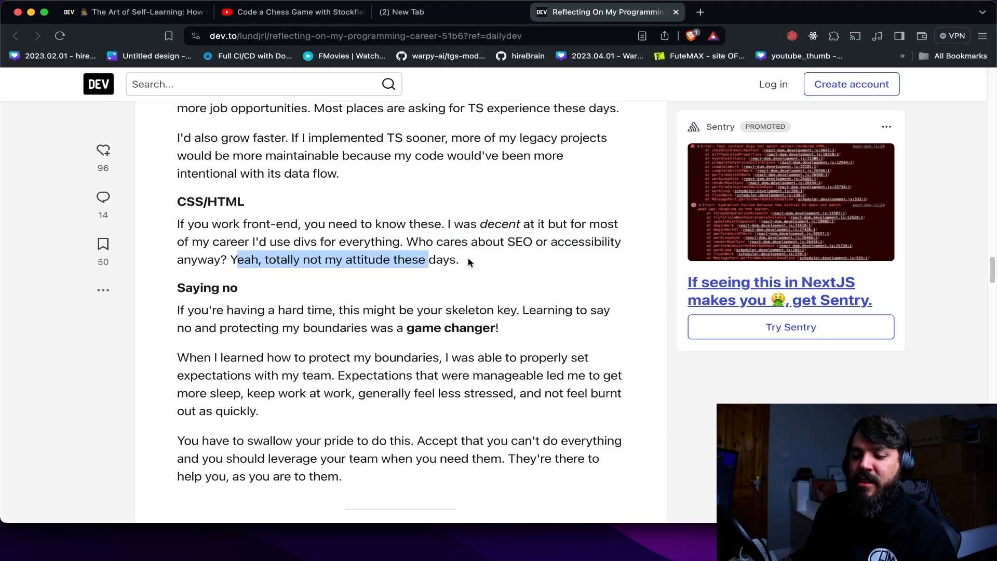
drag(427, 259, 177, 200)
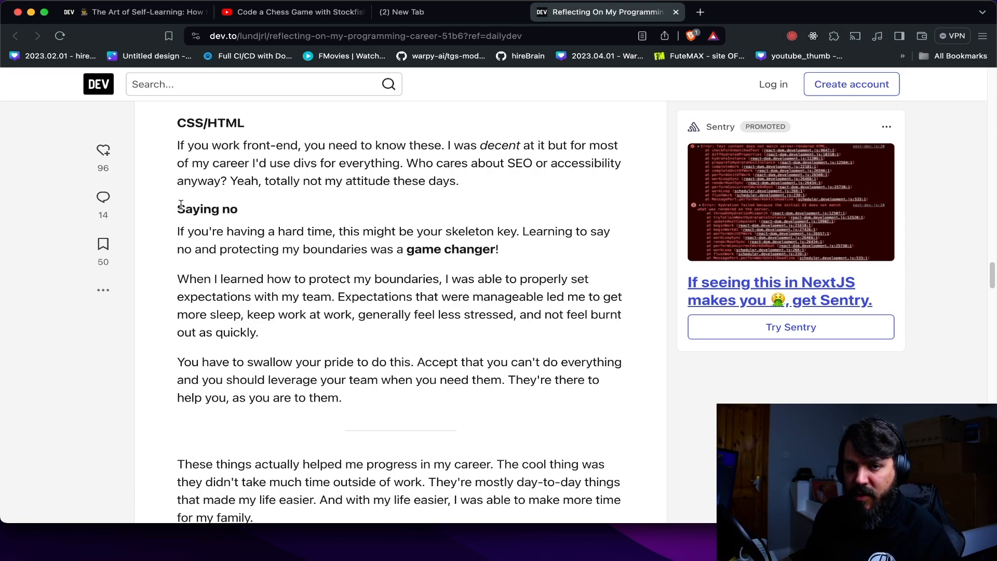
- Highlight the skeleton key paragraph, setting expectations, feeling less stressed, swallow your pride and lean on your team lines
double_click(206, 209)
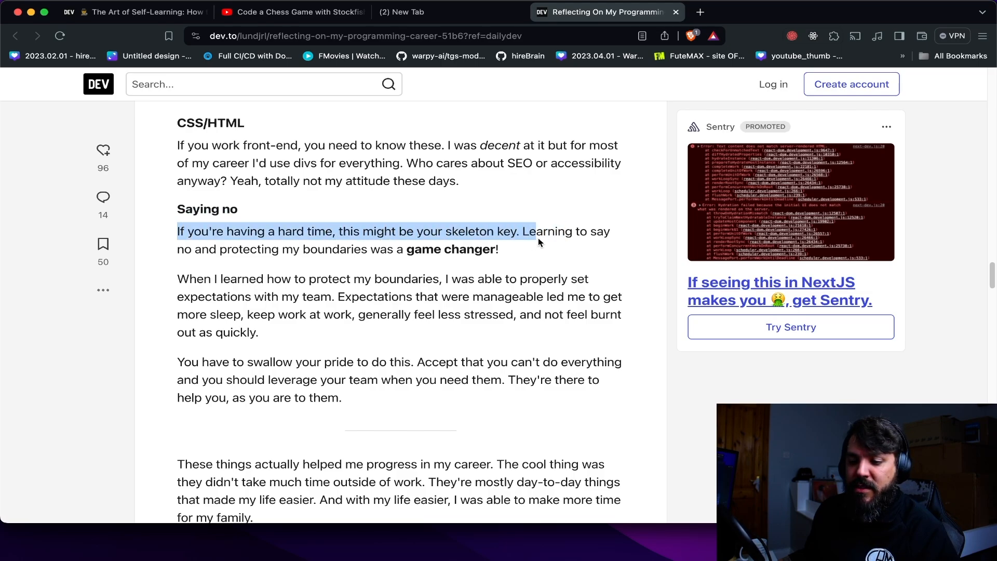
drag(536, 231, 497, 248)
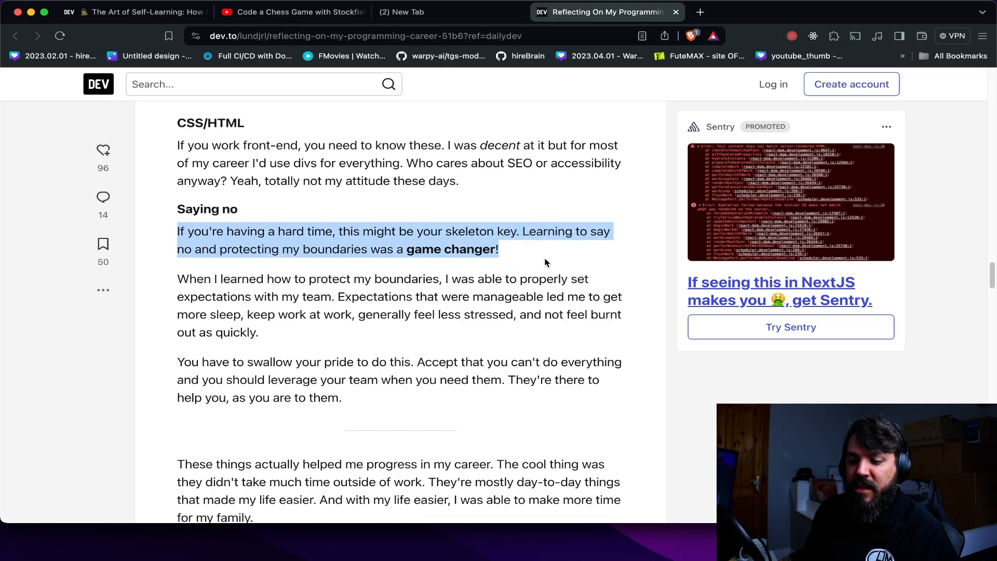
scroll(down, 3)
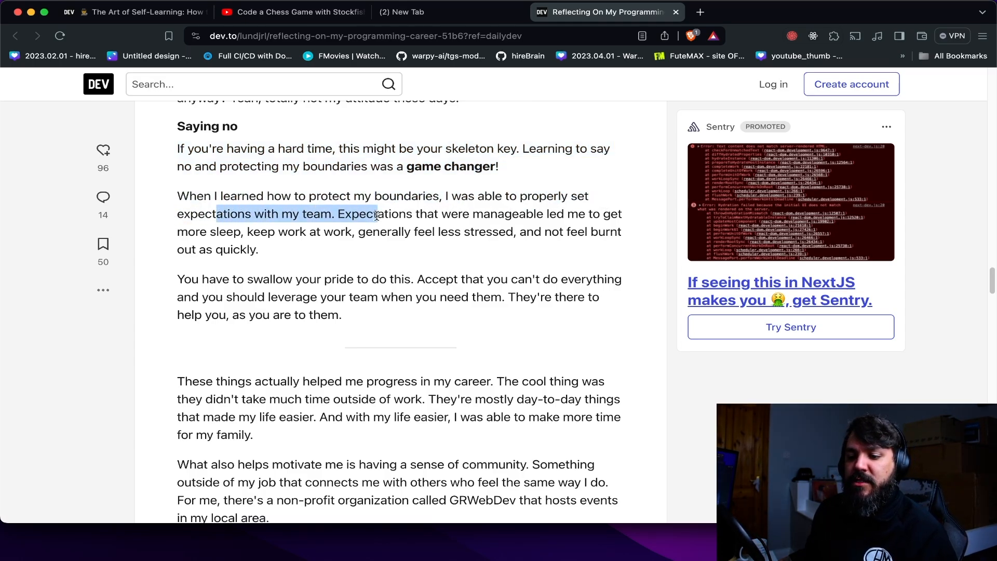
drag(376, 214, 623, 214)
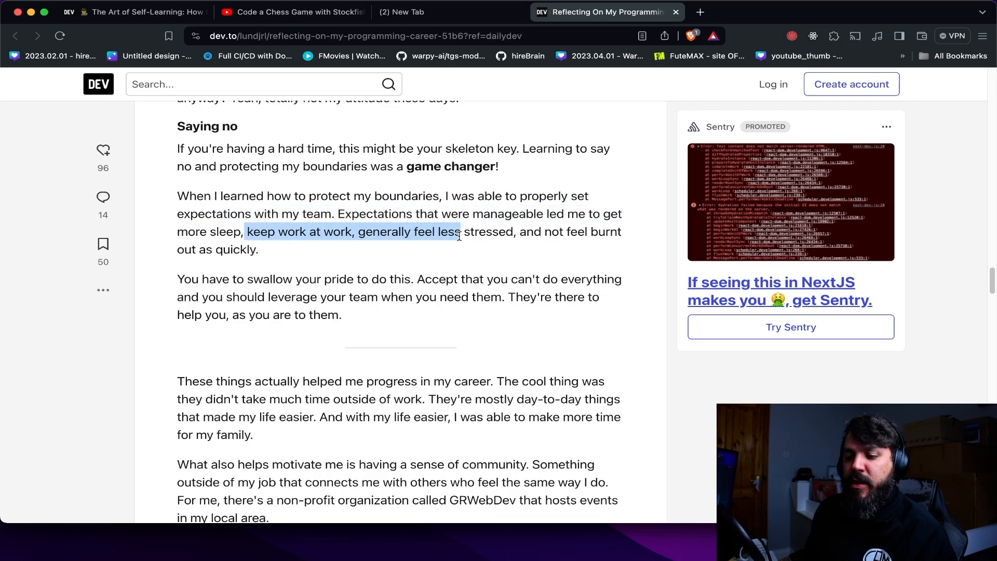
drag(458, 231, 622, 232)
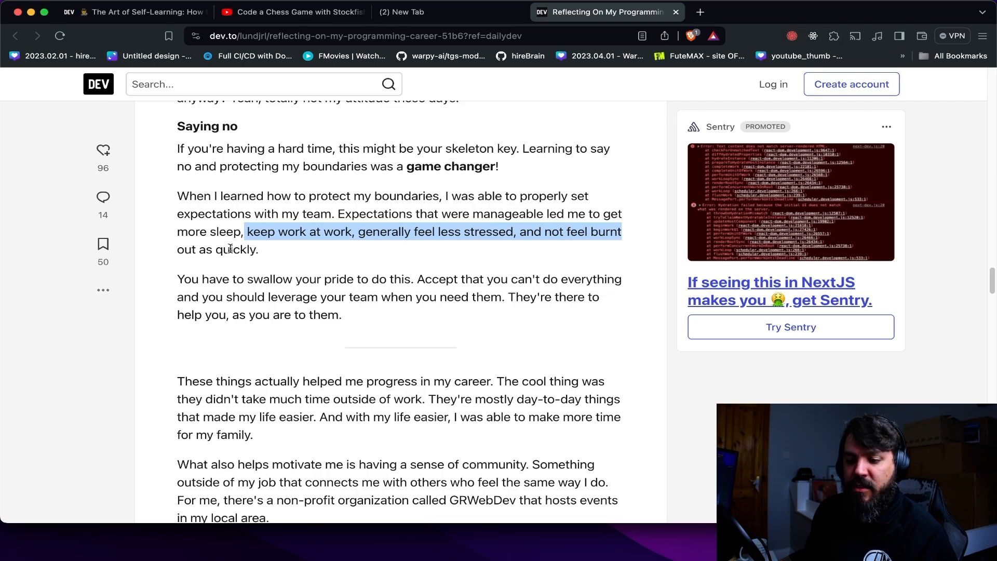
drag(623, 232, 259, 249)
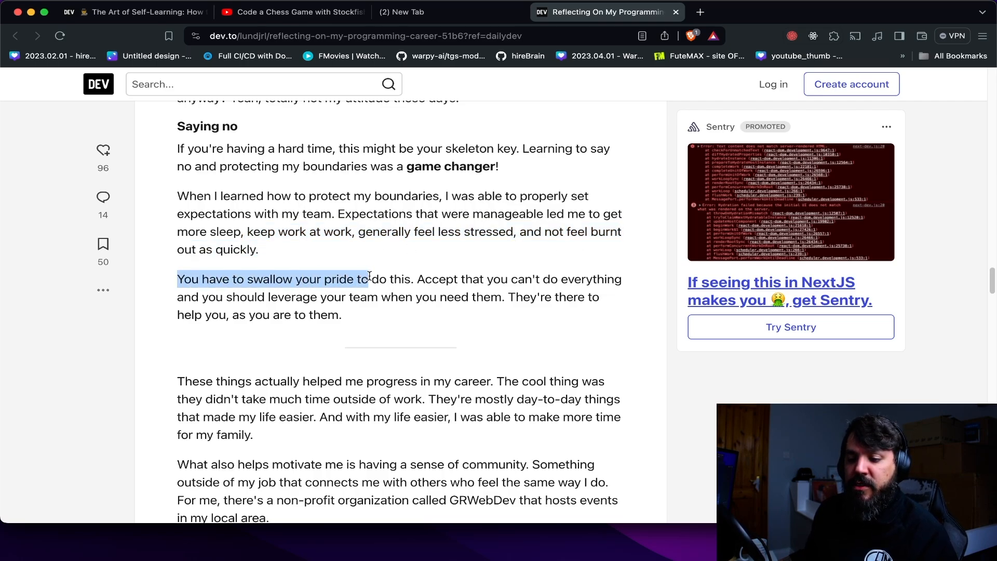
drag(368, 278, 240, 296)
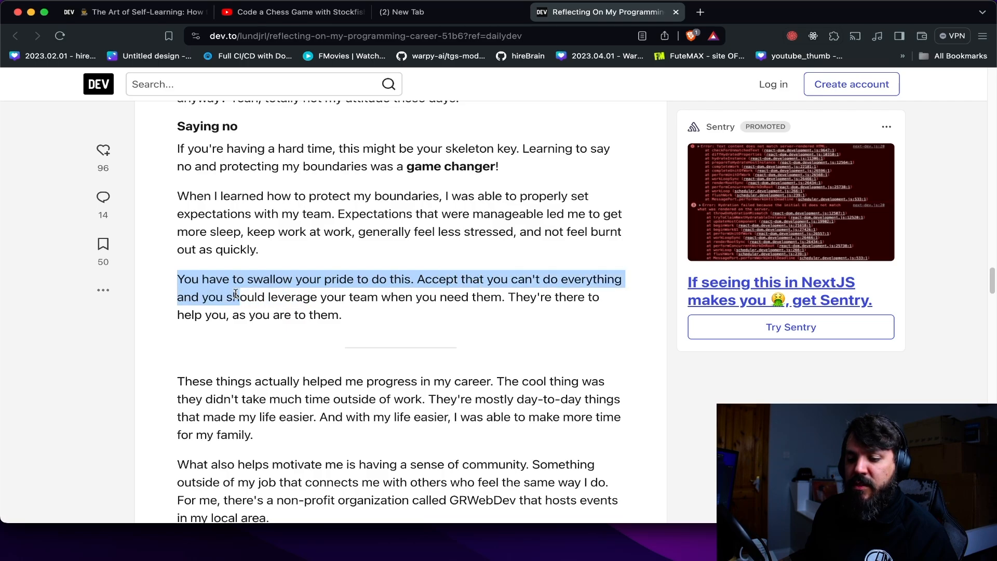
drag(236, 293, 341, 313)
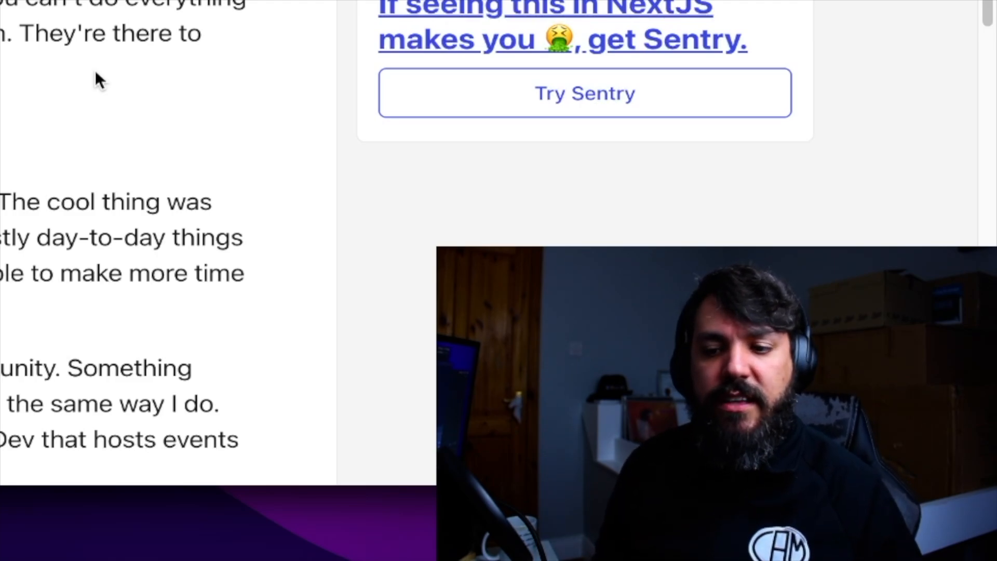
- Scroll back to the article's beginning to revisit the Spoiler Alert and Yikes workaholic passages
scroll(down, 3)
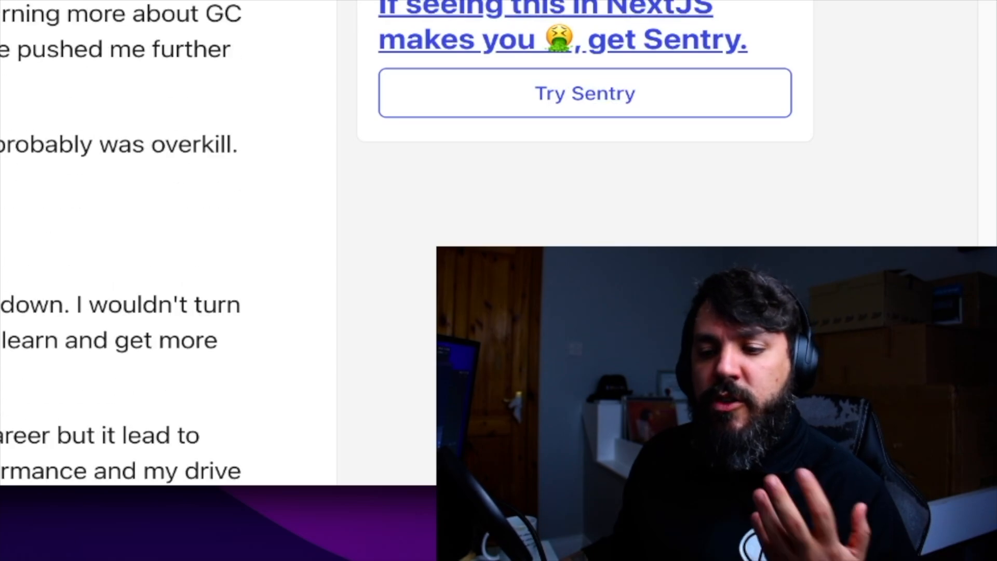
scroll(down, 3)
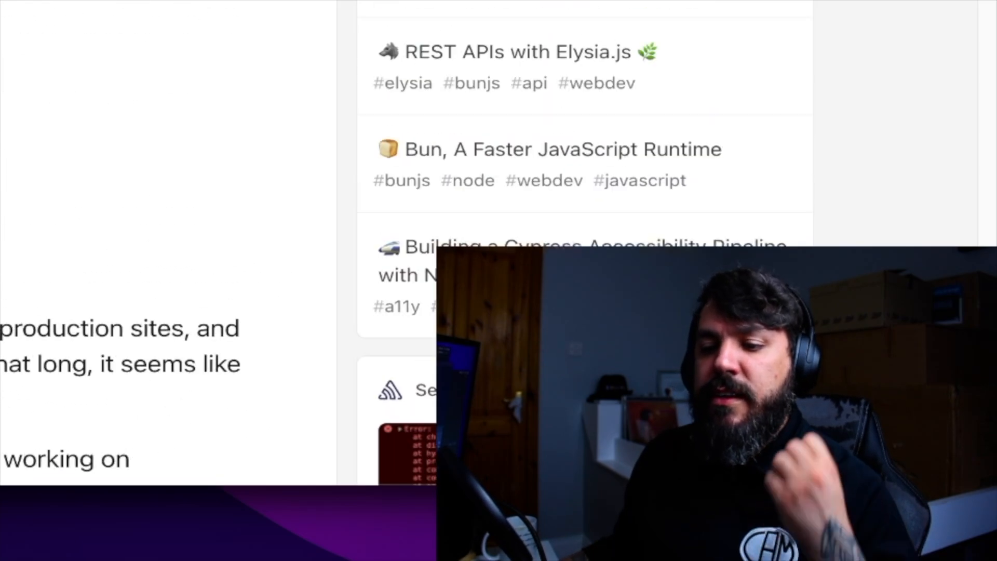
scroll(down, 3)
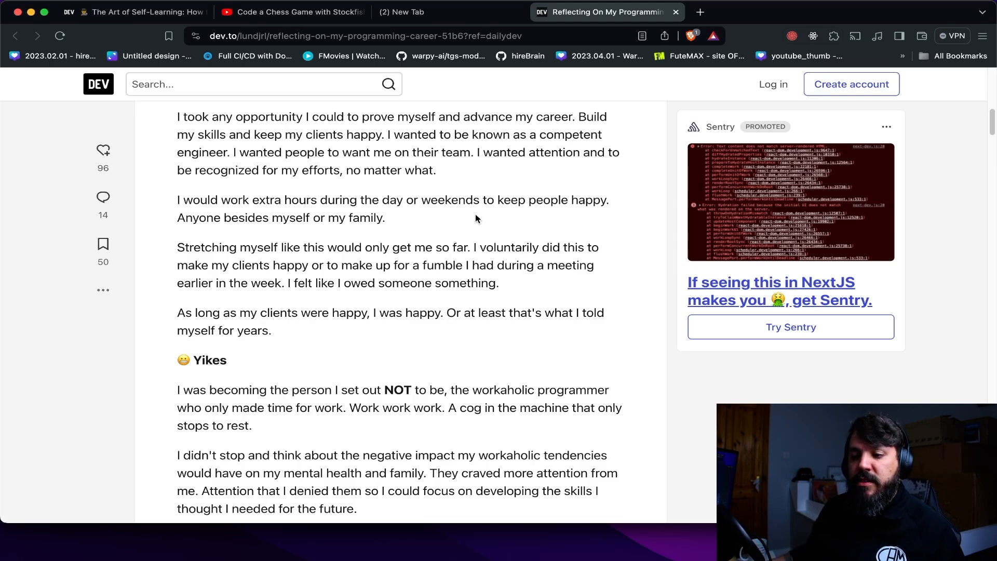
mouse_move(479, 225)
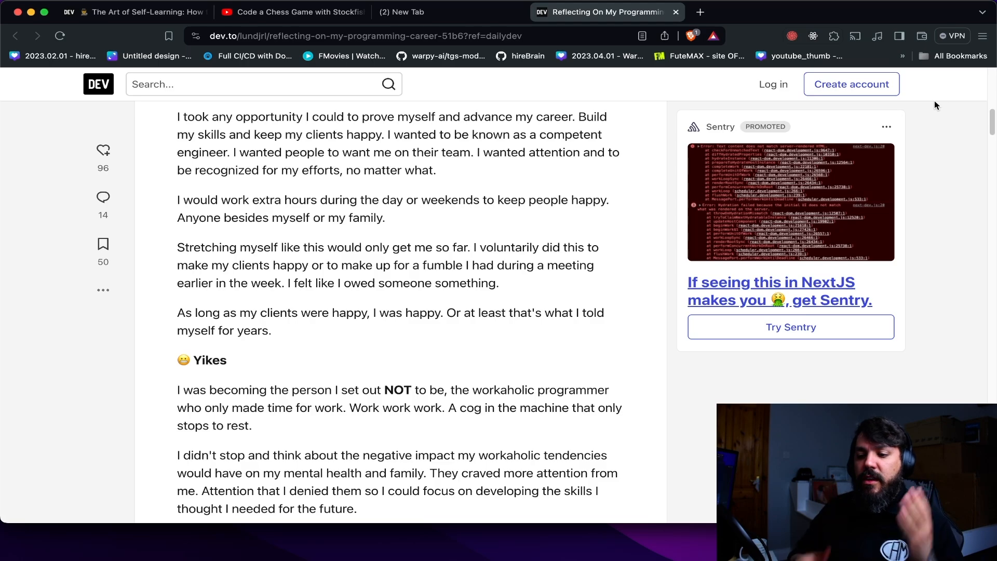
scroll(up, 3)
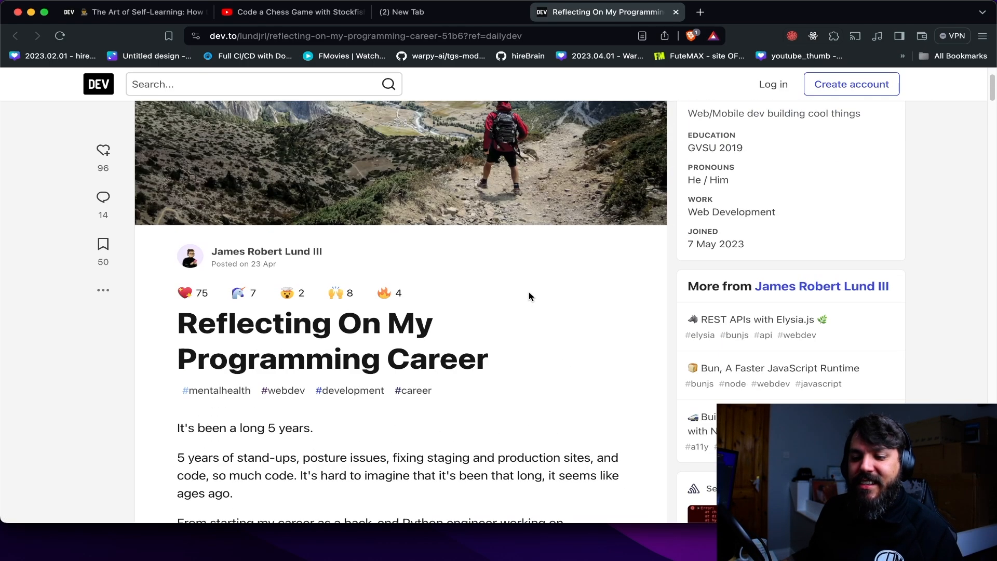
scroll(down, 3)
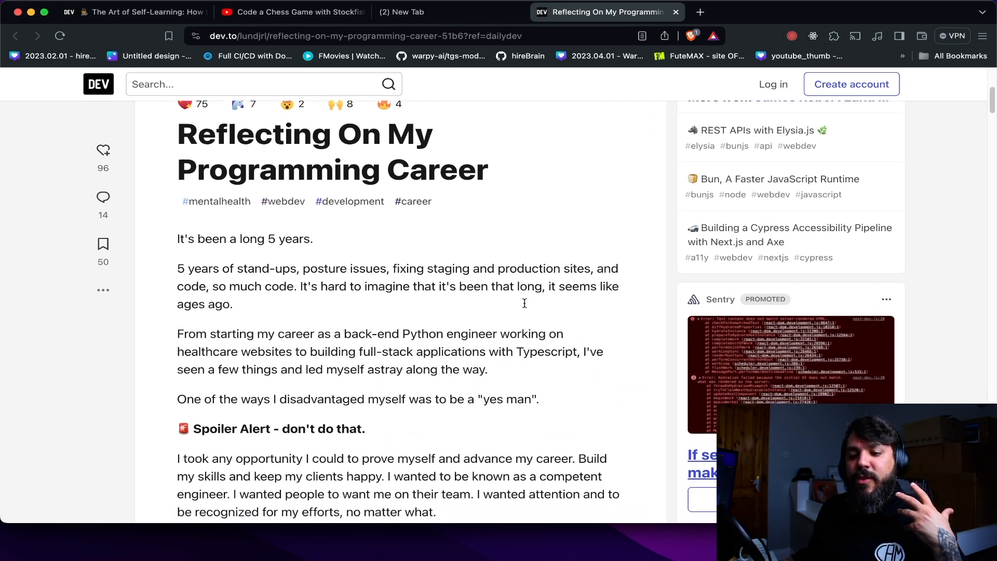
scroll(down, 3)
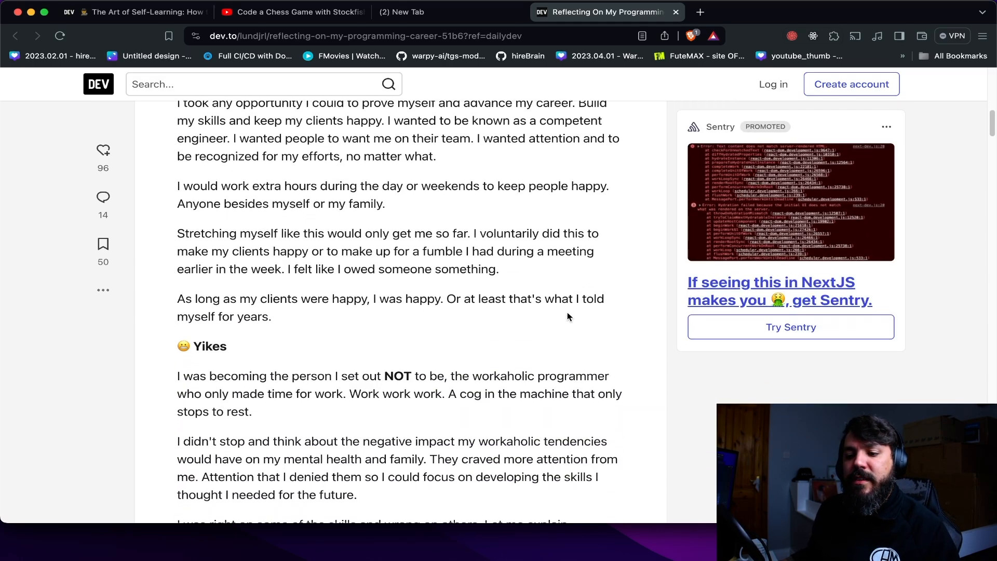